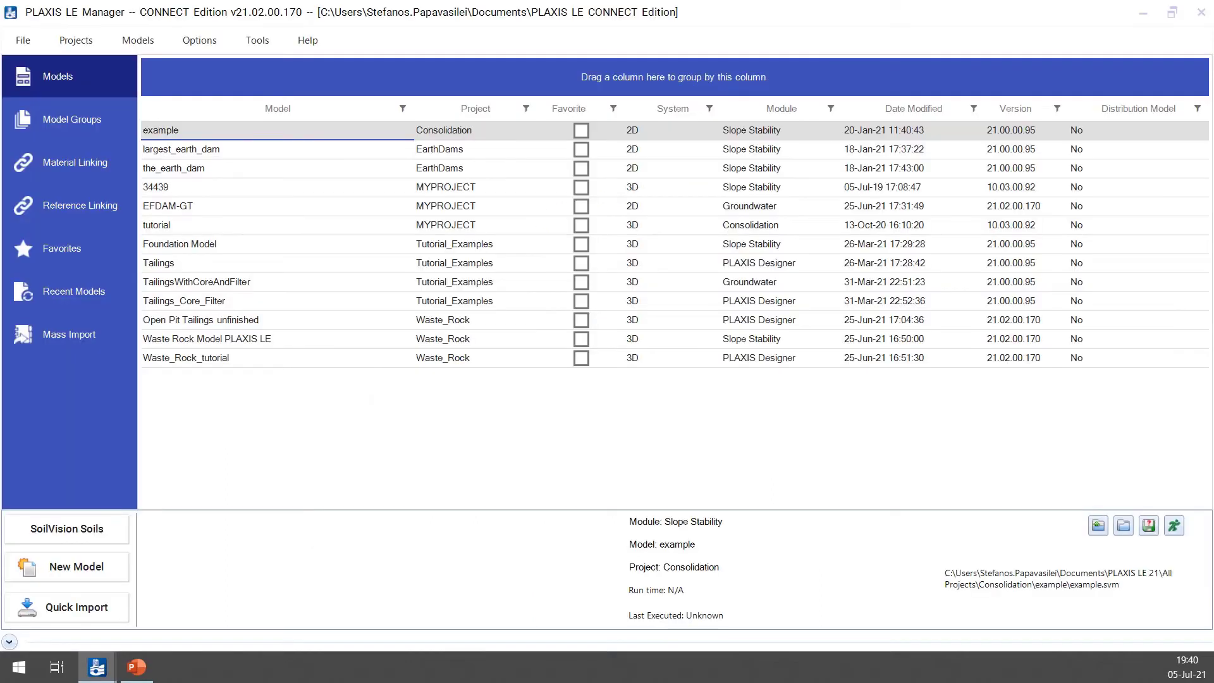
# Step: Create a new 2D metric model named BASIC in project MYPROJECT
pyautogui.click(138, 41)
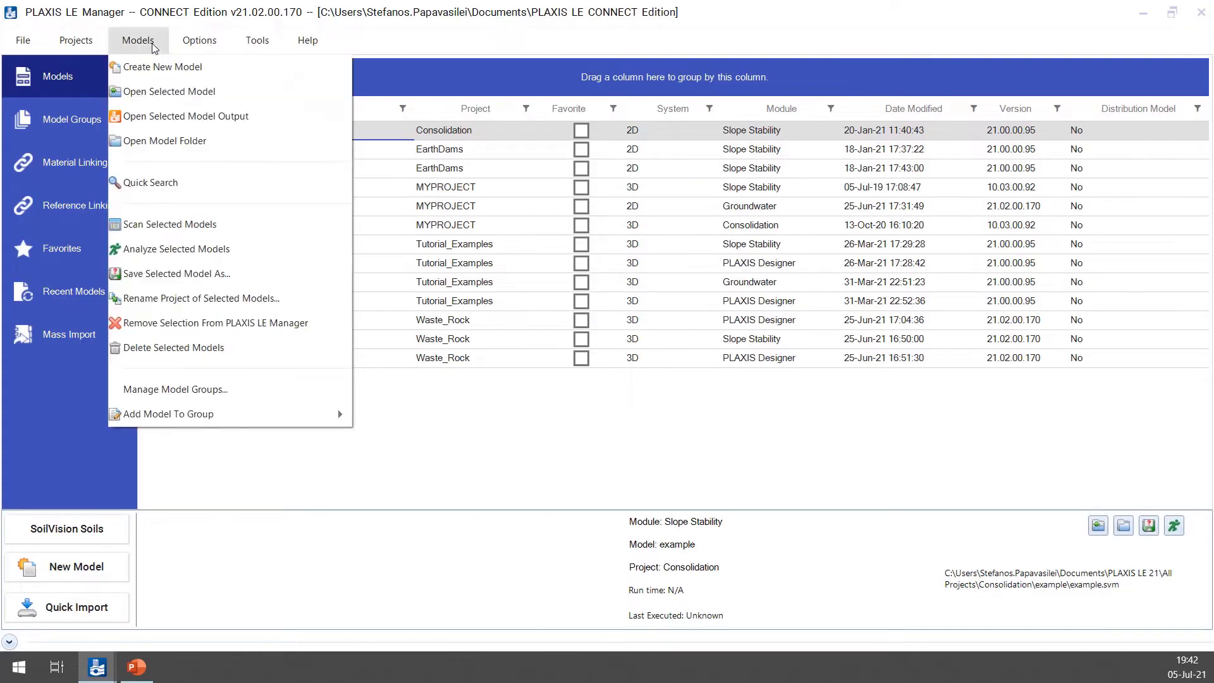
pyautogui.moveTo(163, 67)
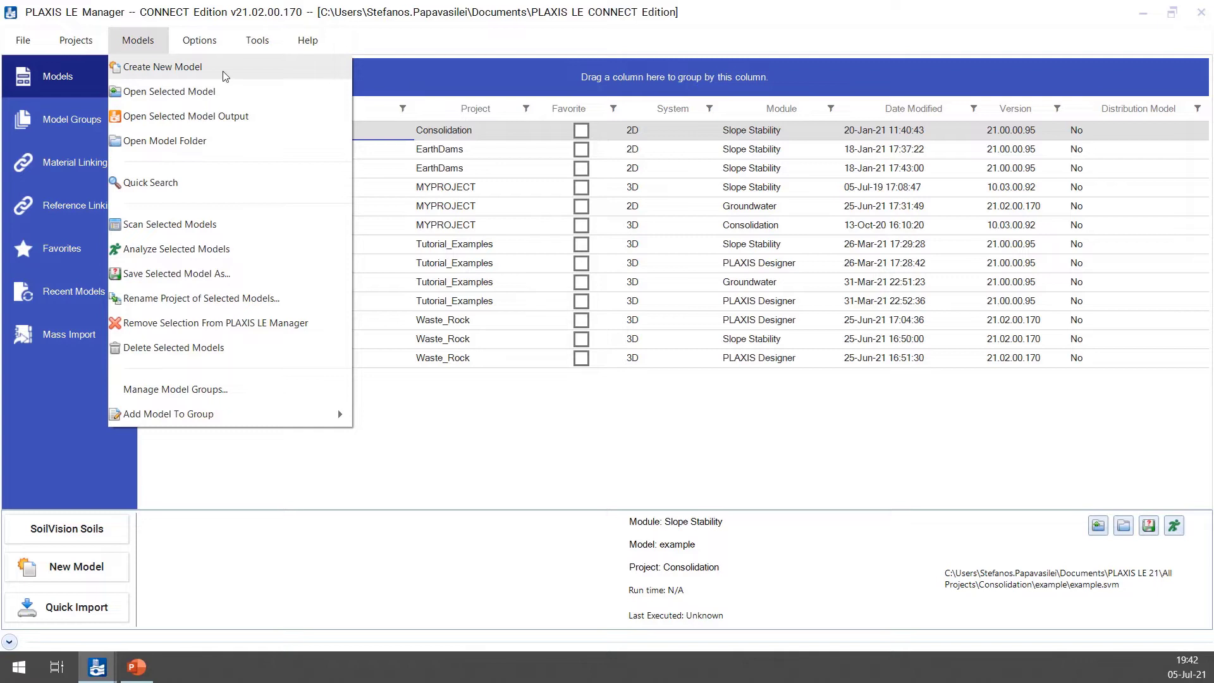
pyautogui.click(164, 67)
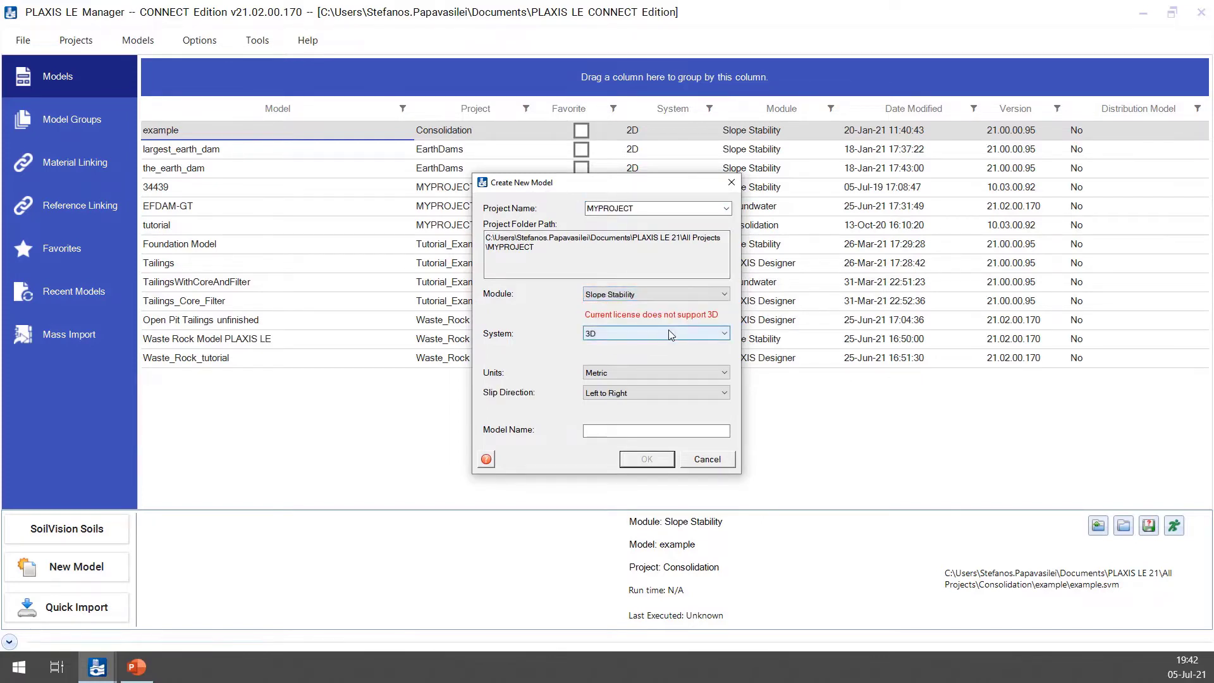
pyautogui.click(655, 333)
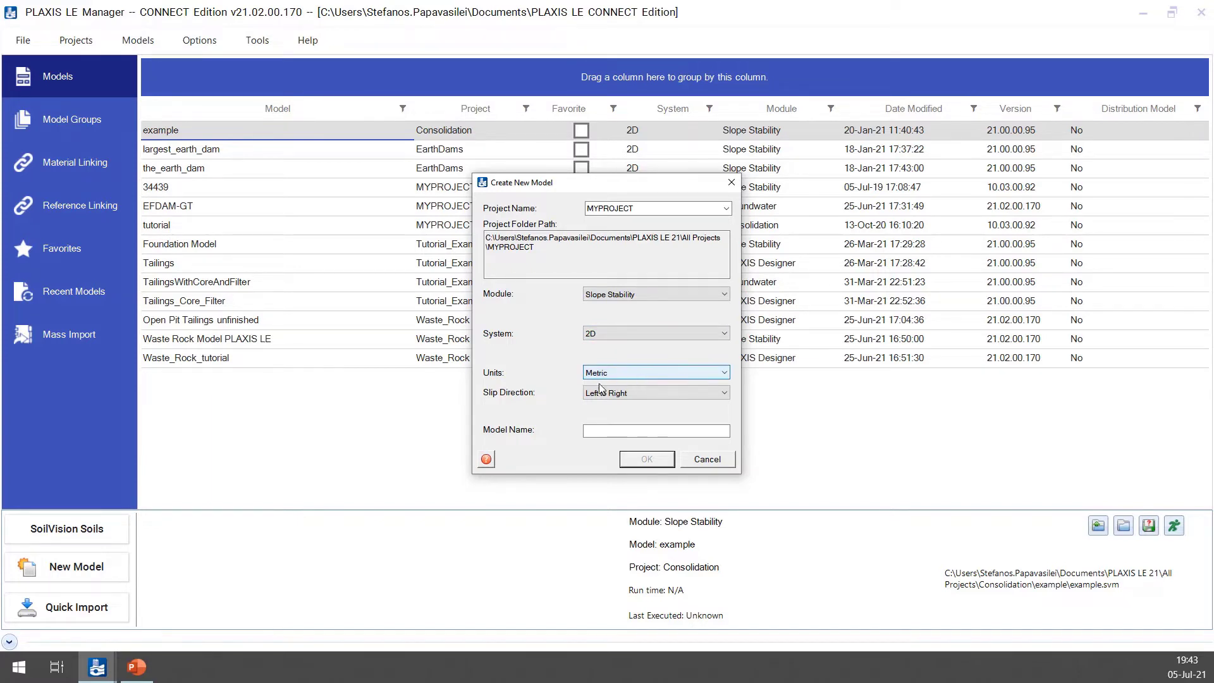
pyautogui.moveTo(670, 406)
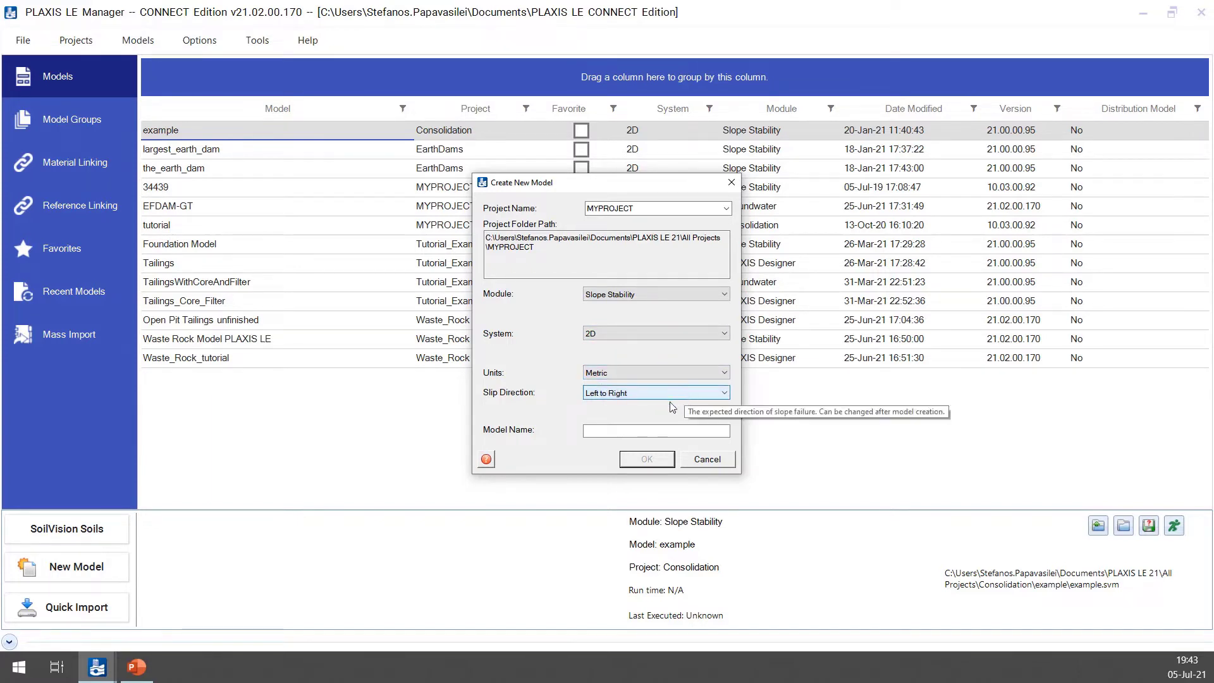
pyautogui.write('B')
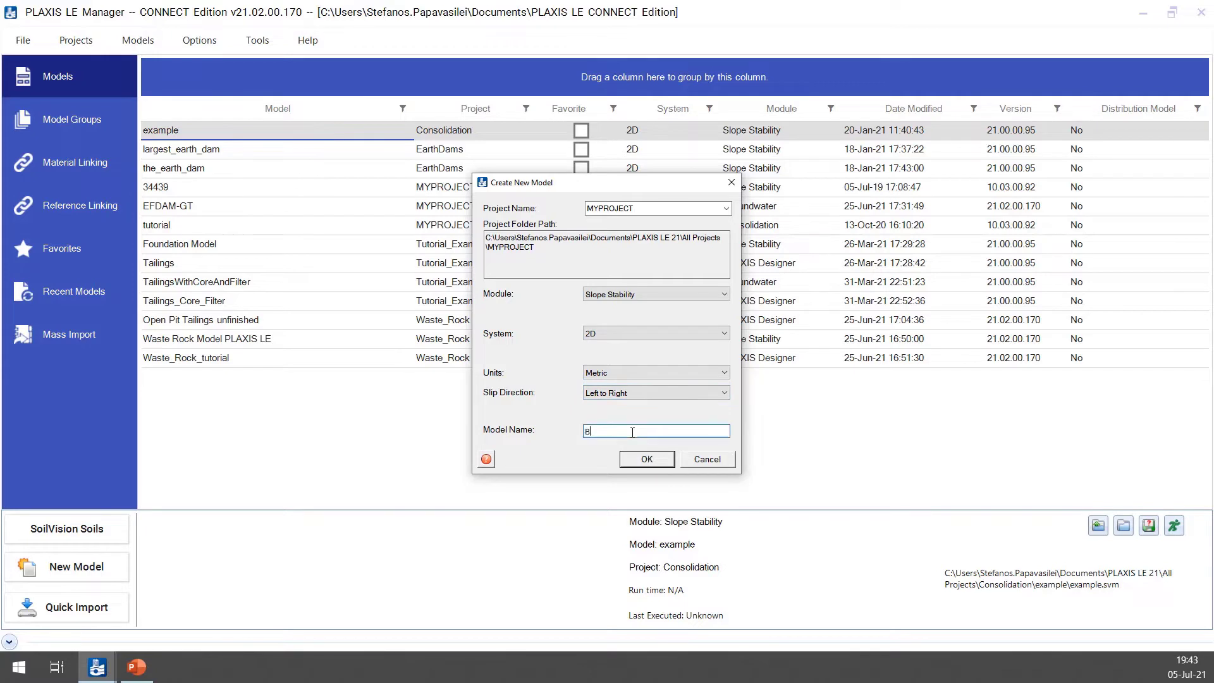
pyautogui.write('ASIC')
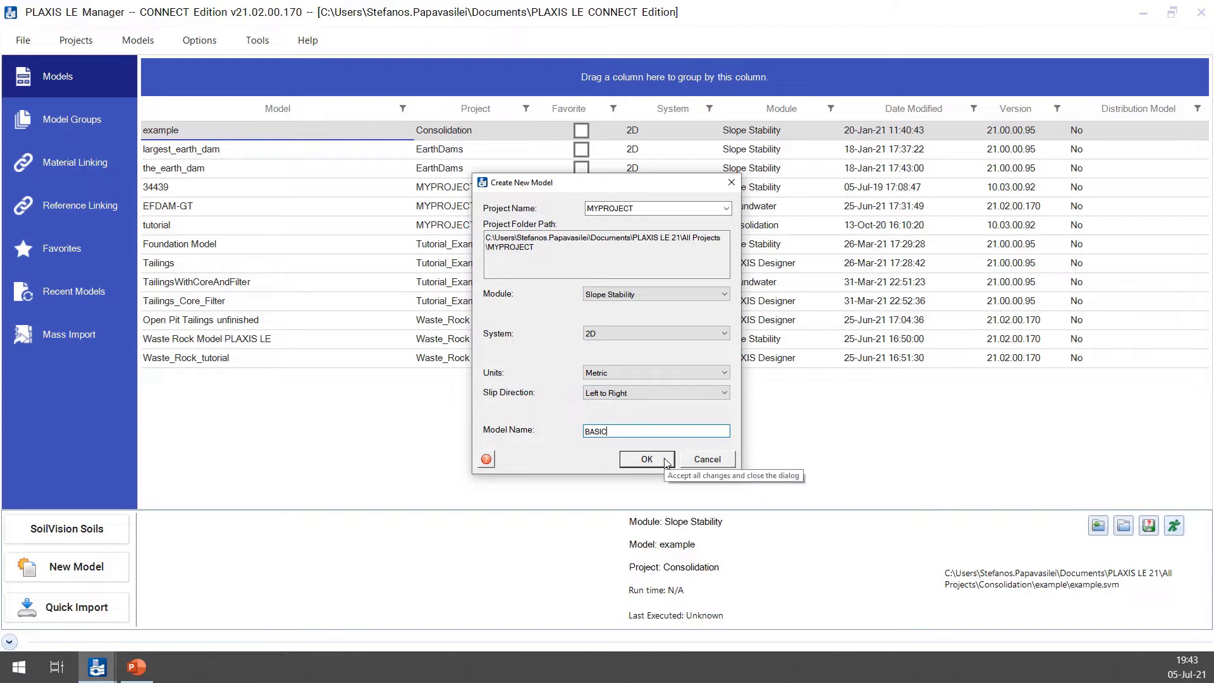
pyautogui.click(646, 459)
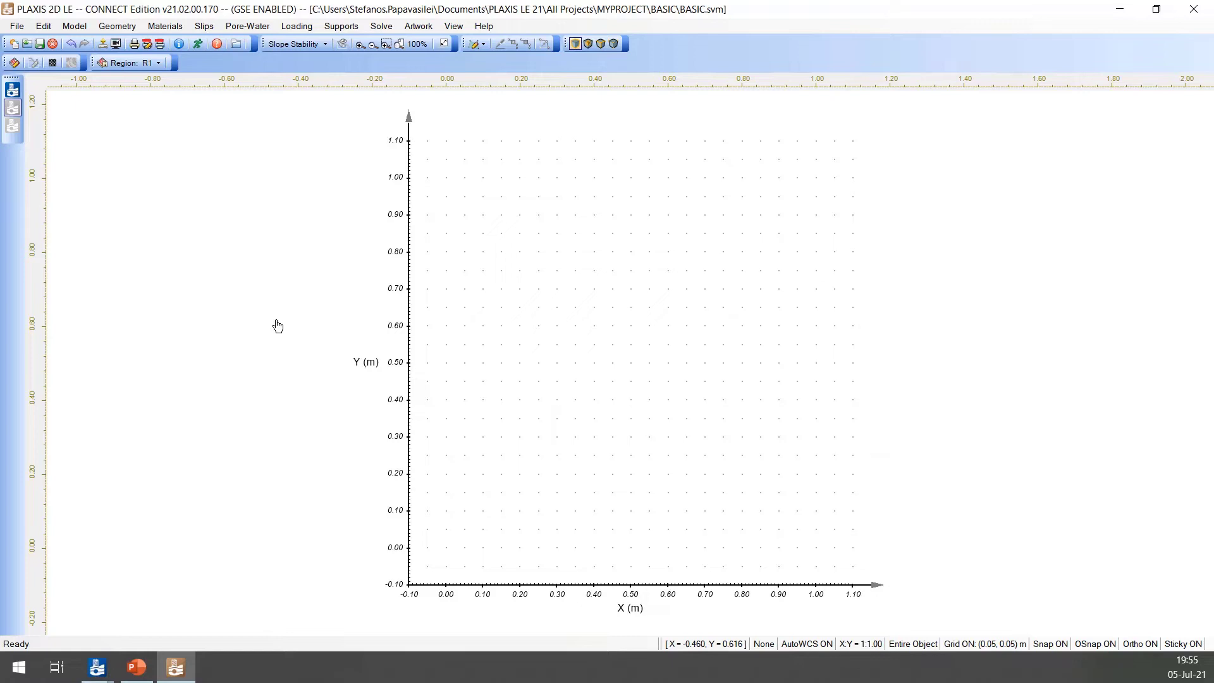
# Step: Set the slip-surface search method to Grid and Tangent with GLE calculation and accept
pyautogui.click(73, 25)
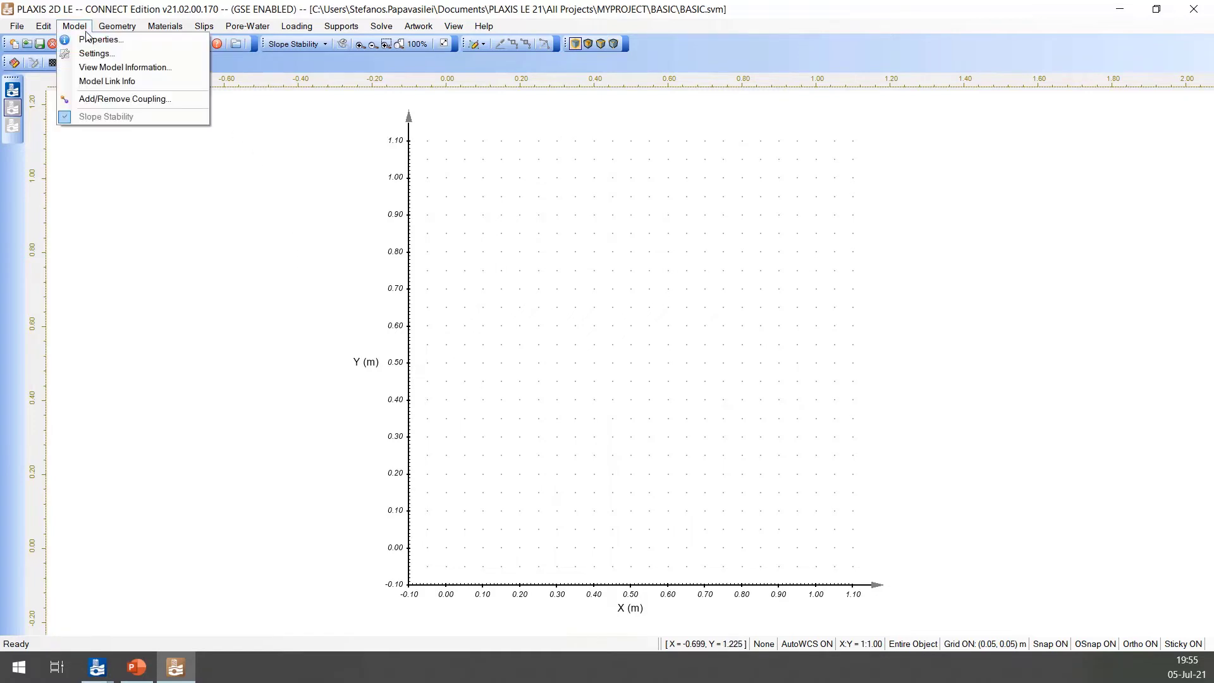
pyautogui.moveTo(96, 53)
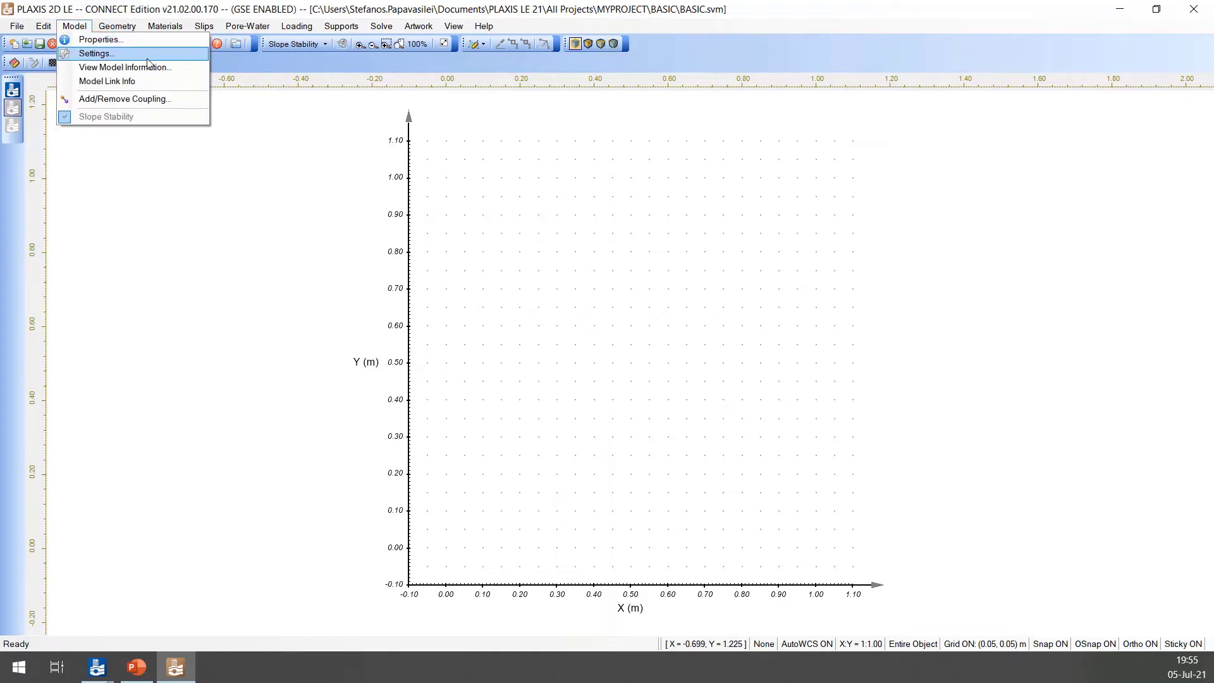
pyautogui.click(94, 53)
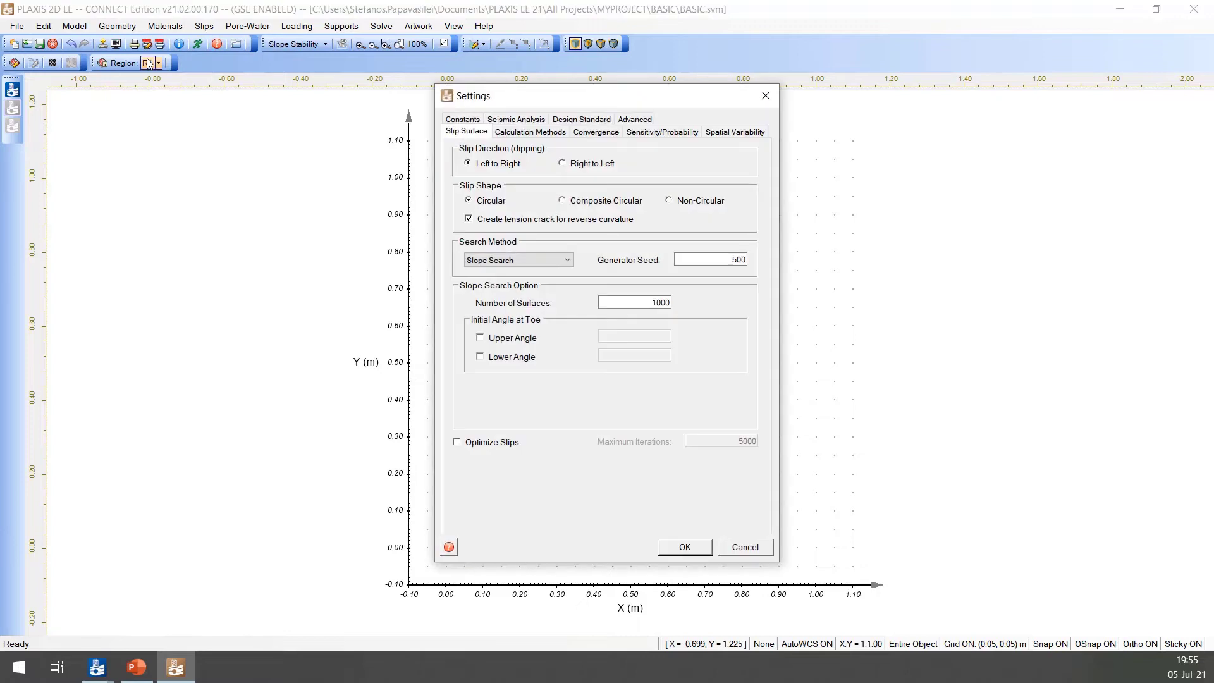
pyautogui.click(146, 63)
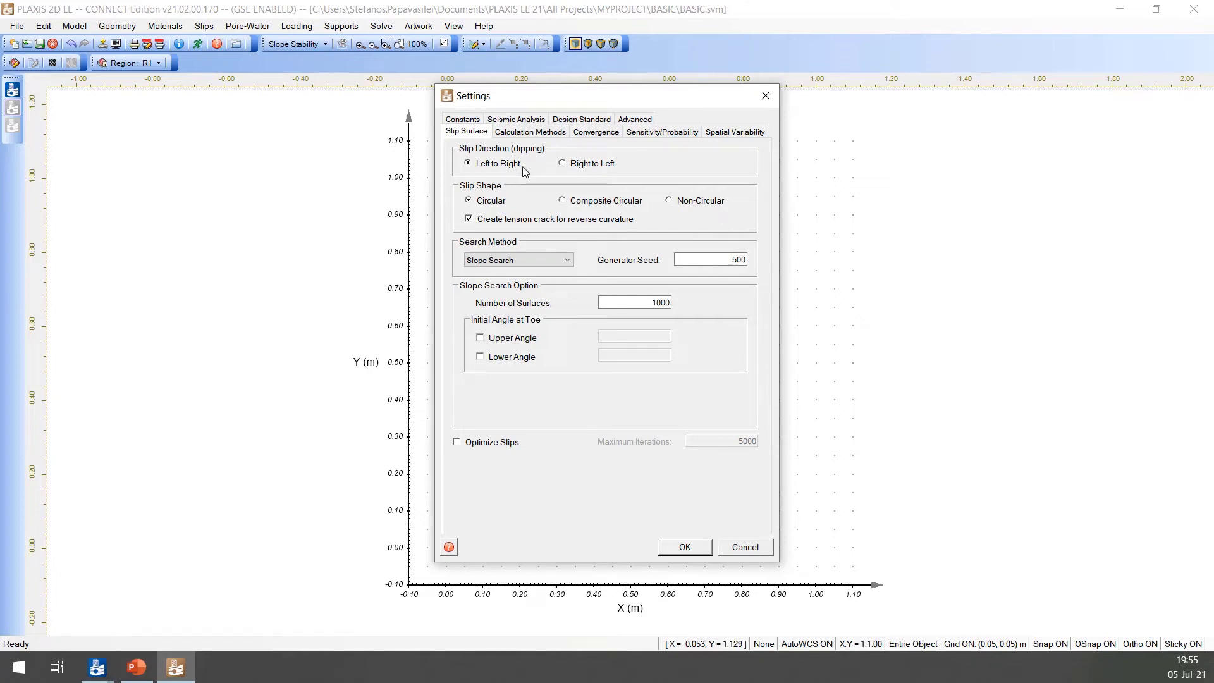
pyautogui.moveTo(513, 205)
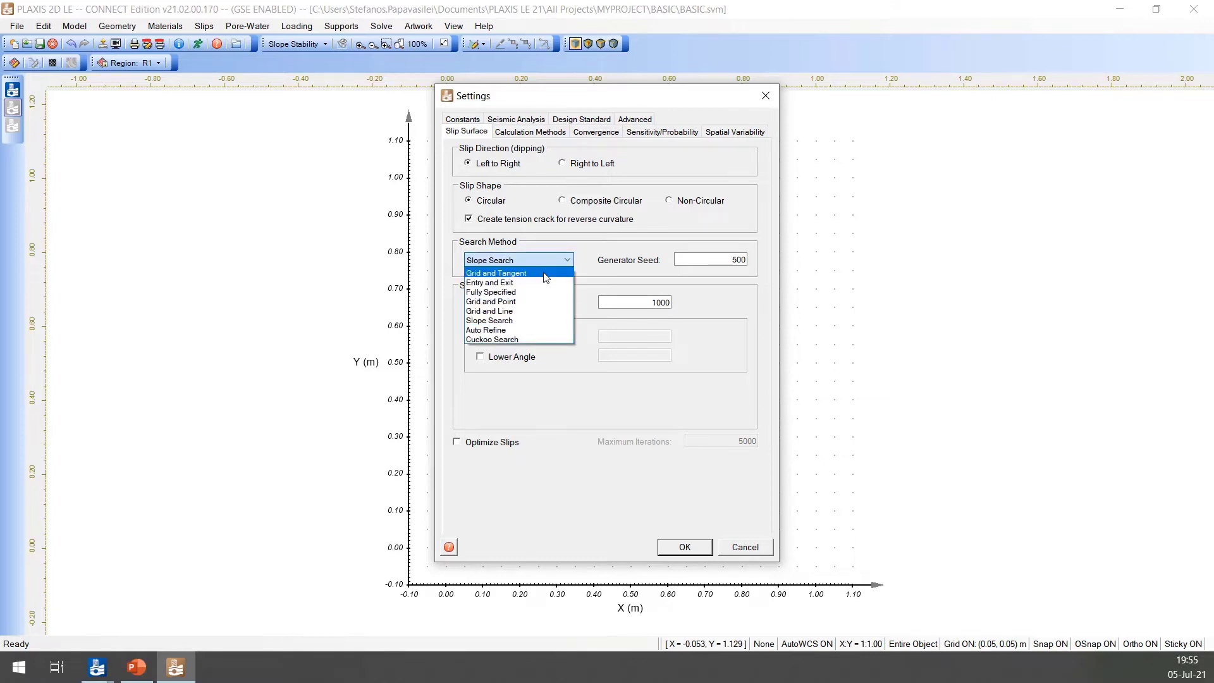
pyautogui.click(529, 131)
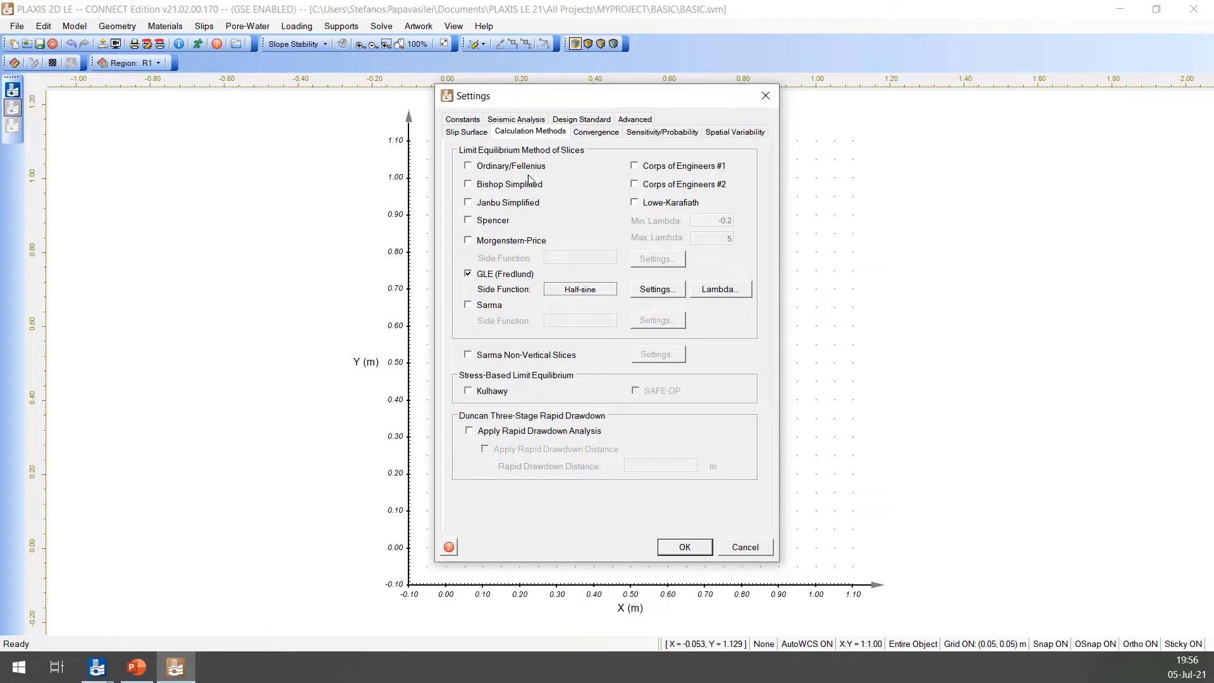
pyautogui.moveTo(668, 543)
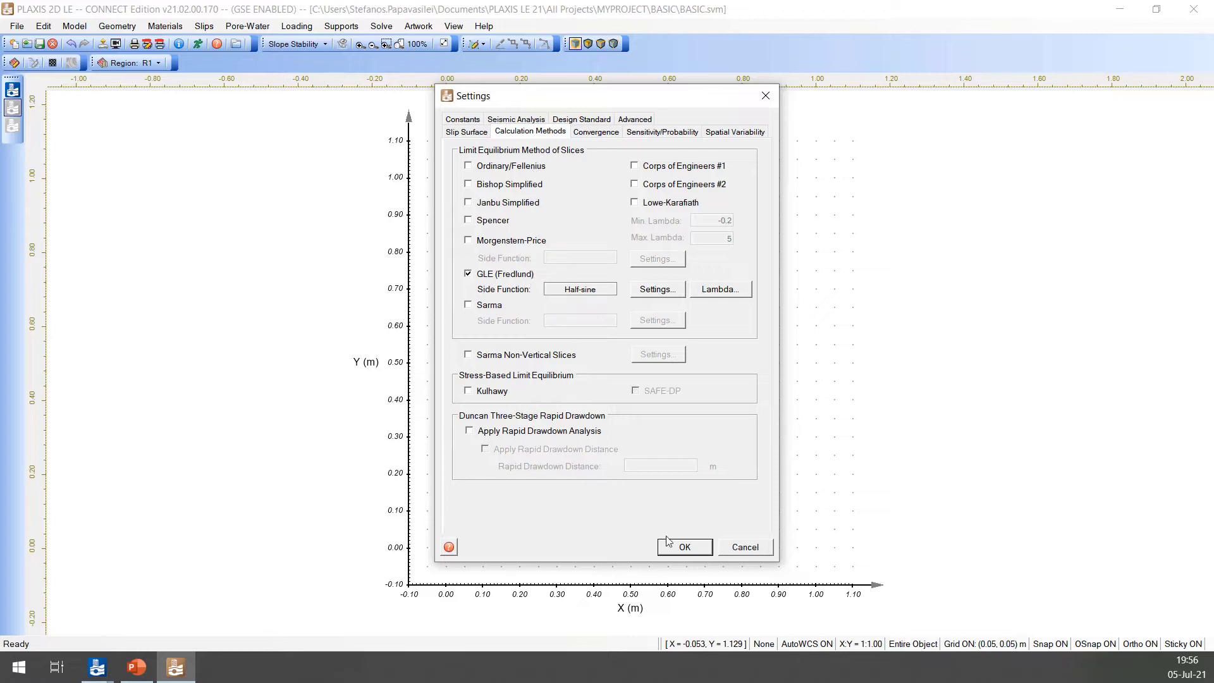
pyautogui.moveTo(684, 546)
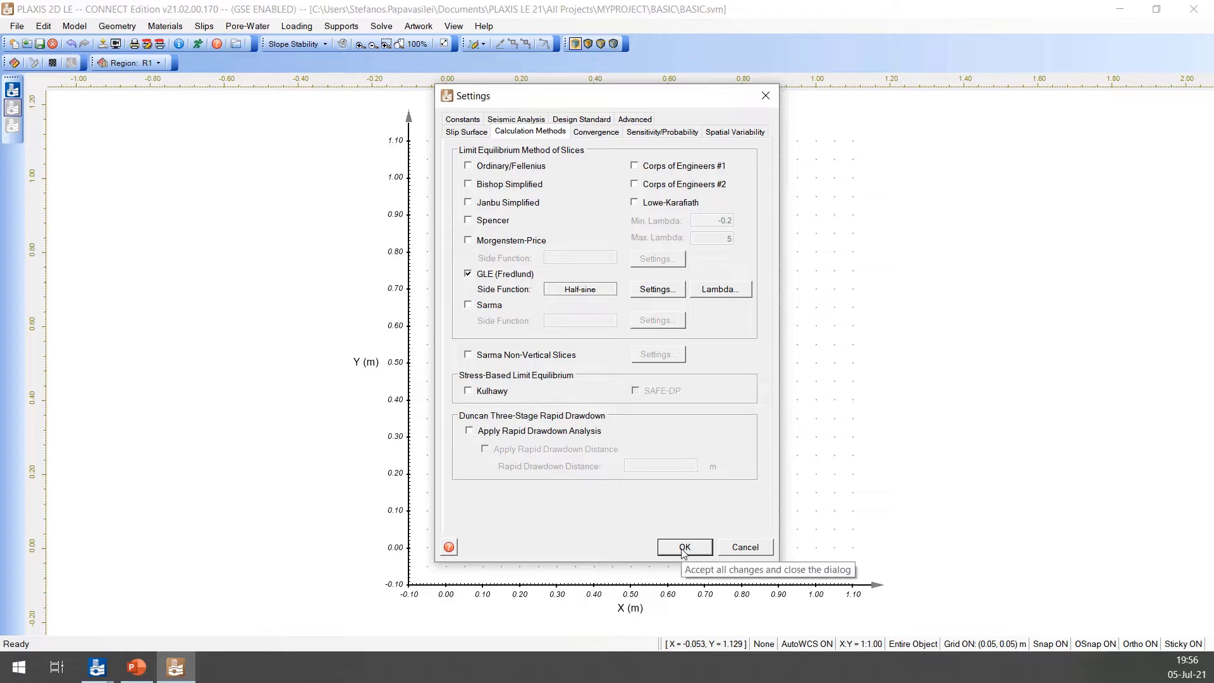
pyautogui.click(684, 546)
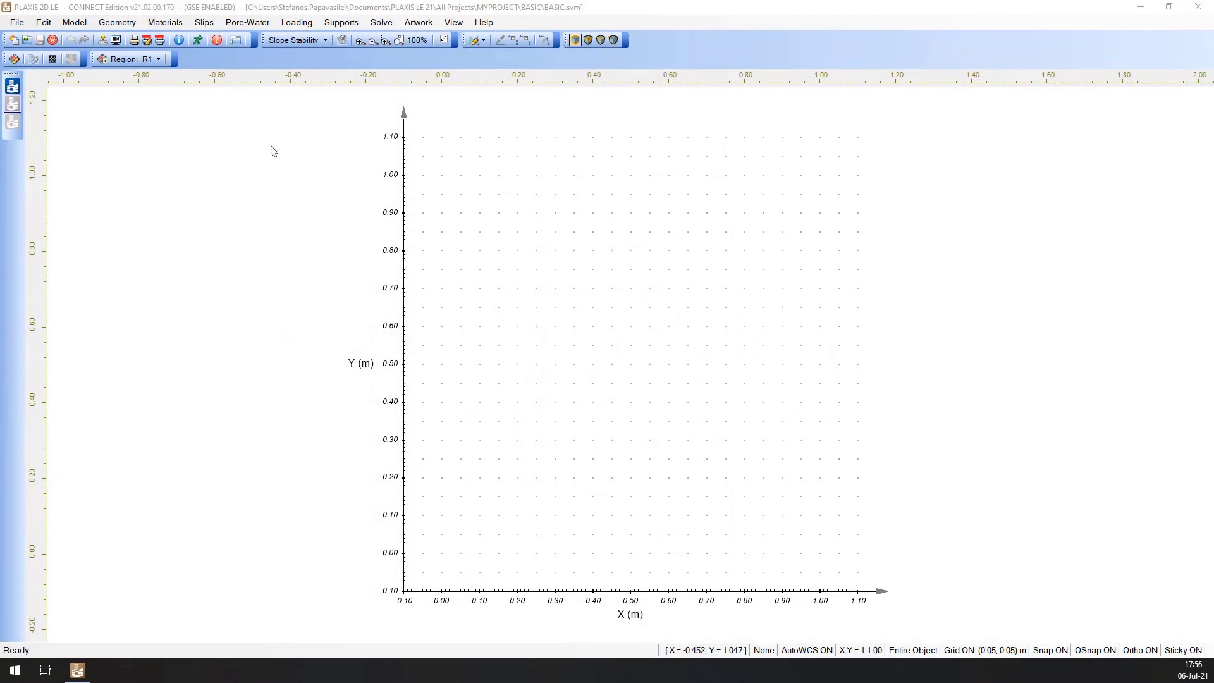
# Step: Define the world coordinates manually as X 0–40 m and Y 0–25 m
pyautogui.click(453, 21)
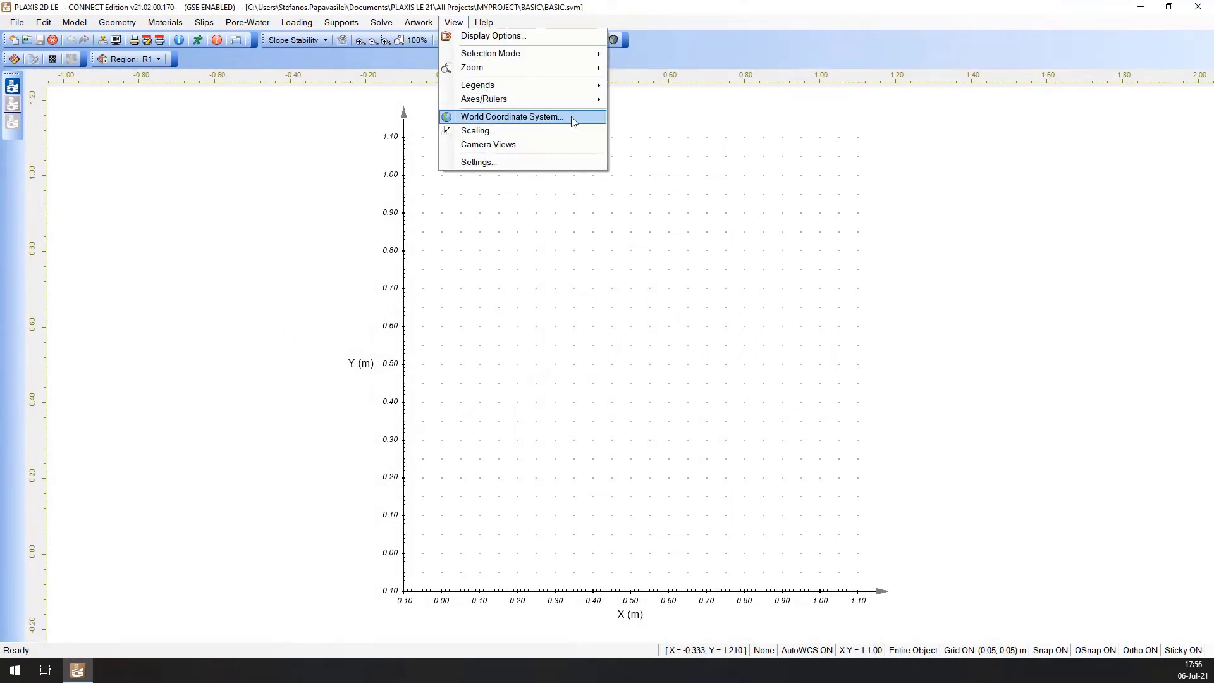
pyautogui.click(510, 116)
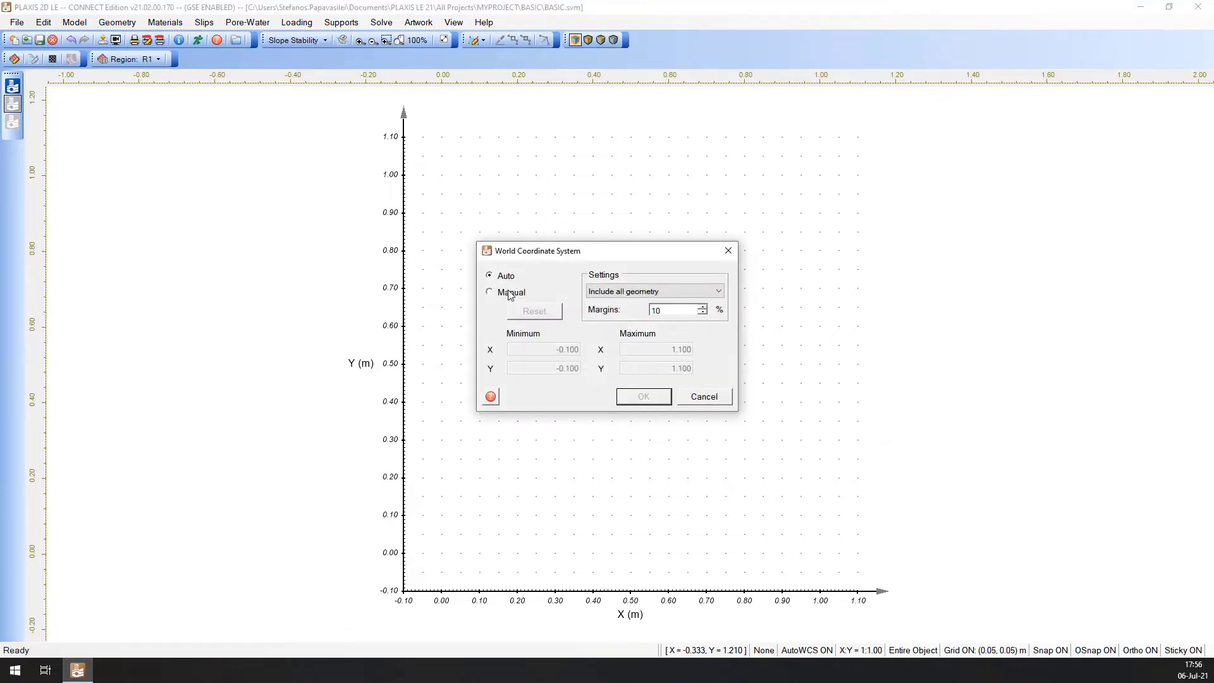
pyautogui.click(490, 292)
pyautogui.write('25')
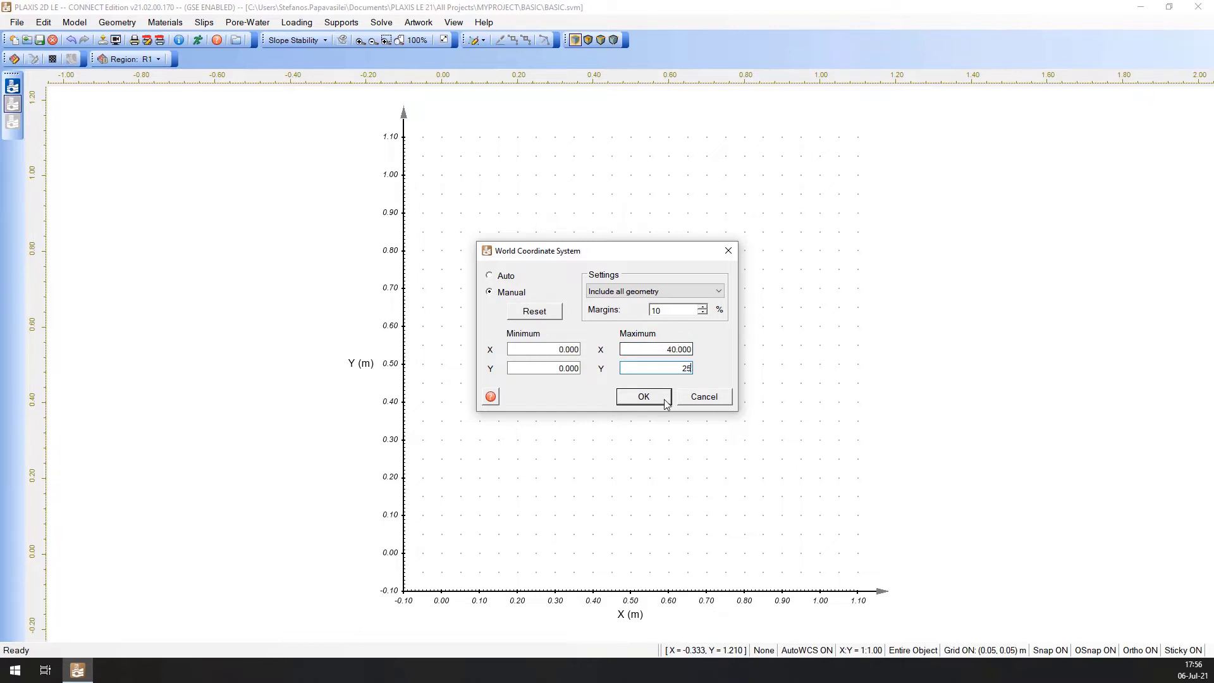
pyautogui.click(642, 396)
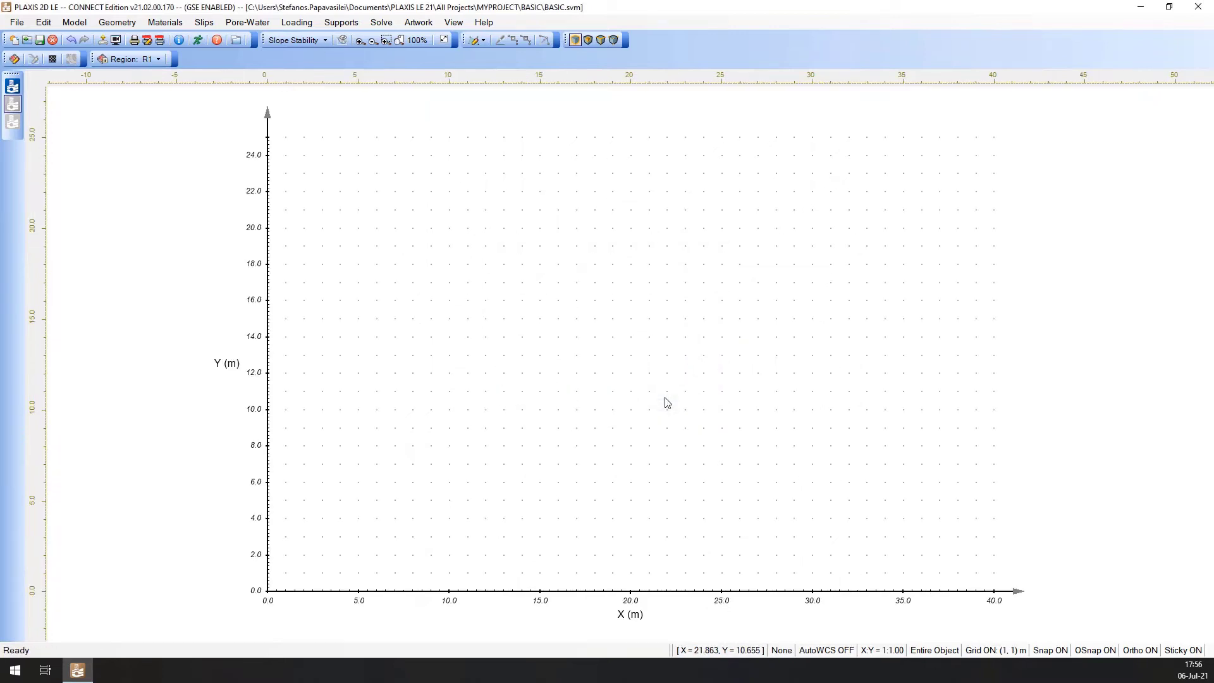
pyautogui.click(116, 21)
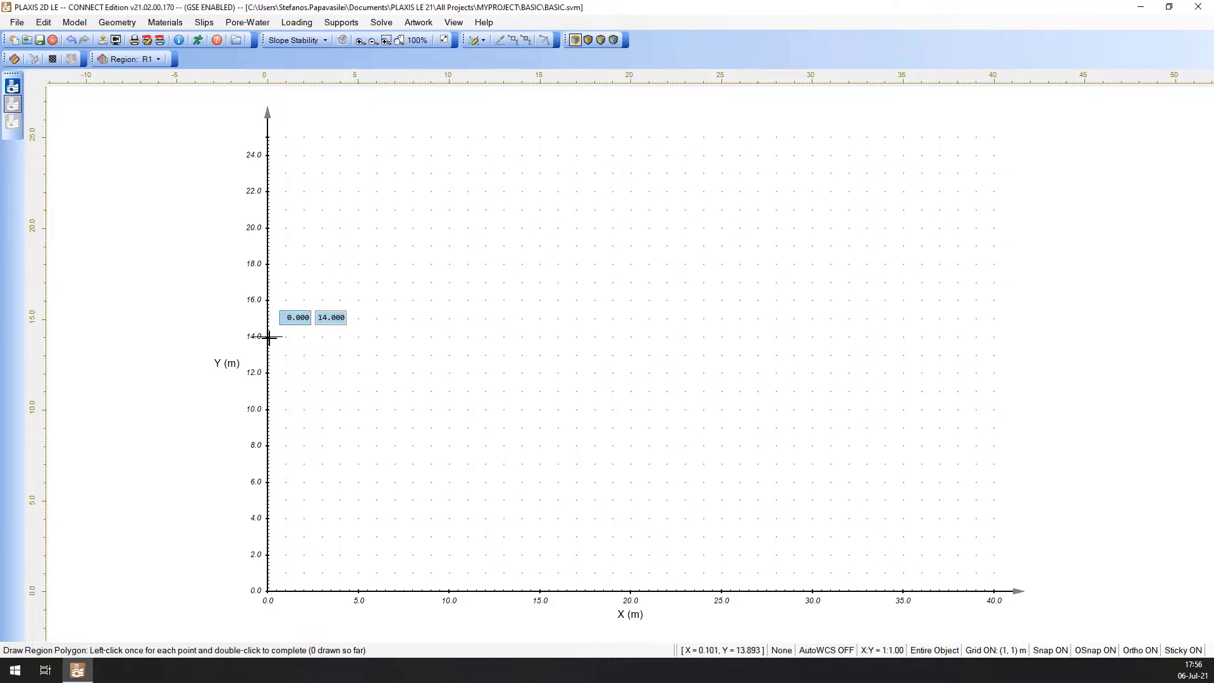
# Step: Draw the upper region from (0,14) and the lower region from (0,9), closing its outline
pyautogui.click(264, 337)
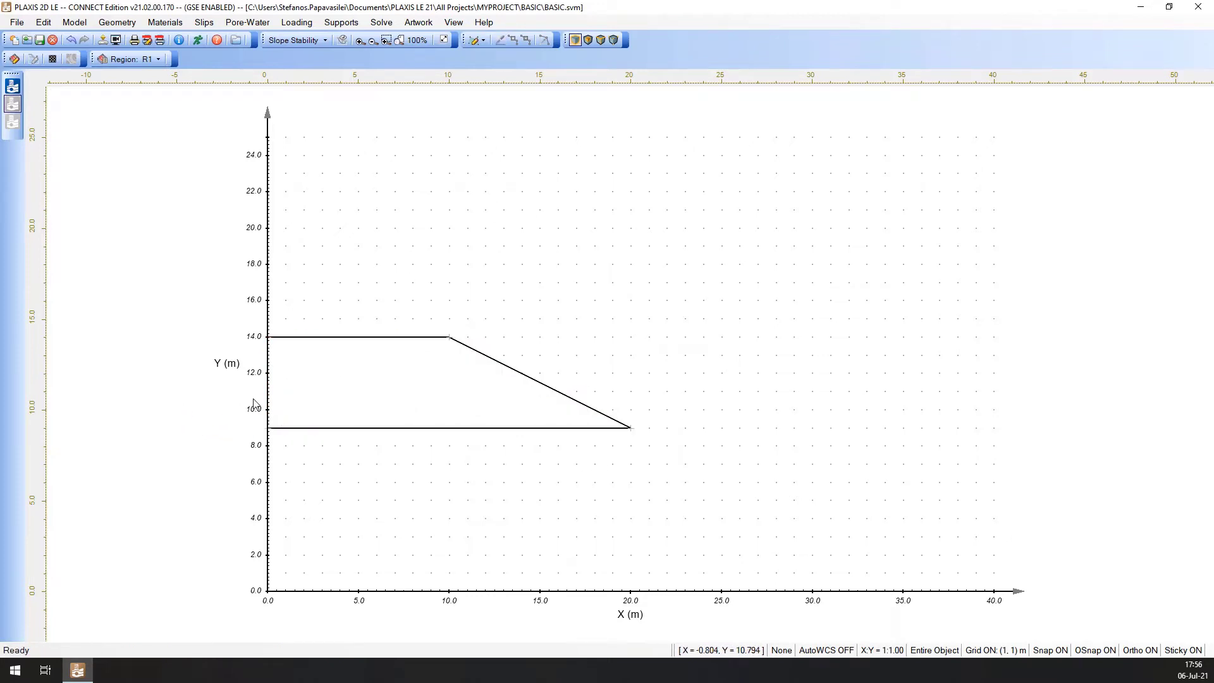
pyautogui.click(74, 22)
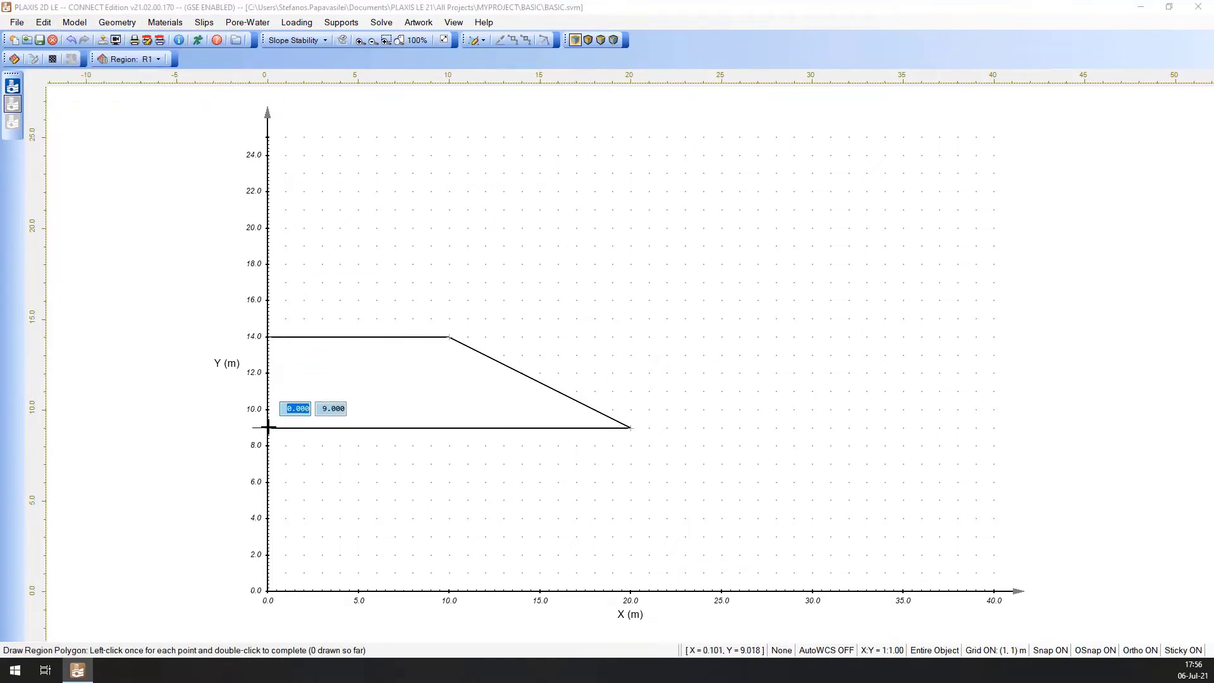
pyautogui.click(267, 426)
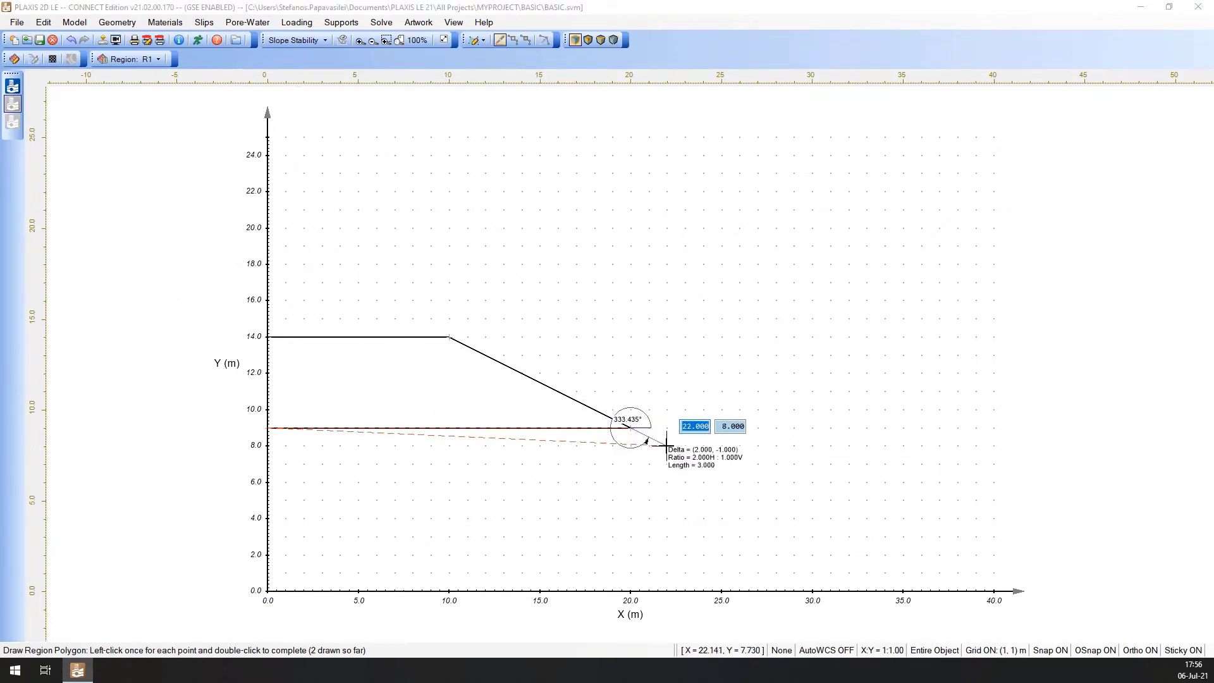
pyautogui.moveTo(774, 529)
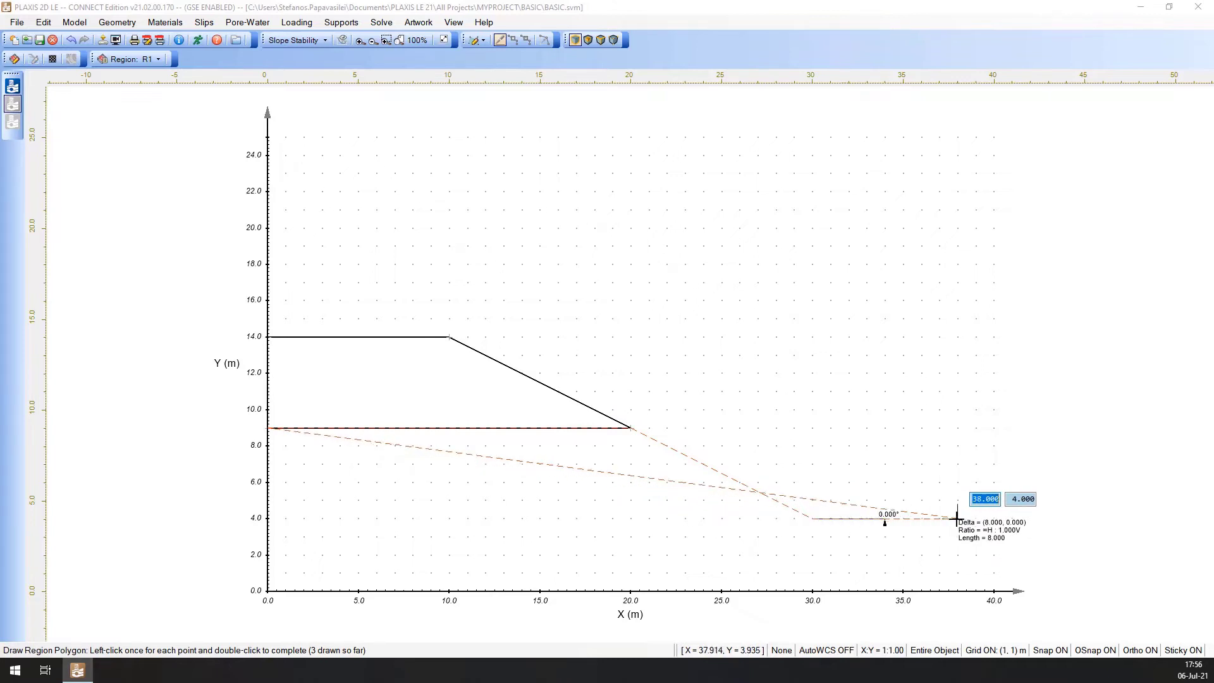
pyautogui.click(956, 519)
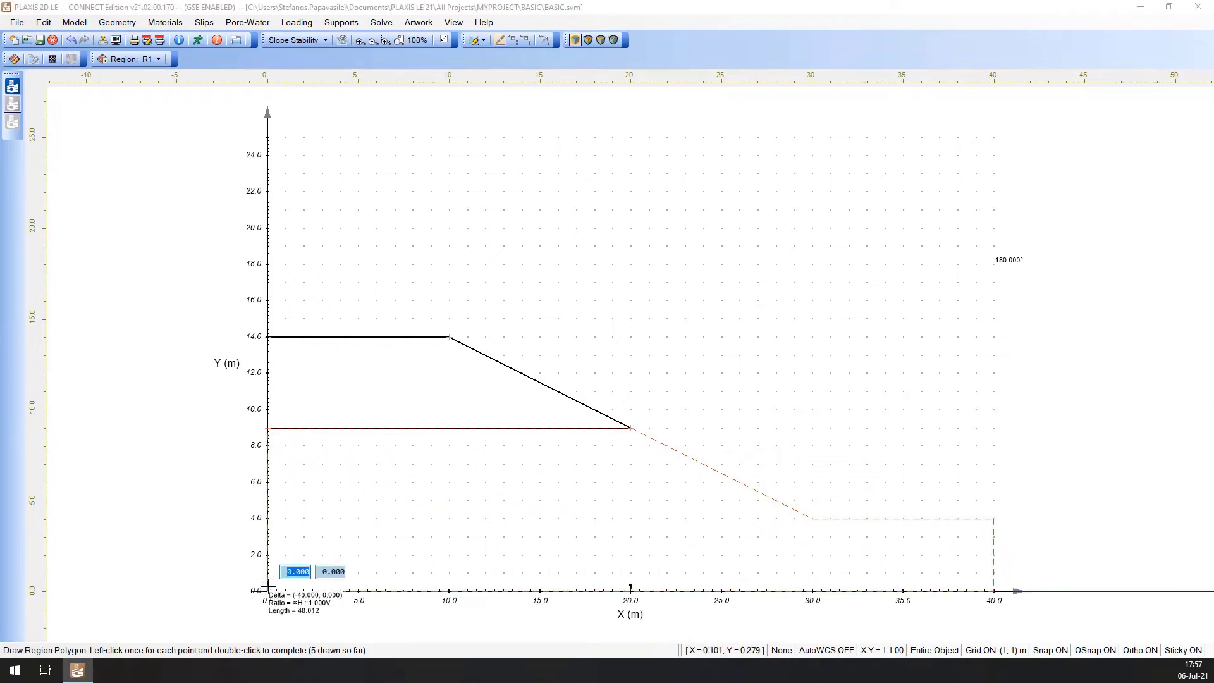
pyautogui.doubleClick(286, 432)
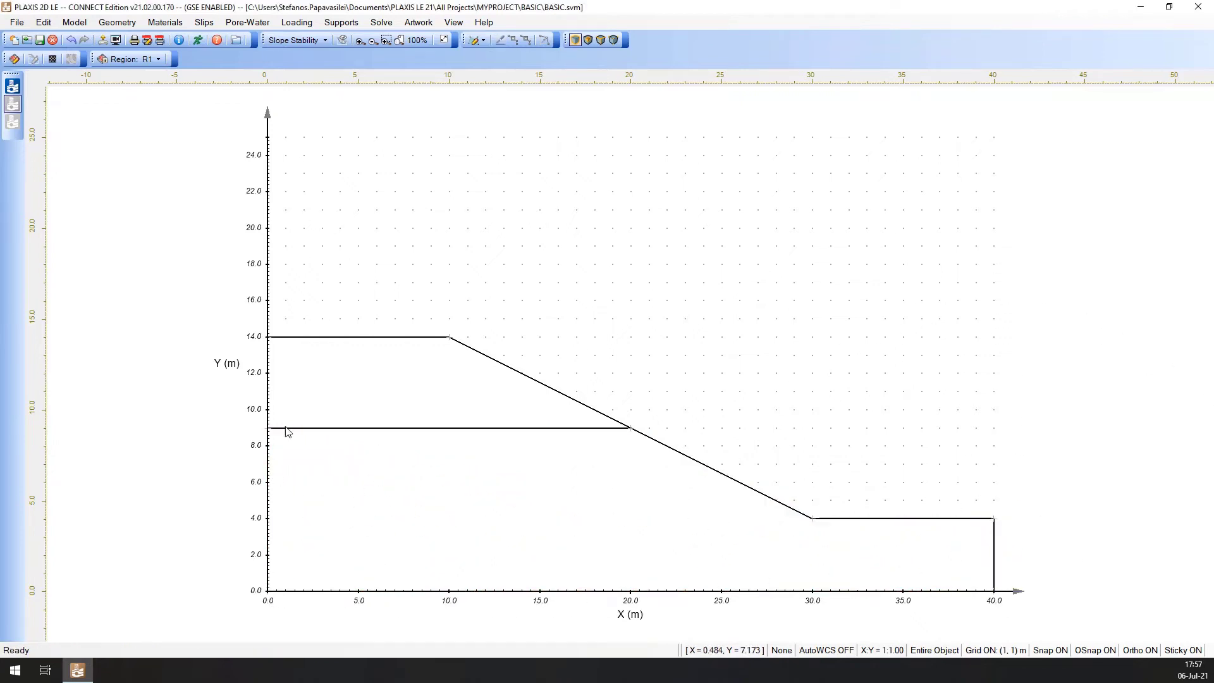
pyautogui.click(158, 59)
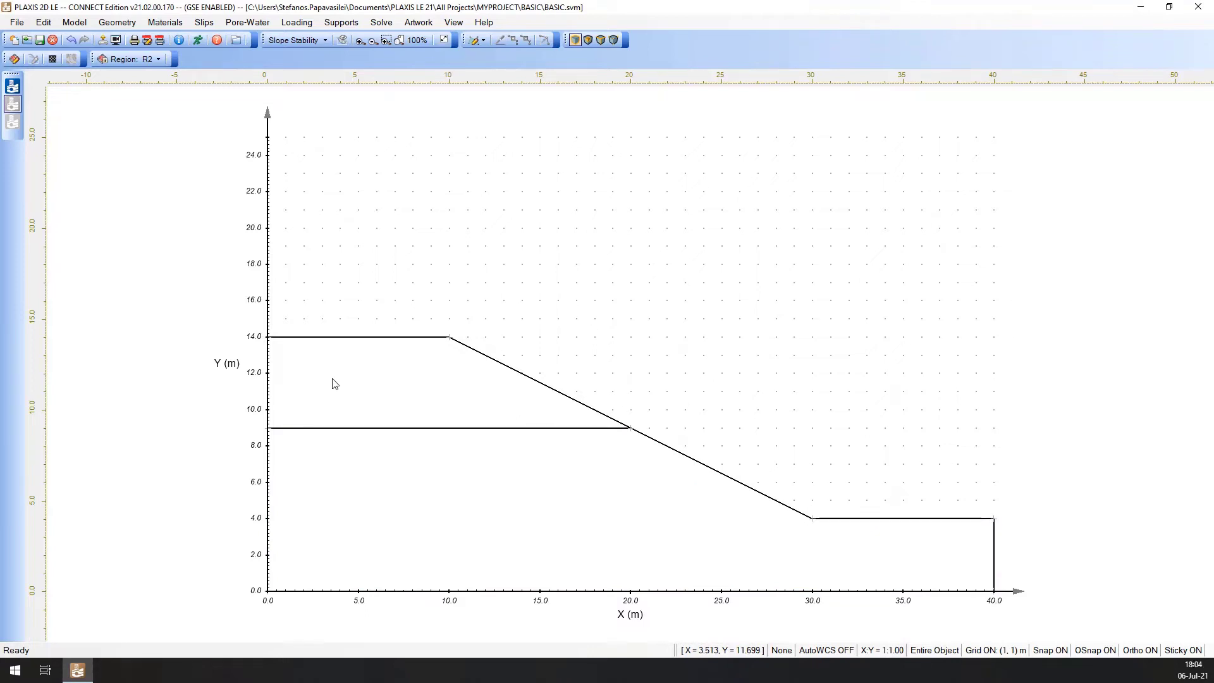
# Step: Rename region R1 to Upper Soil and R2 to Lower Soil in the Regions list
pyautogui.click(116, 22)
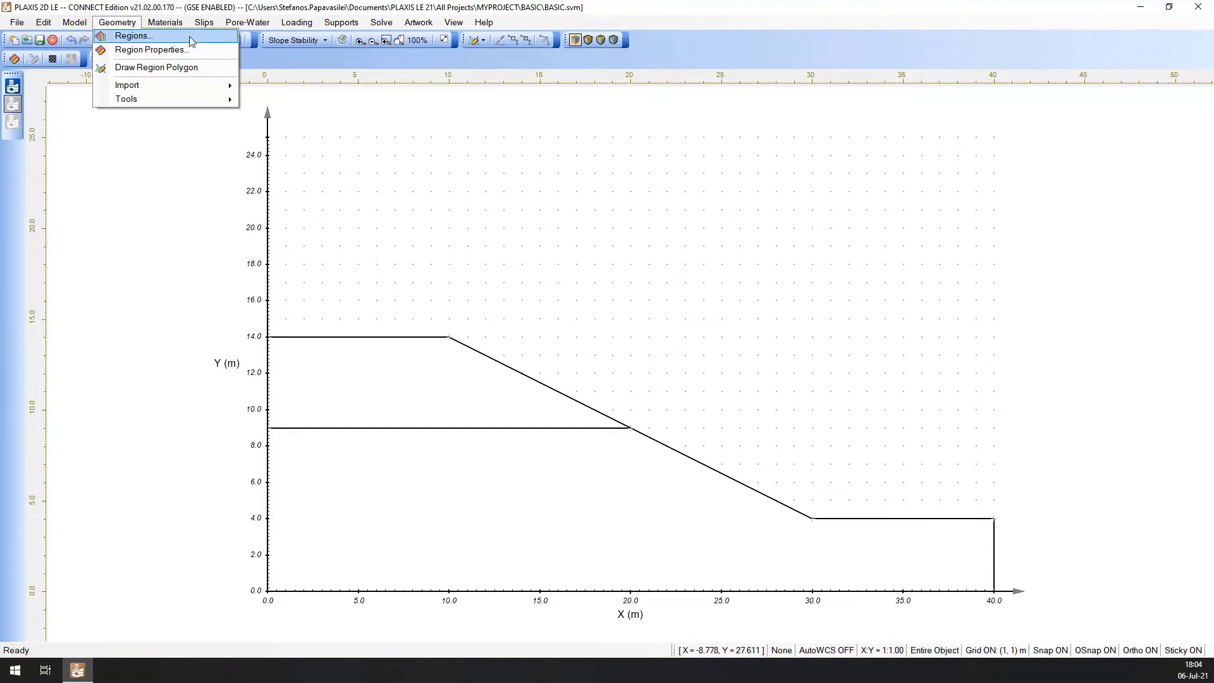
pyautogui.click(133, 35)
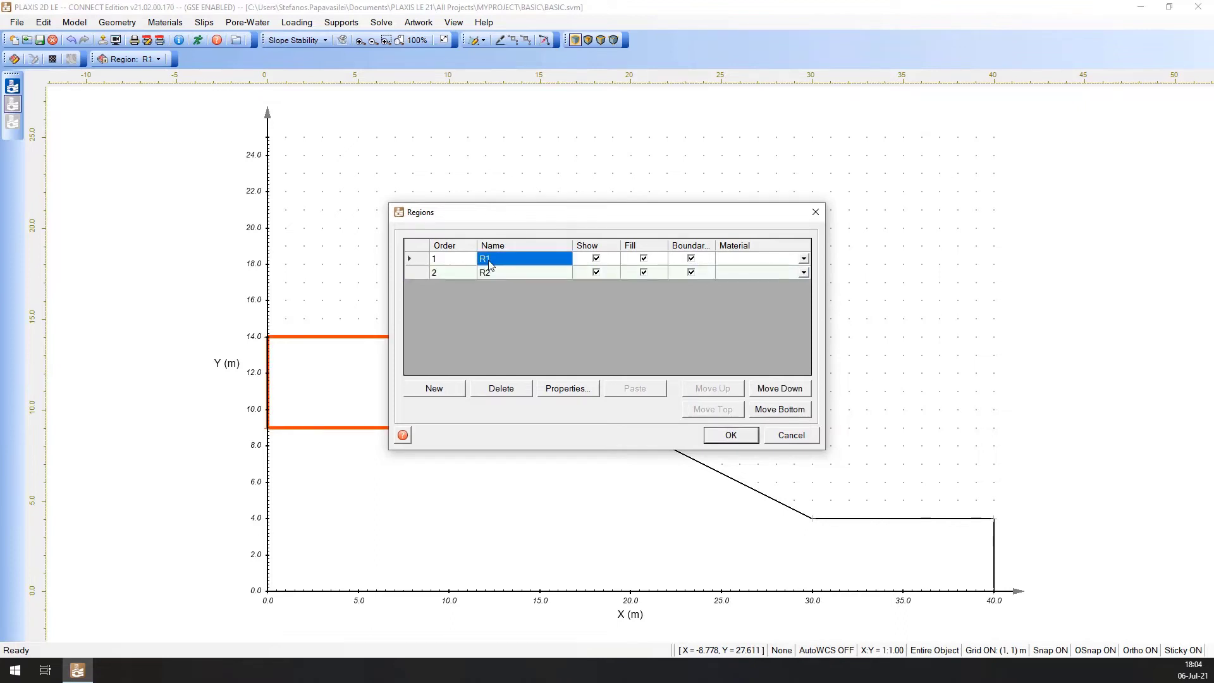
pyautogui.write('Upper')
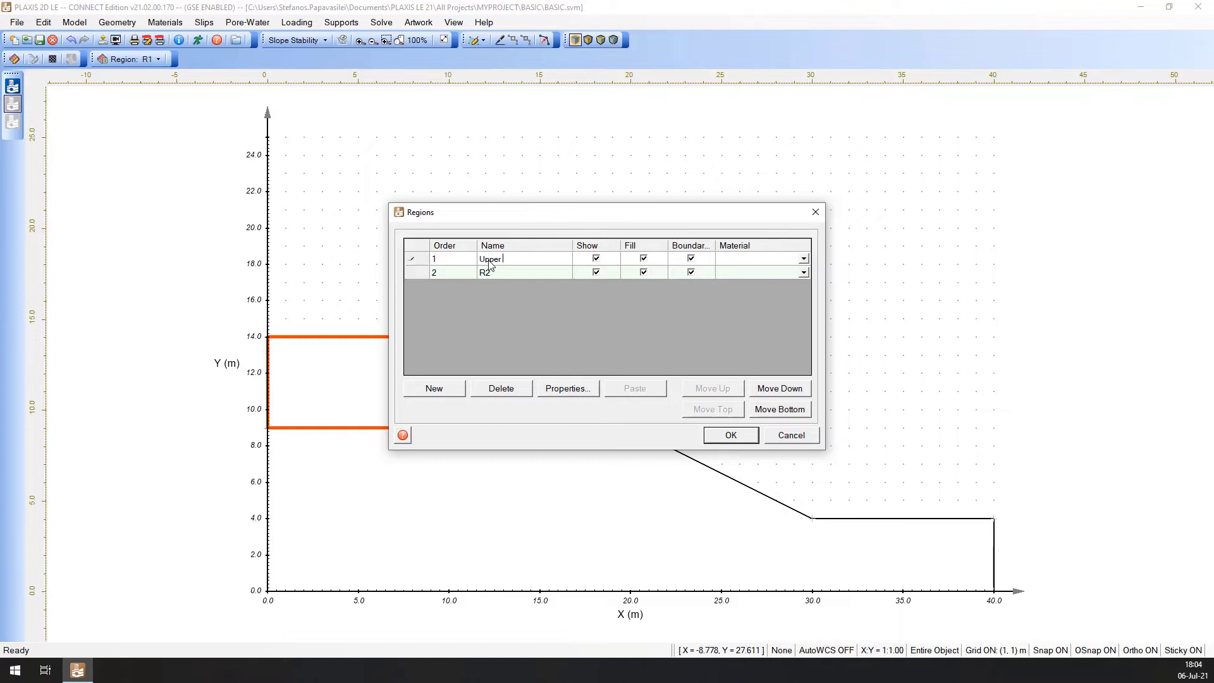
pyautogui.write('Soil')
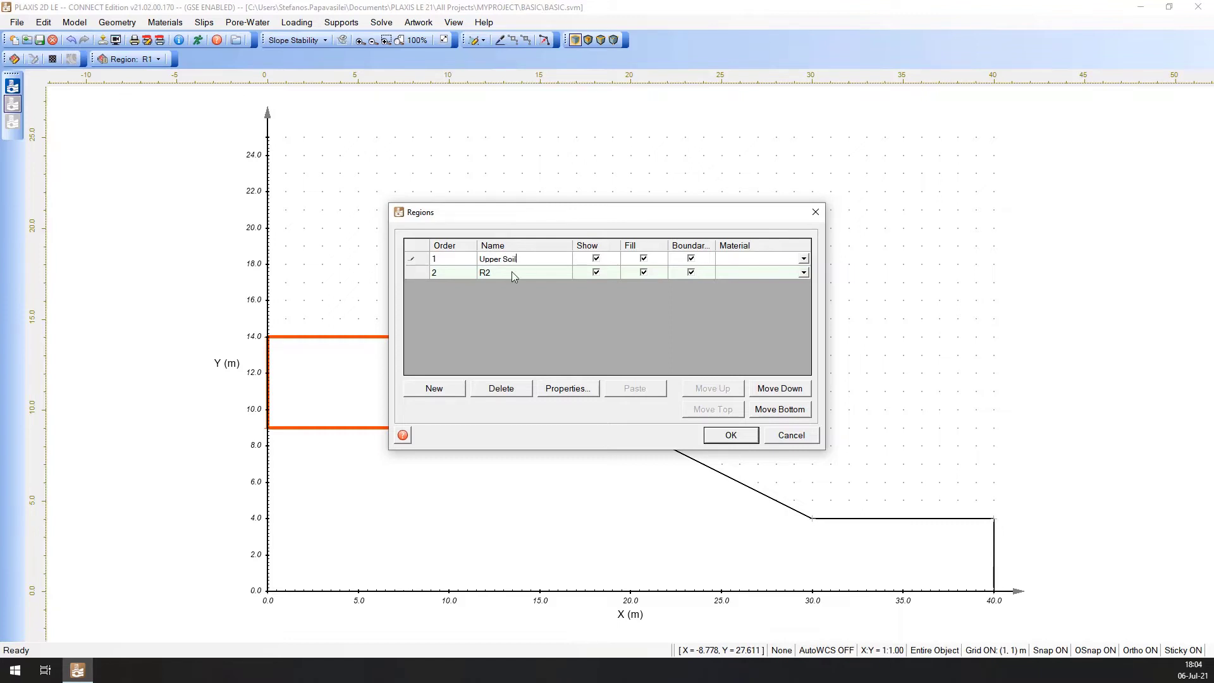
pyautogui.click(484, 273)
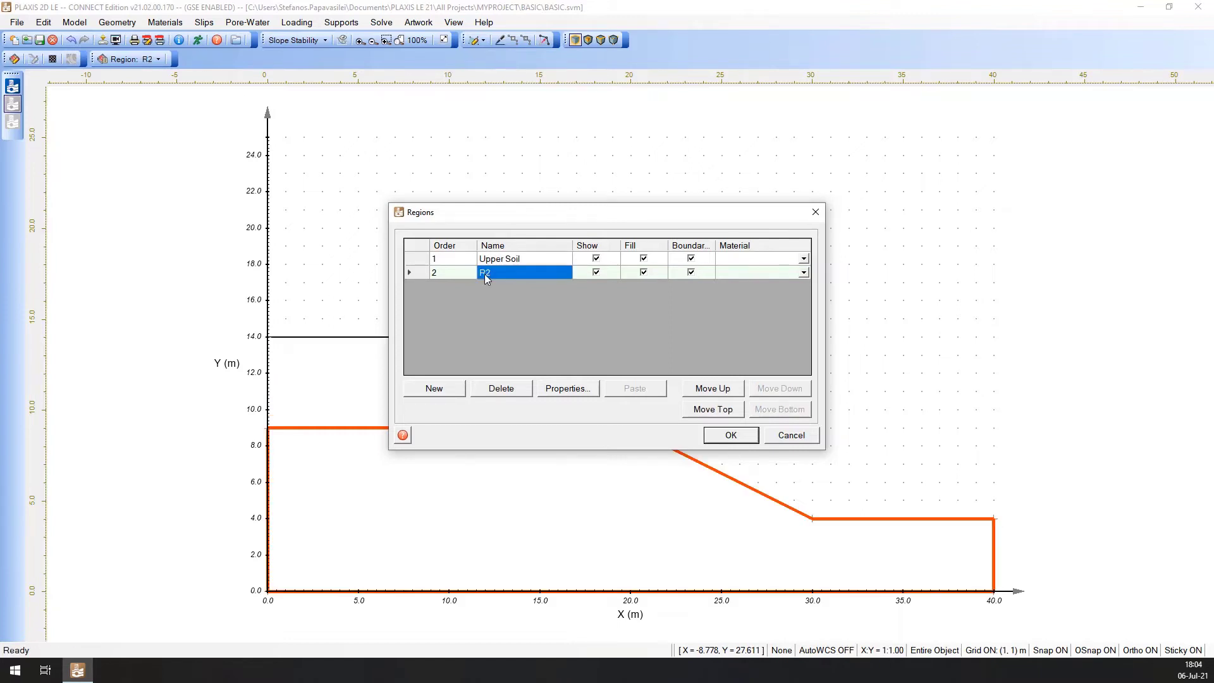
pyautogui.write('Lower Soil')
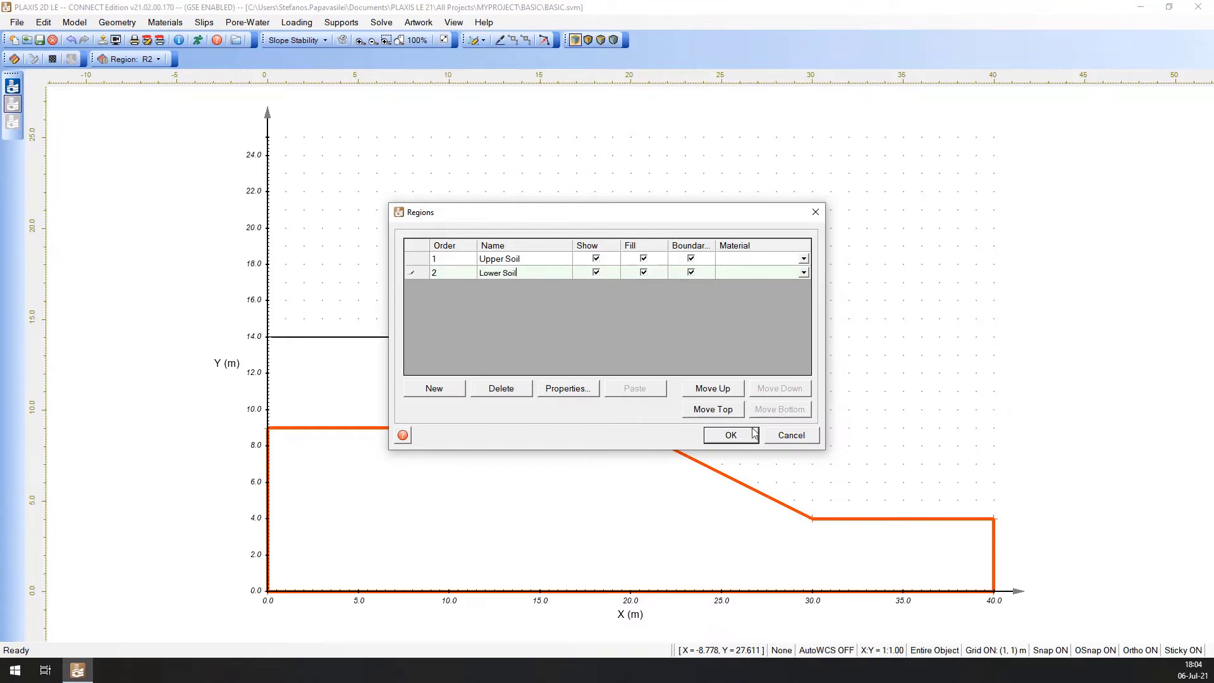
pyautogui.moveTo(729, 434)
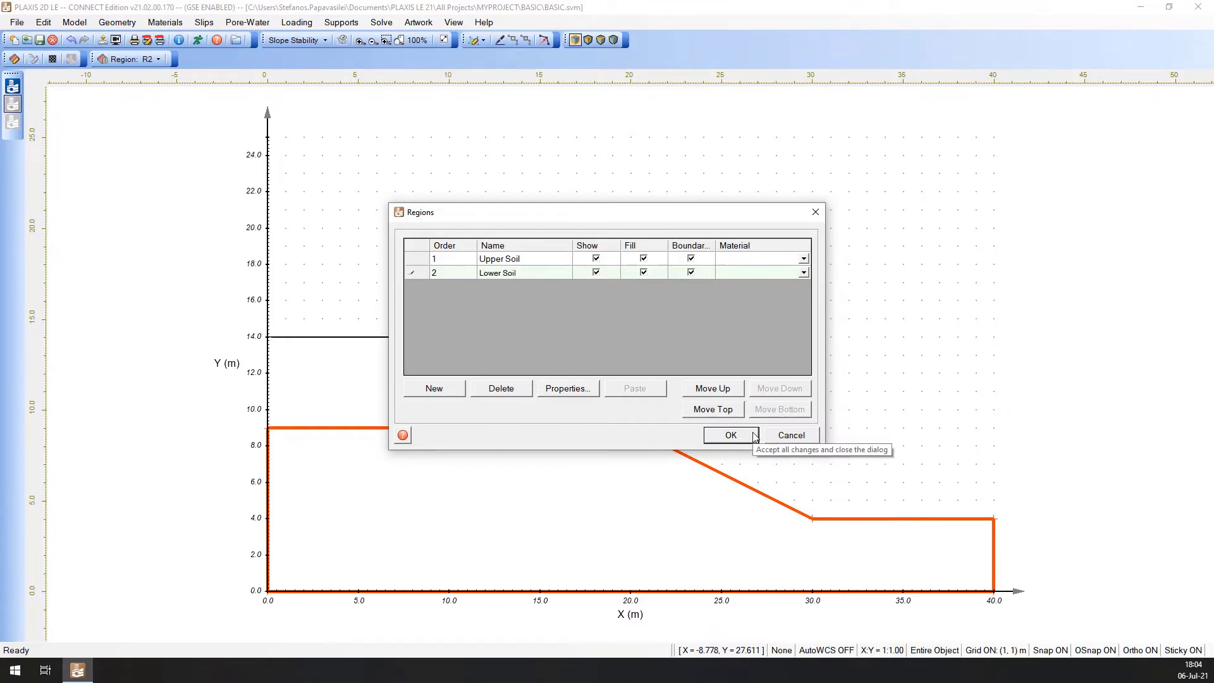
pyautogui.click(730, 433)
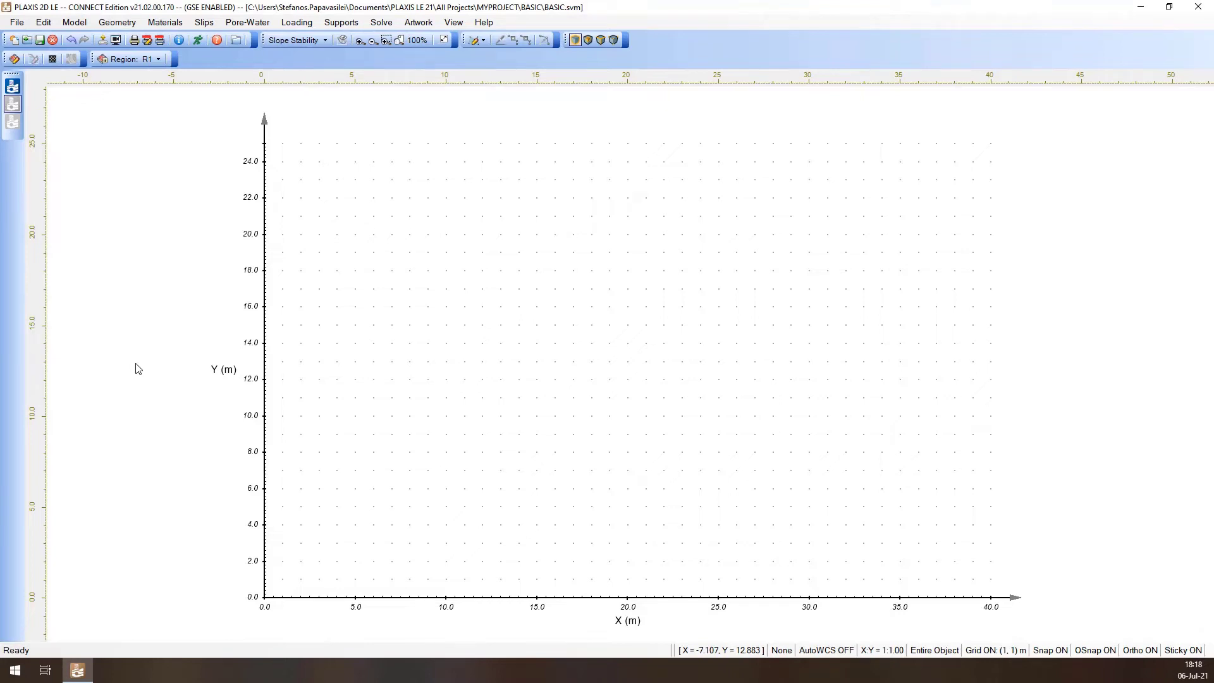
pyautogui.moveTo(149, 334)
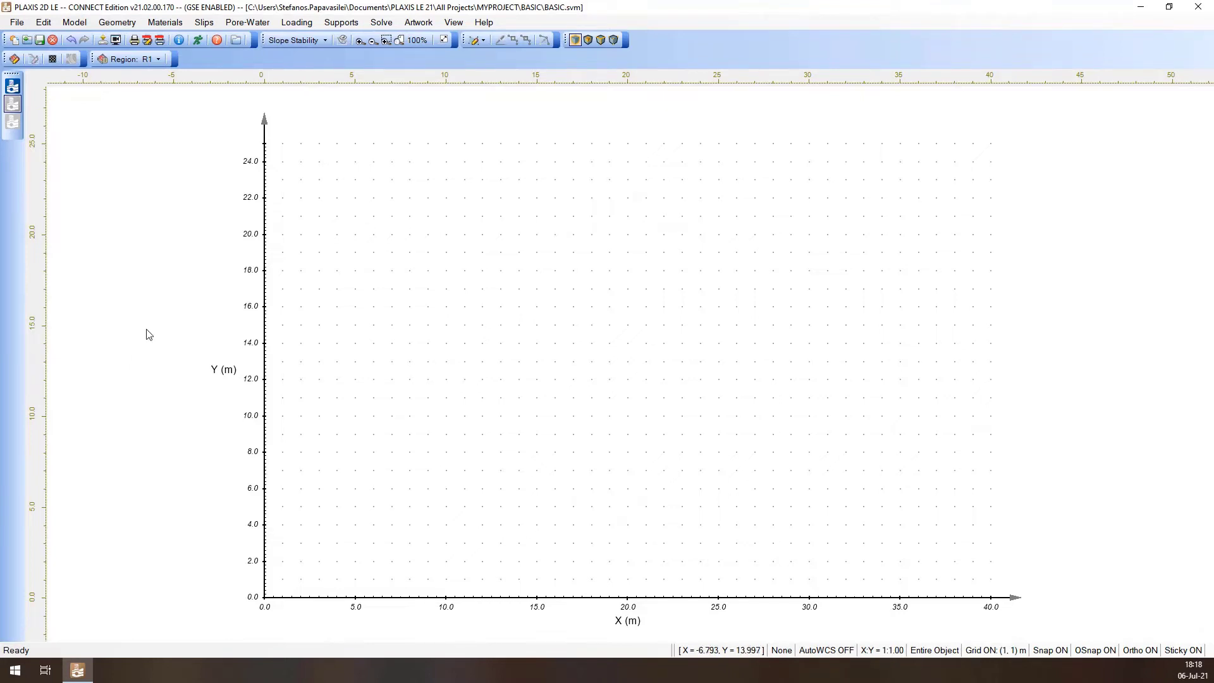
# Step: Draw the lower region polygon through (0,9) and (40,0)
pyautogui.click(117, 22)
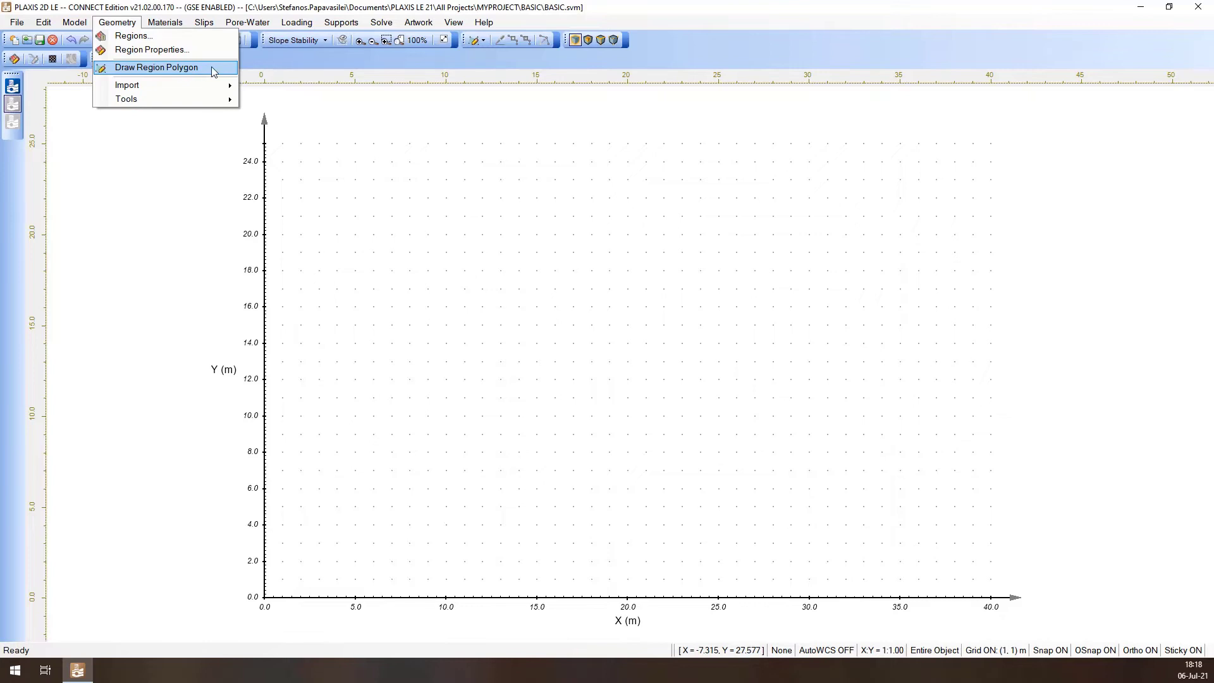
pyautogui.click(156, 67)
pyautogui.write('9')
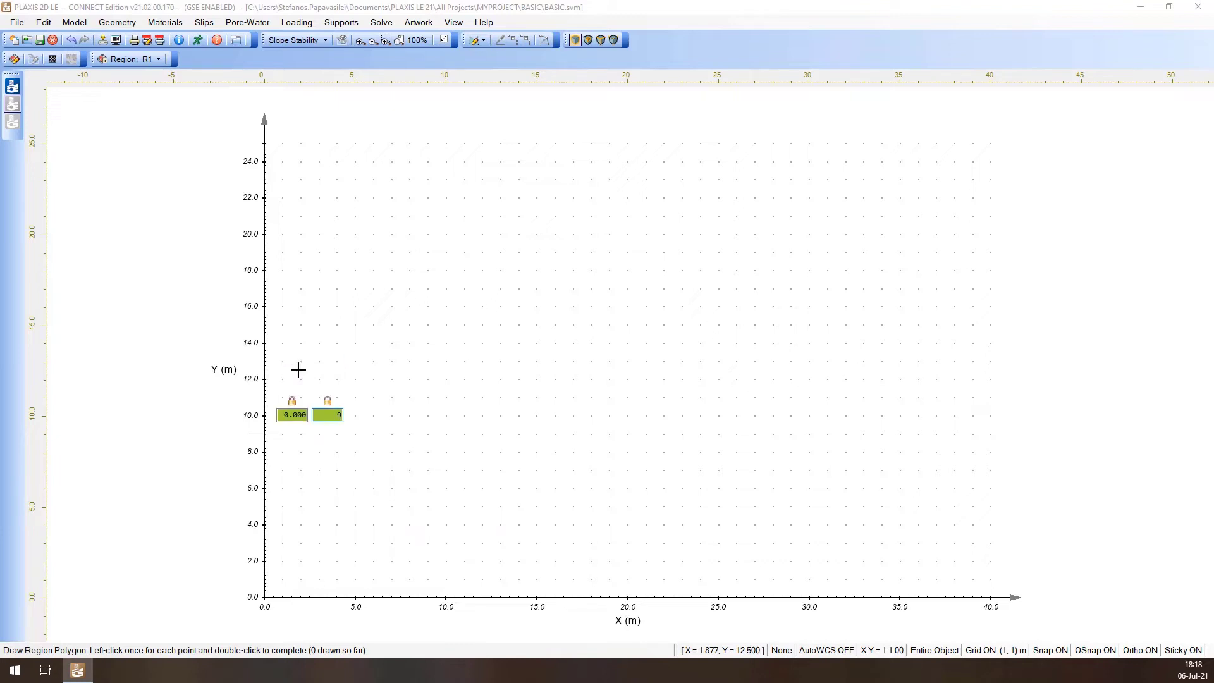
pyautogui.click(292, 414)
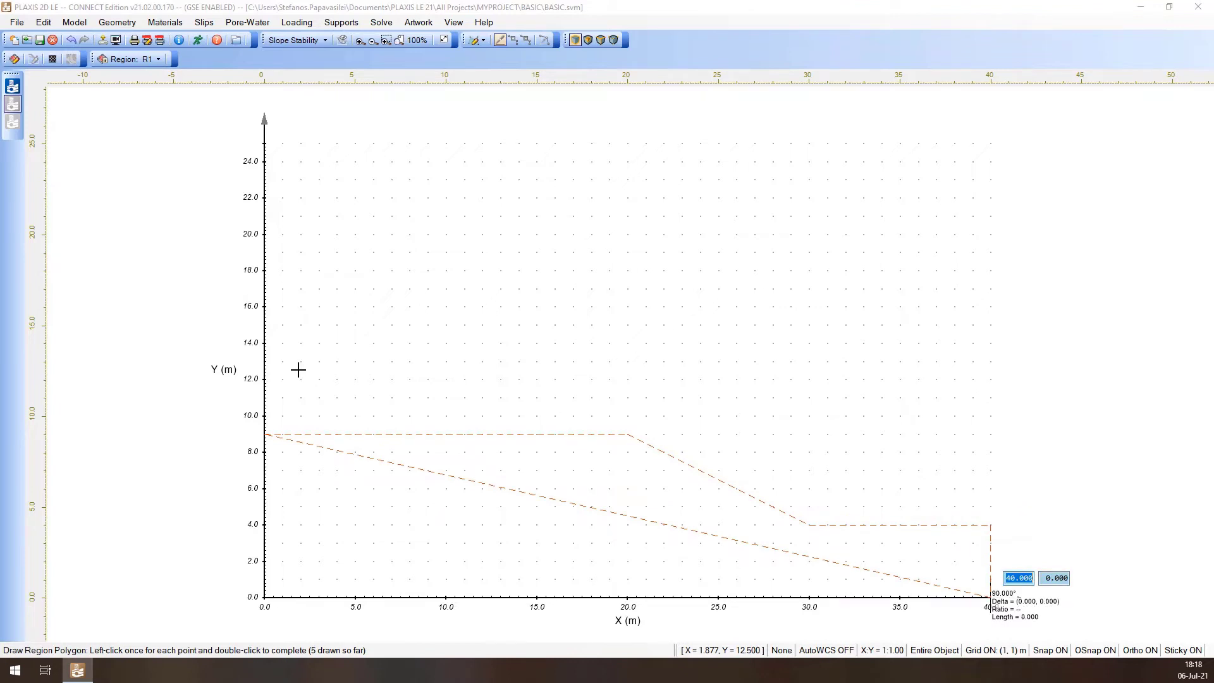
pyautogui.click(263, 596)
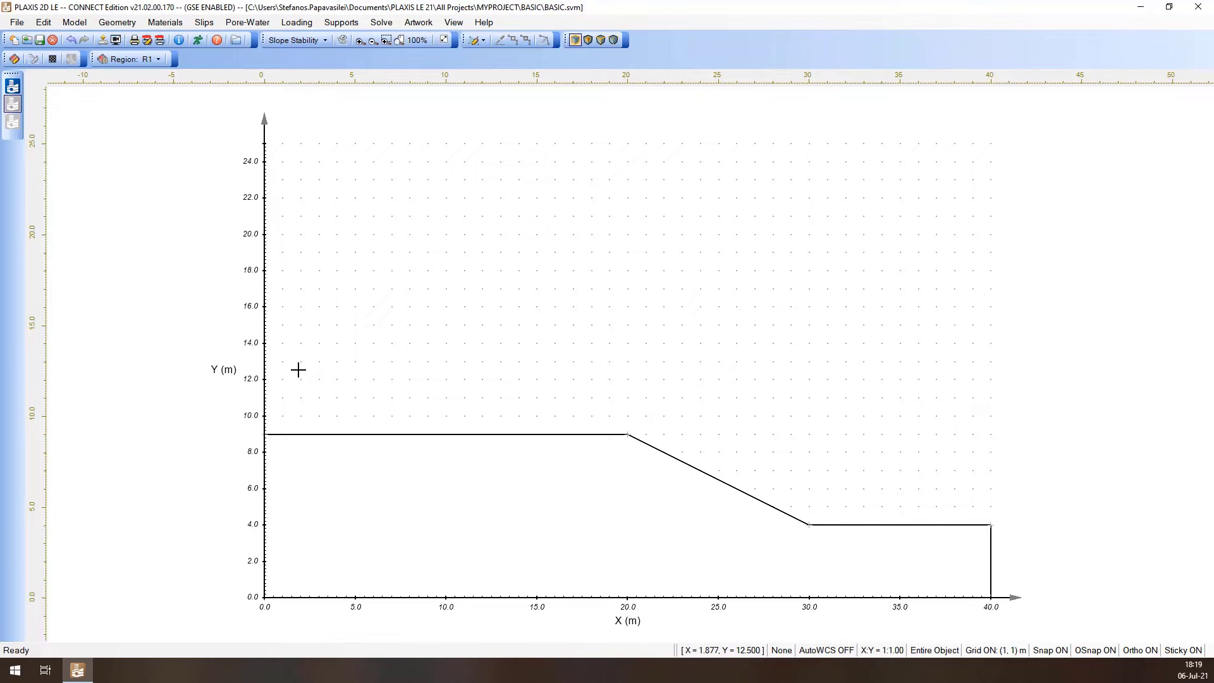
pyautogui.click(116, 22)
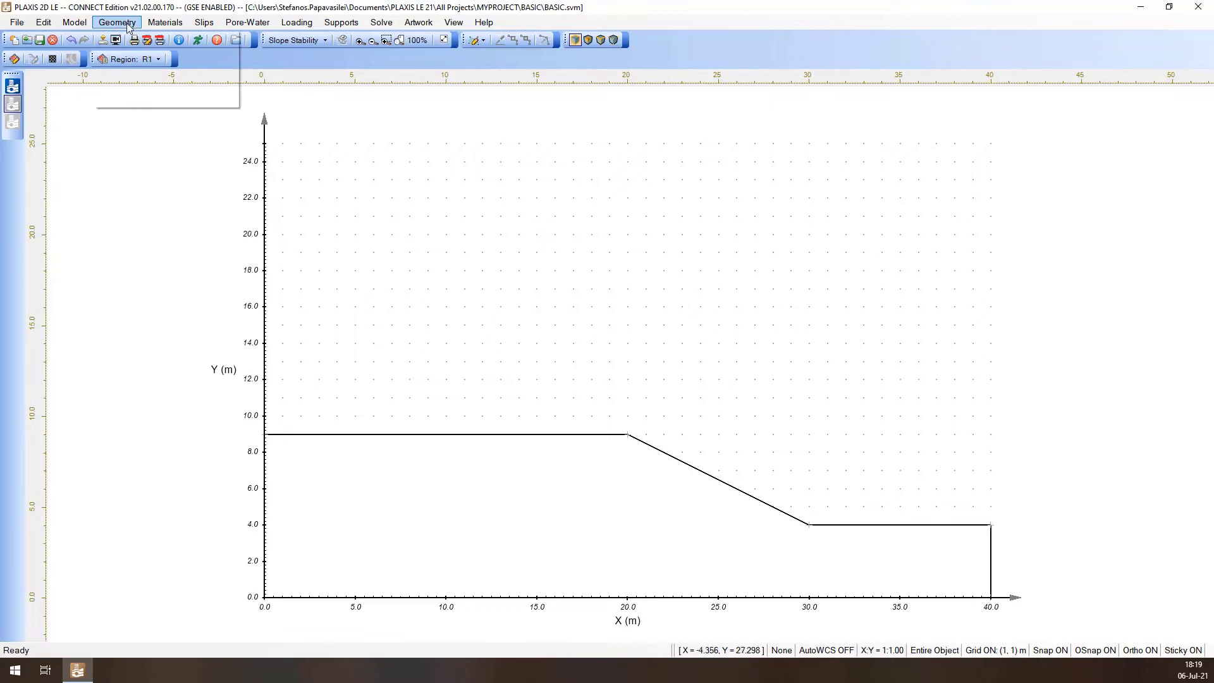
# Step: Start the upper region polygon with a corner at (20,9)
pyautogui.click(117, 21)
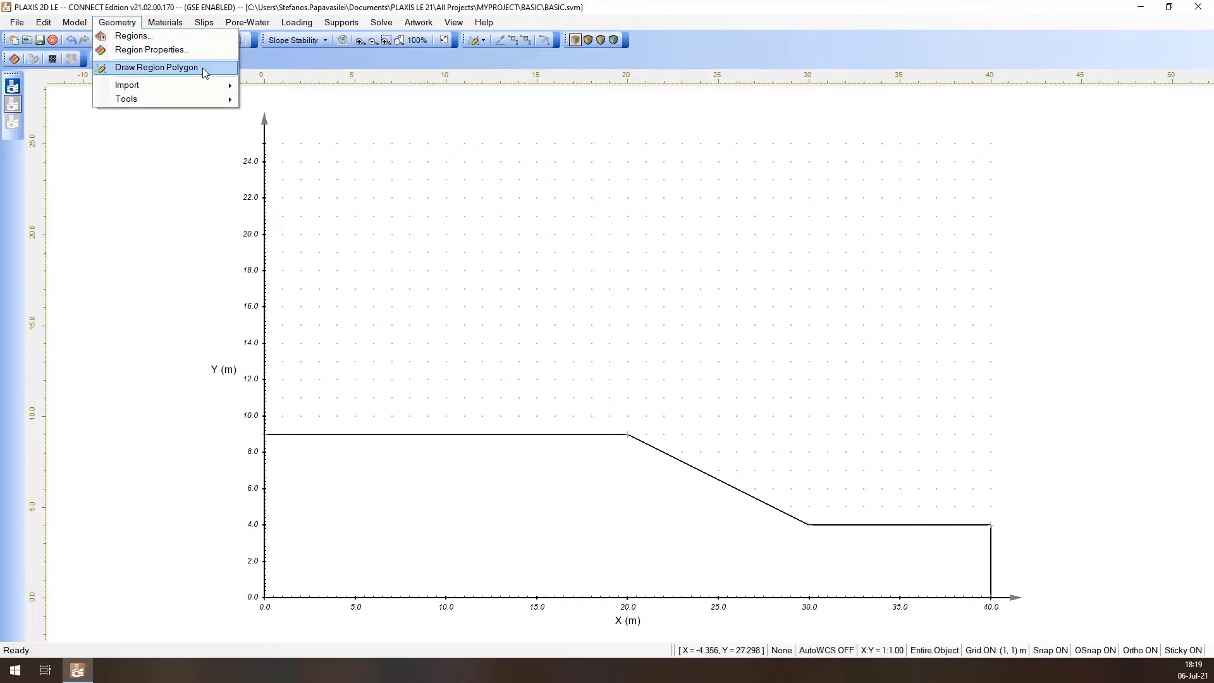
pyautogui.click(155, 67)
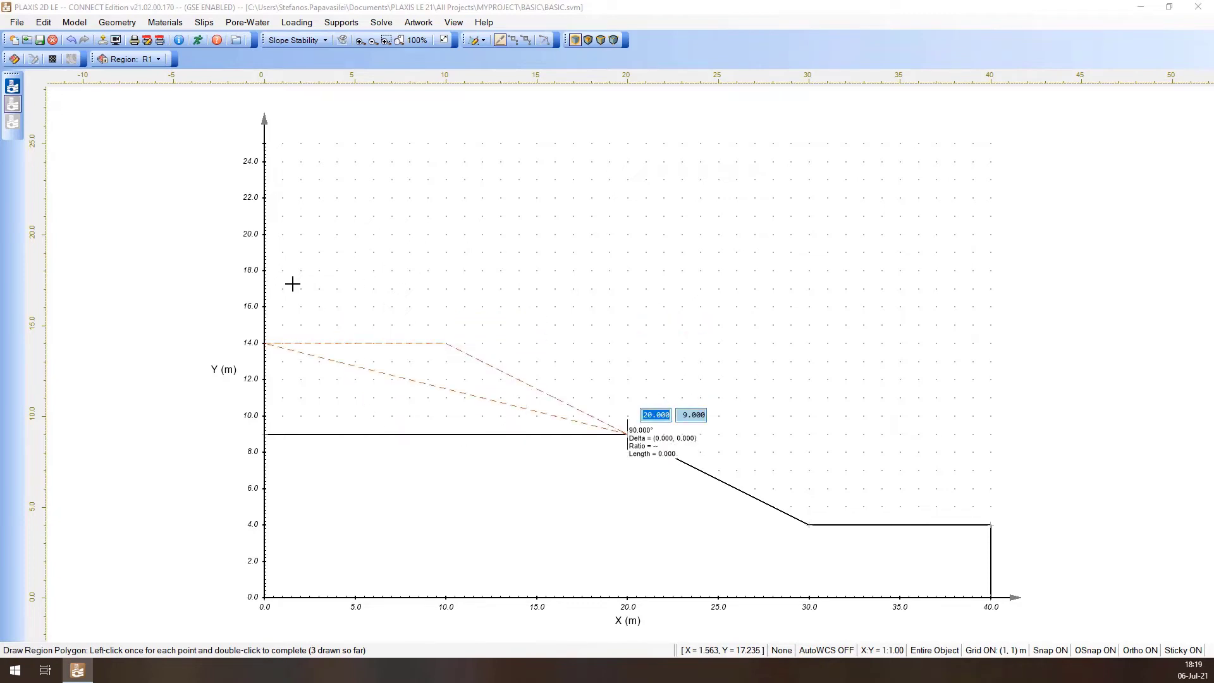
pyautogui.click(627, 435)
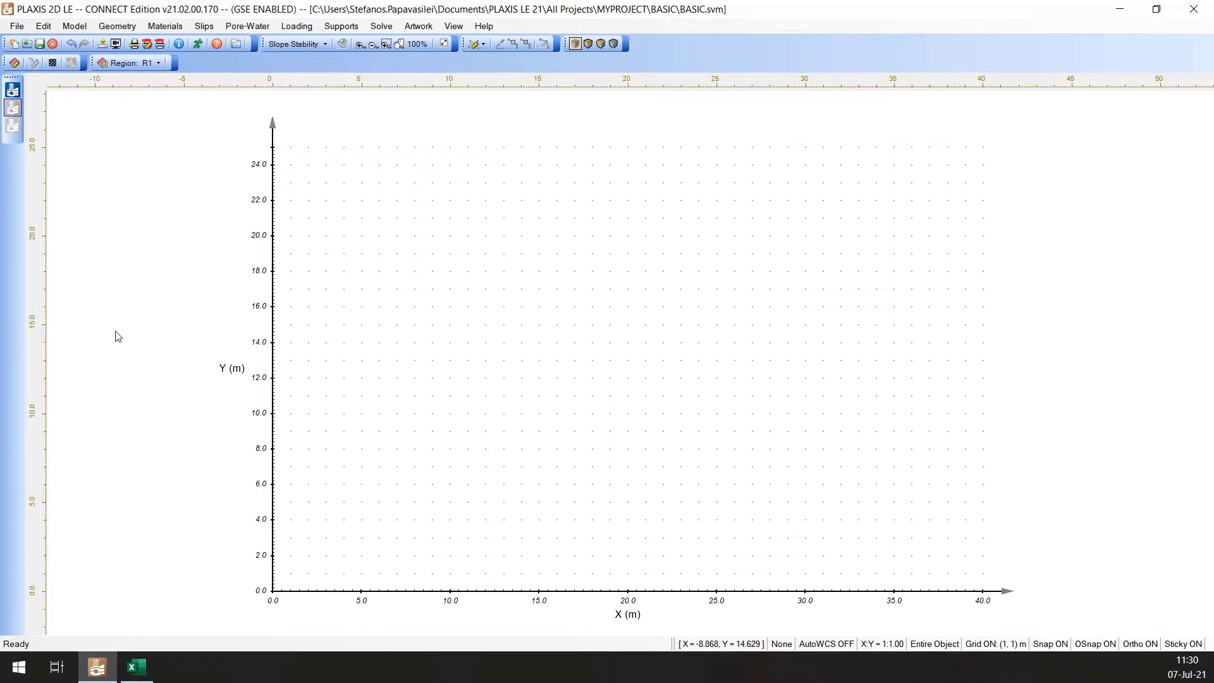
pyautogui.moveTo(225, 289)
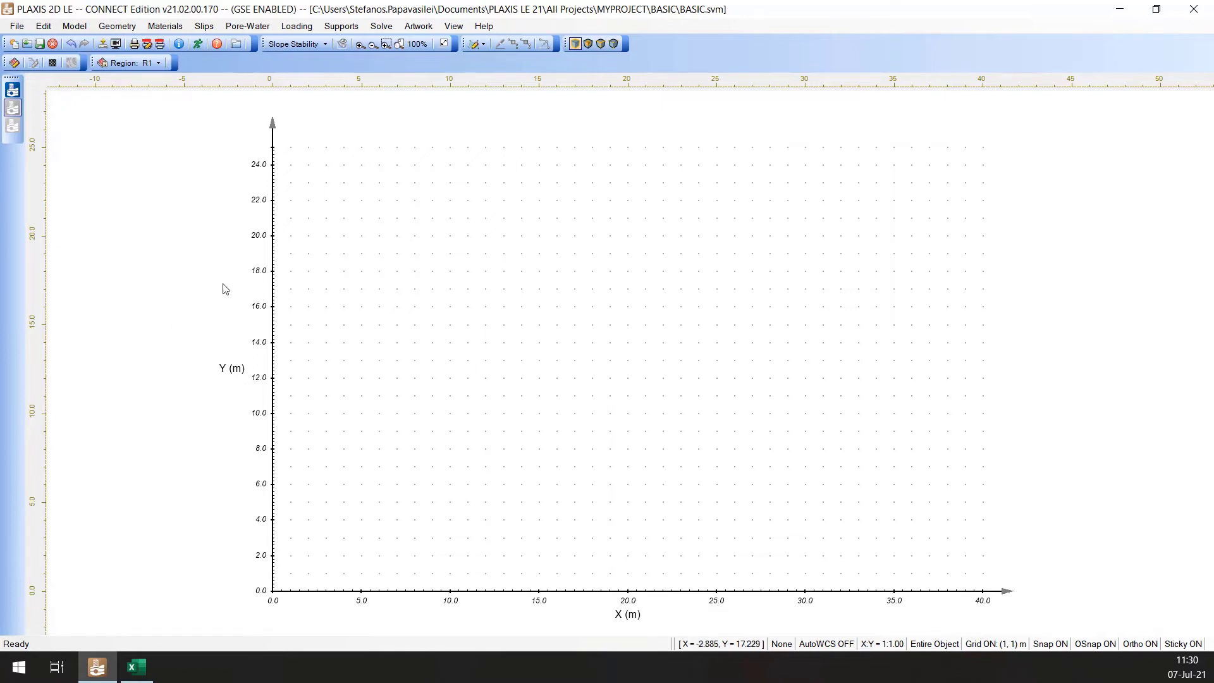
# Step: Rename R1 to Upper Soil and R2 to LowerSoil, then select Upper Soil
pyautogui.click(116, 25)
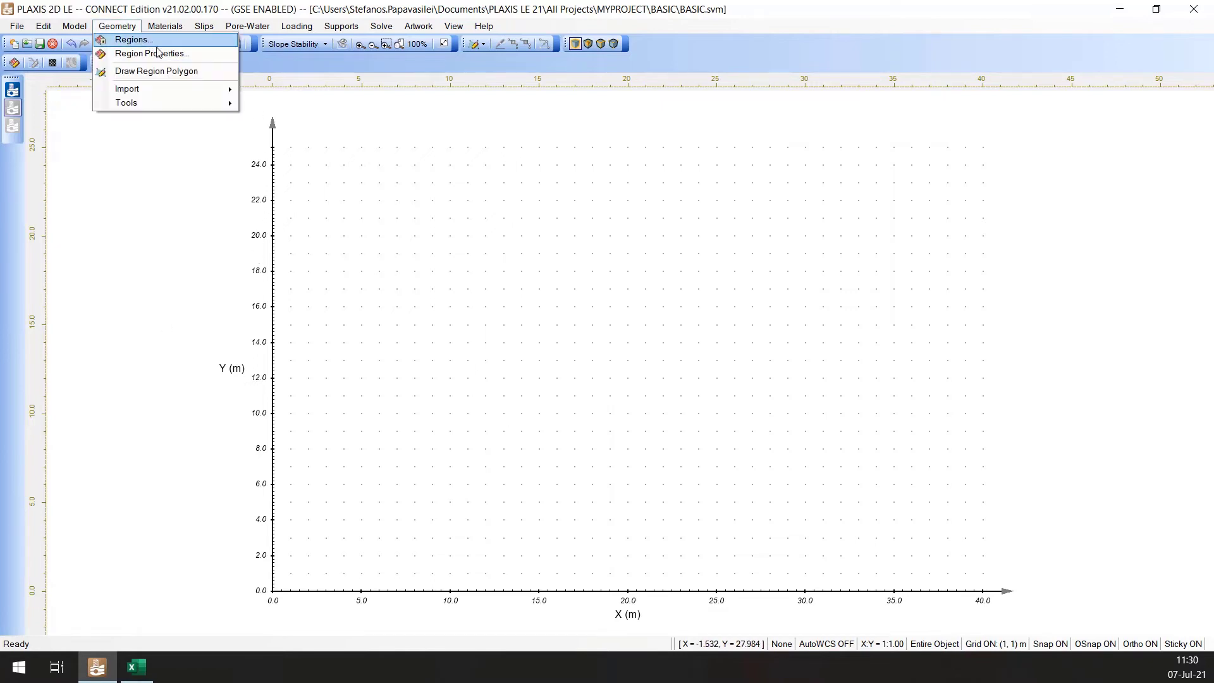
pyautogui.click(133, 39)
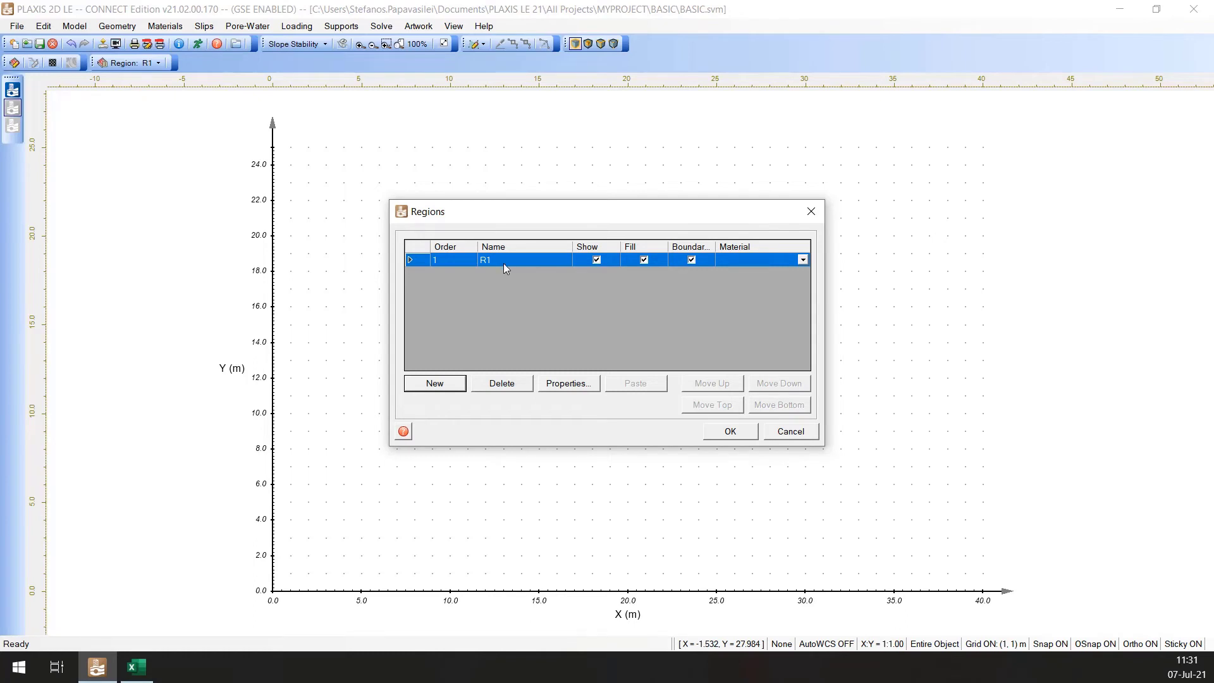
pyautogui.doubleClick(486, 259)
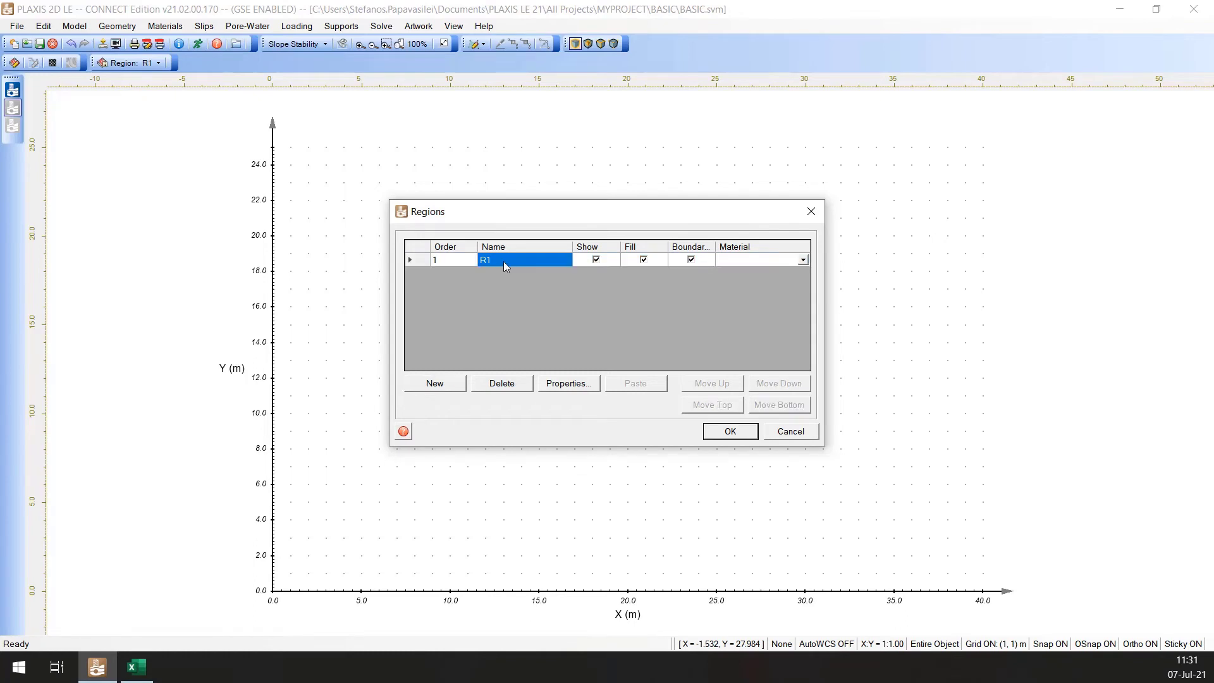
pyautogui.write('Upper S')
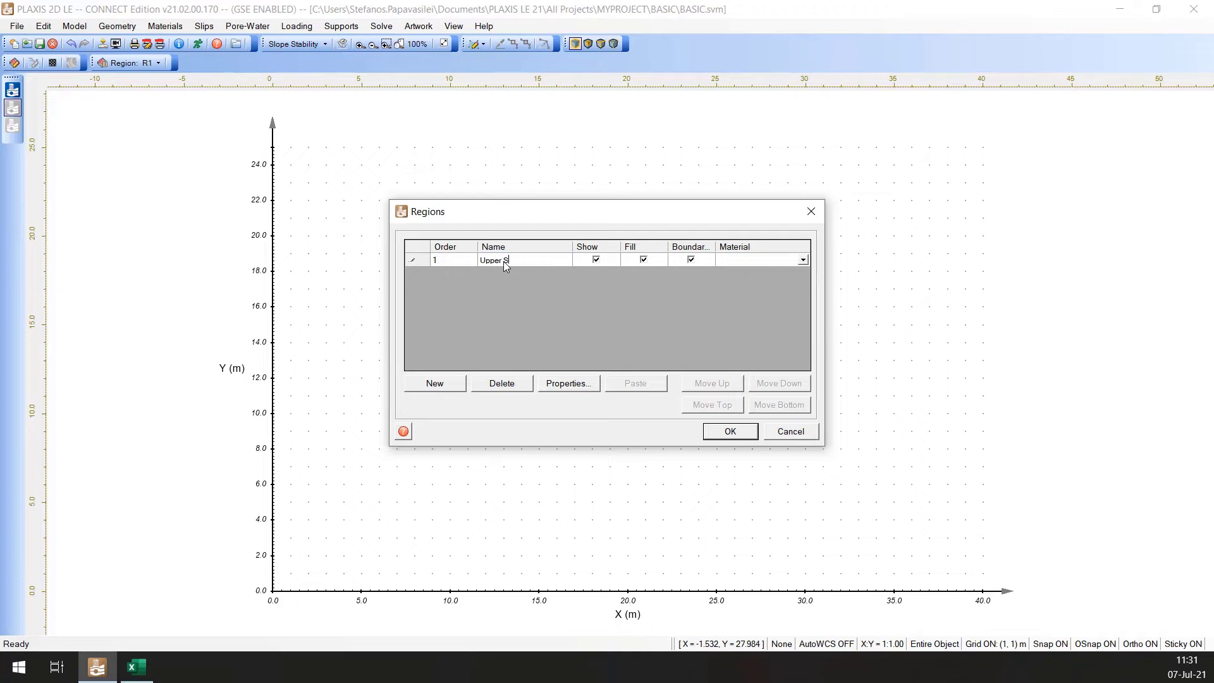
pyautogui.write('oil')
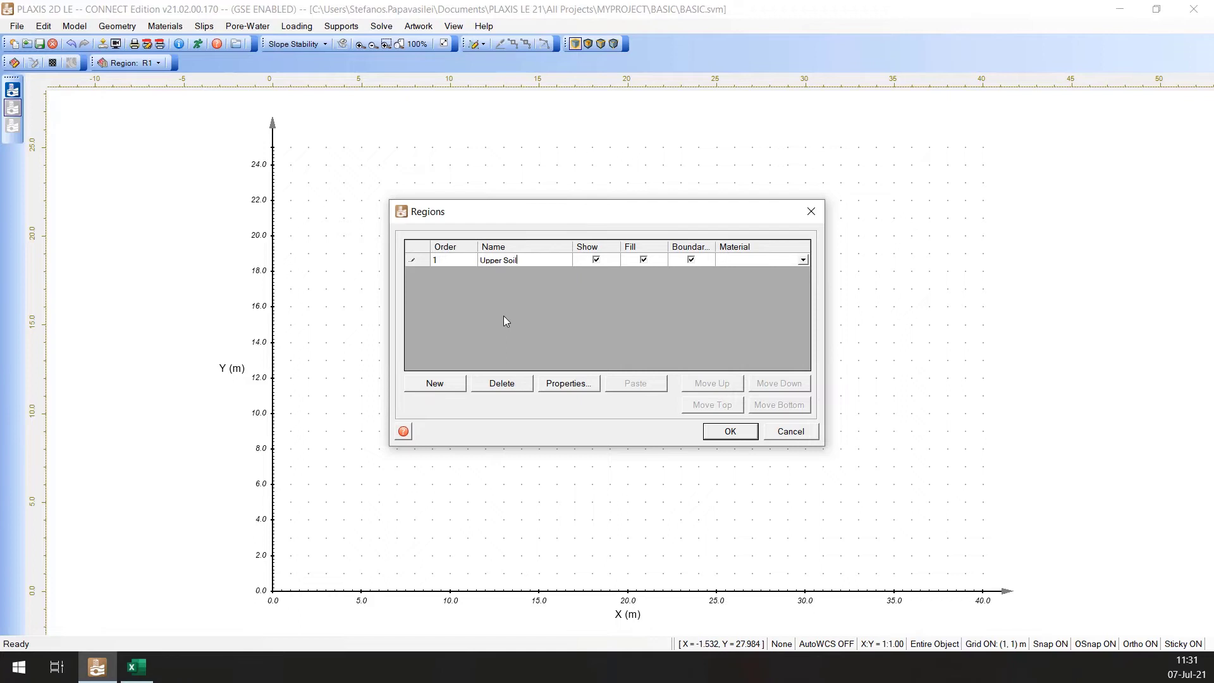
pyautogui.moveTo(459, 385)
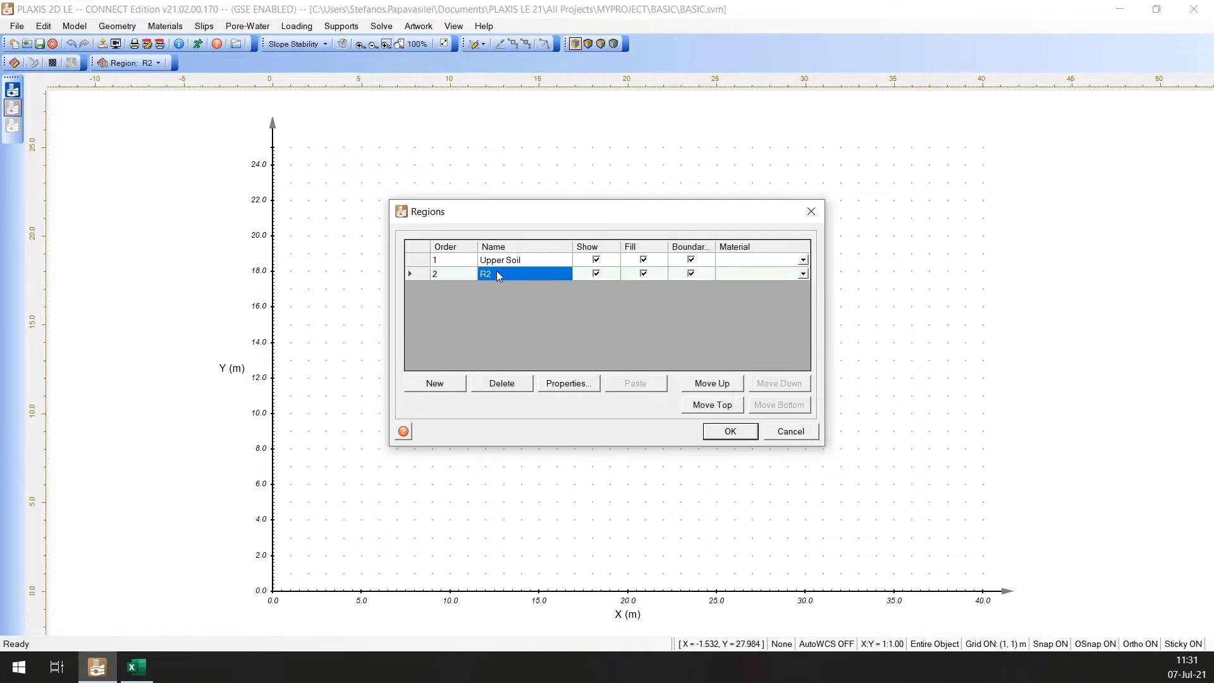
pyautogui.write('Lower Soil')
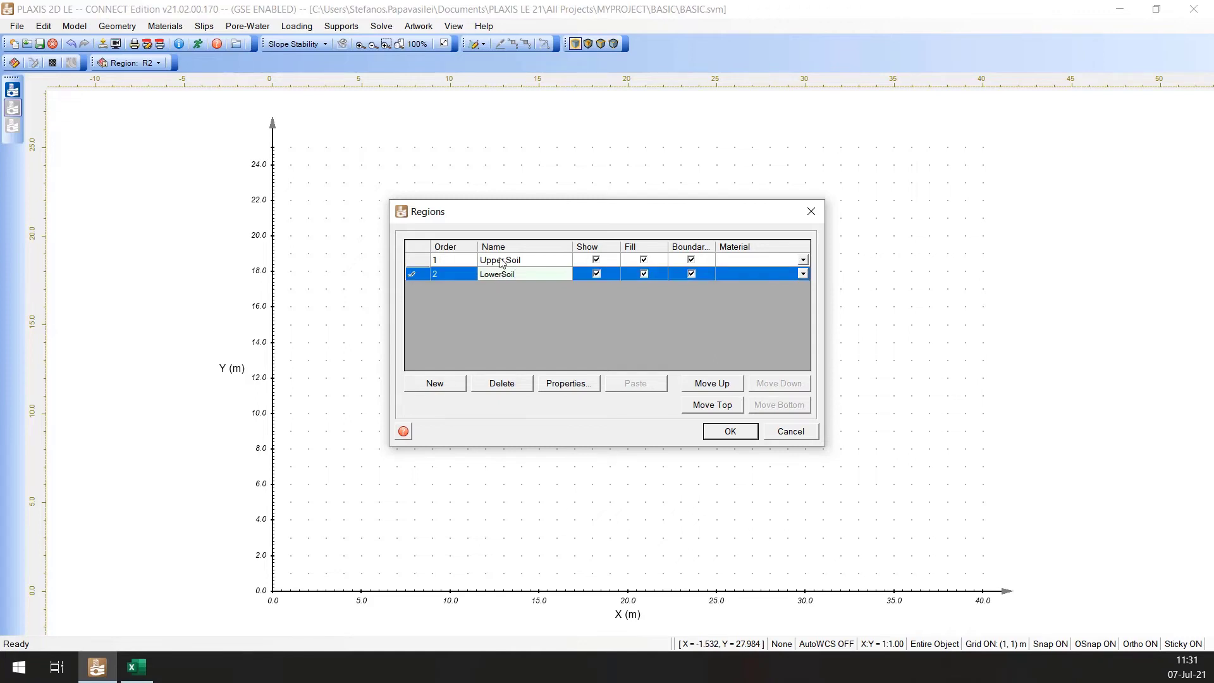
pyautogui.click(500, 259)
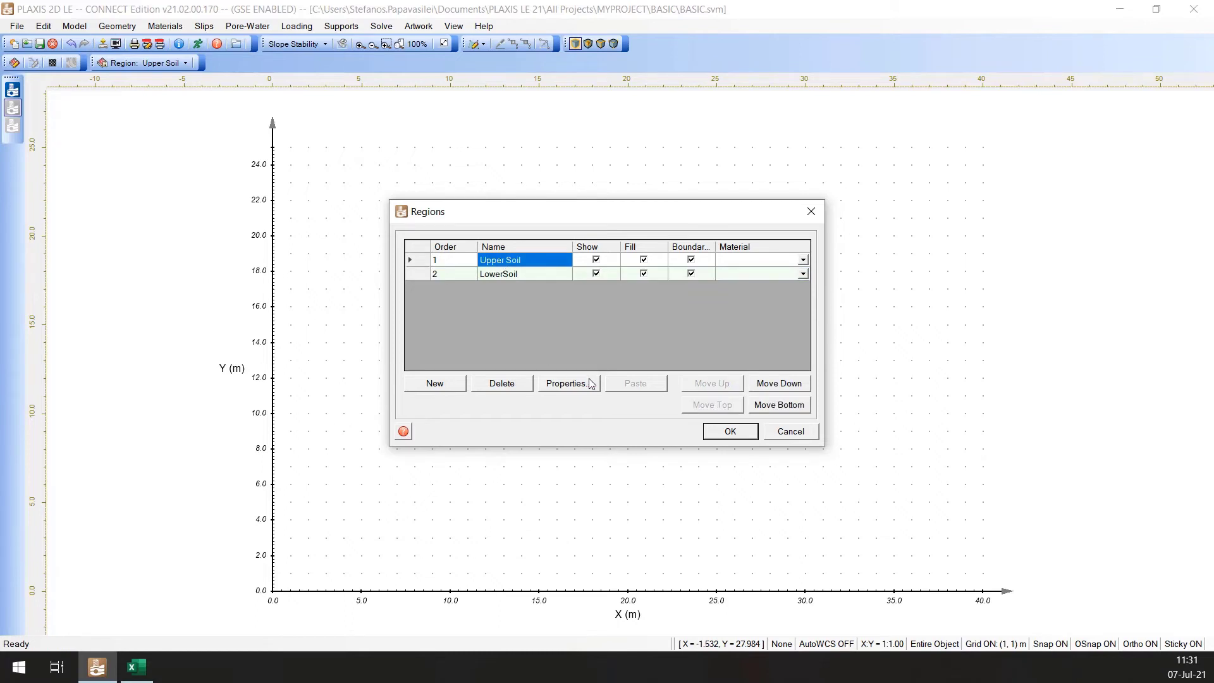
# Step: Paste the polygon (0,9), (0,14), (10,14), (20,9) into Upper Soil's properties and accept
pyautogui.click(565, 384)
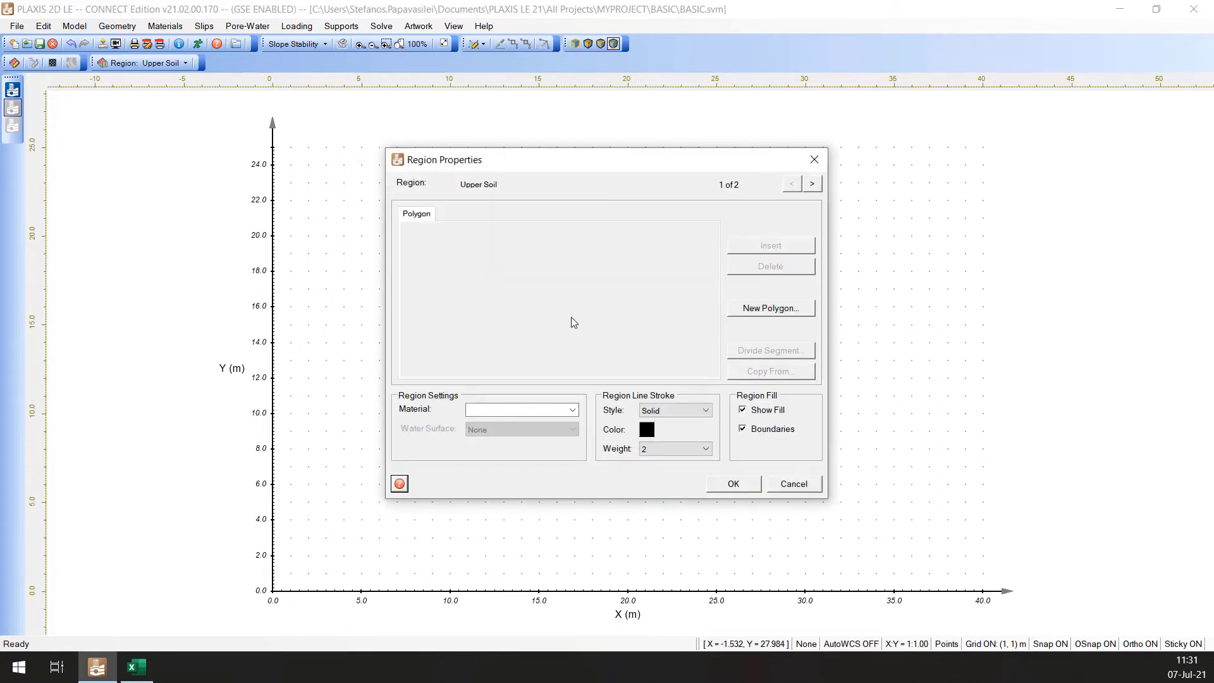
pyautogui.moveTo(578, 297)
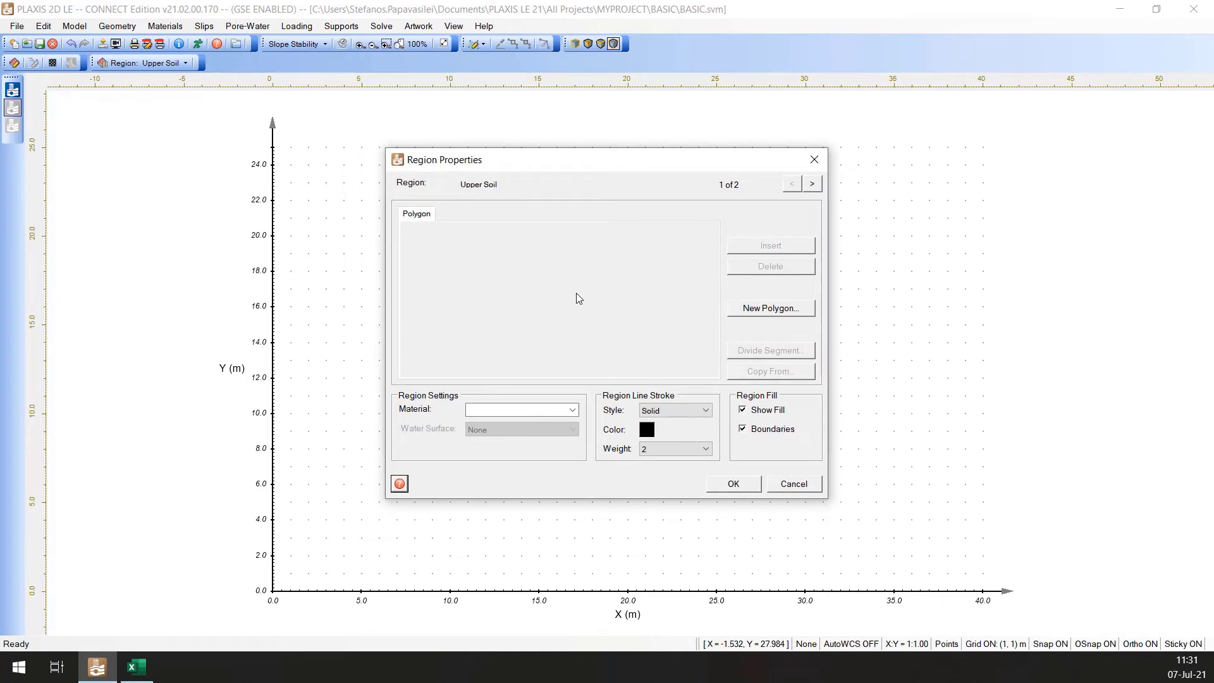
pyautogui.moveTo(791, 312)
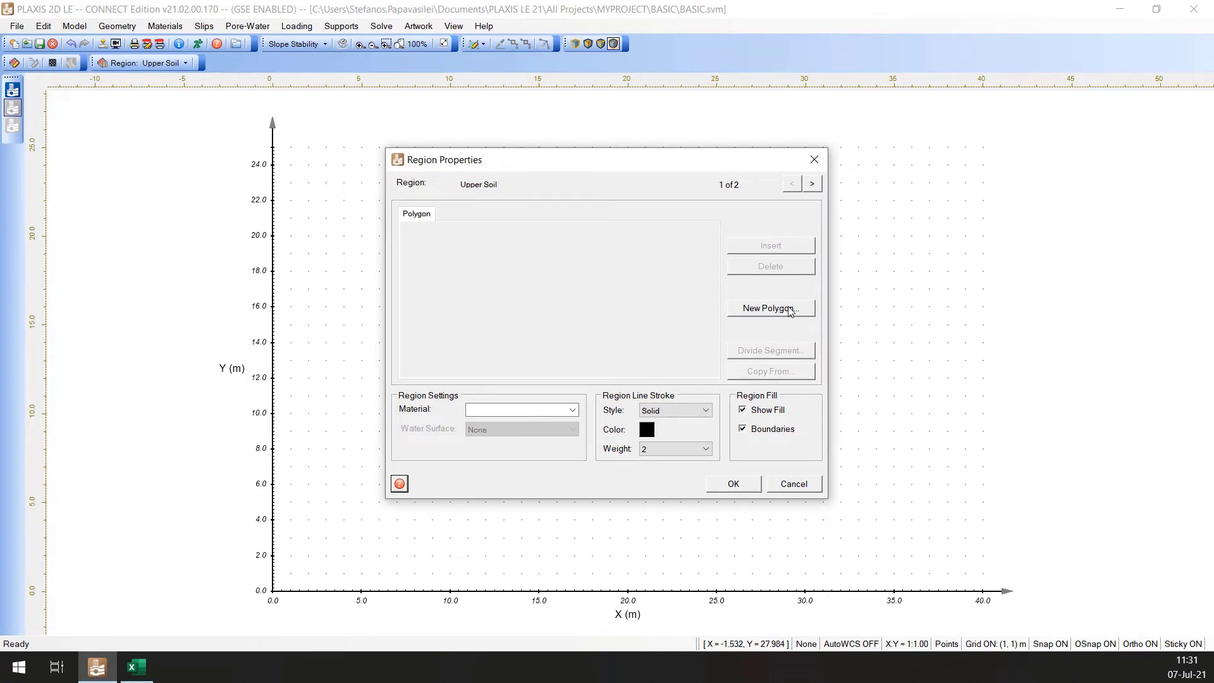
pyautogui.click(770, 309)
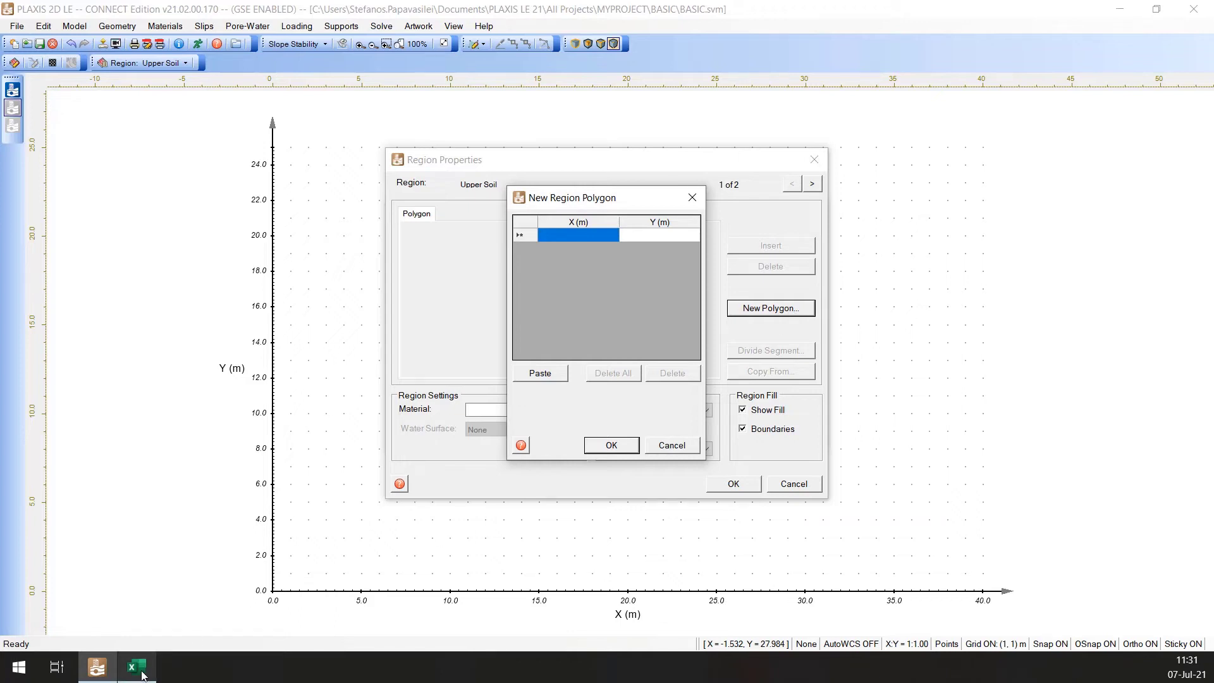
pyautogui.click(135, 666)
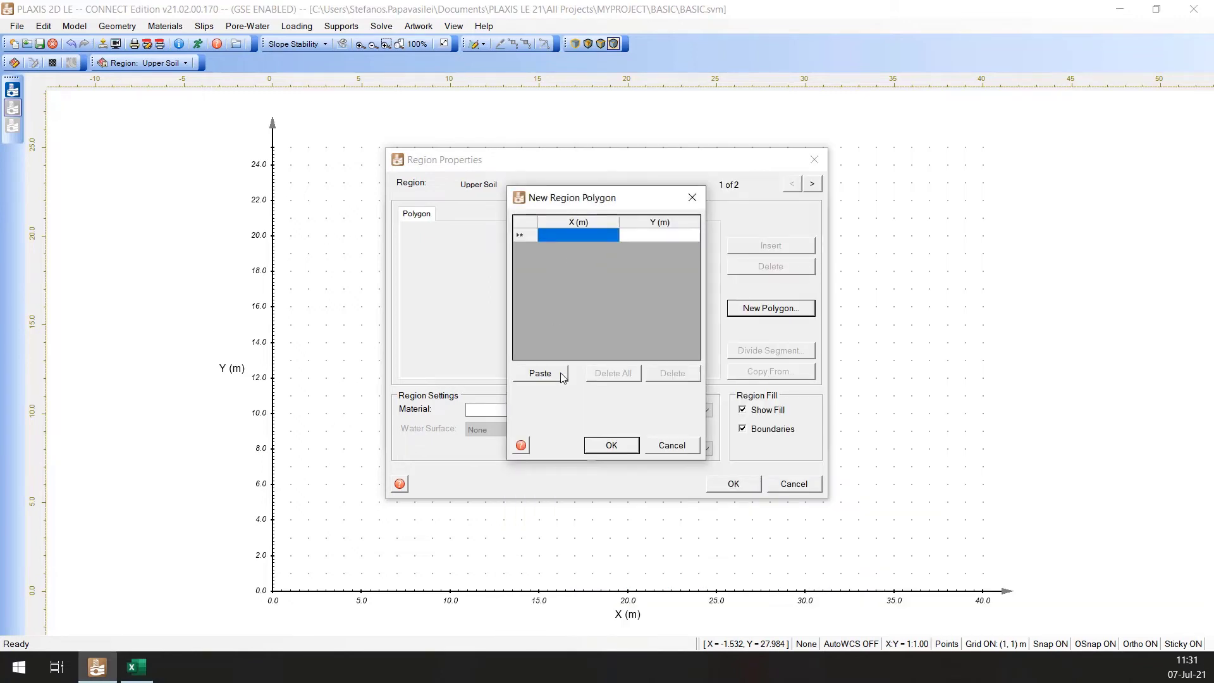
pyautogui.click(540, 373)
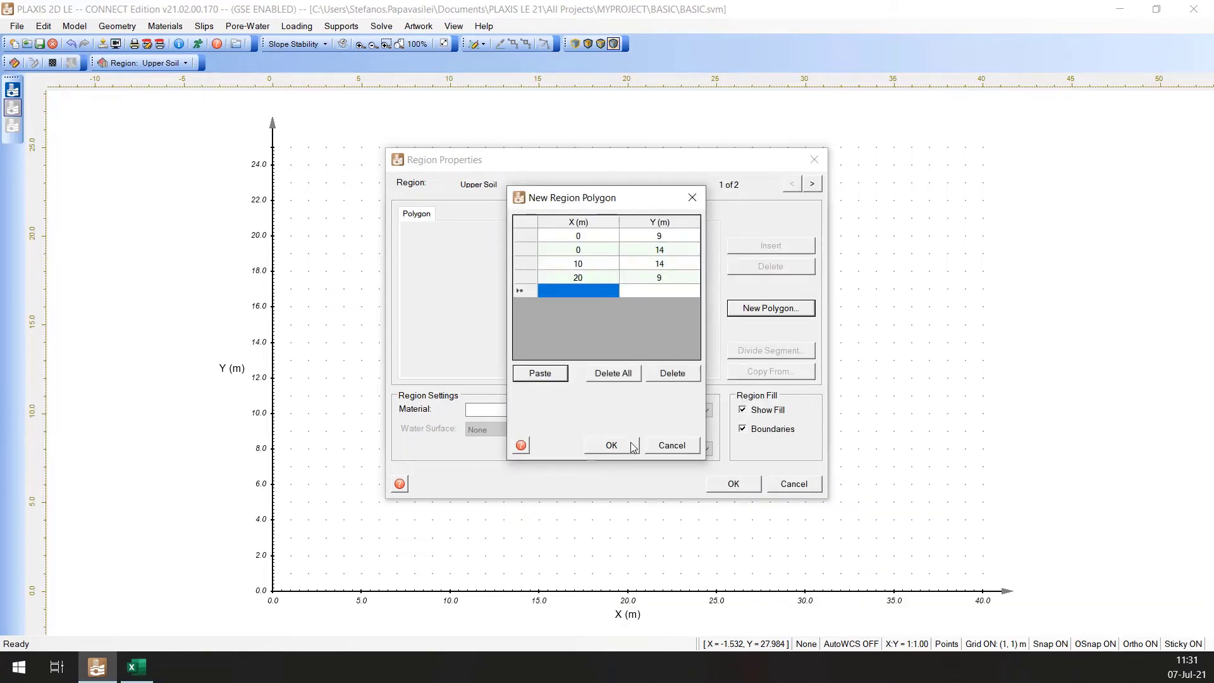
pyautogui.moveTo(611, 444)
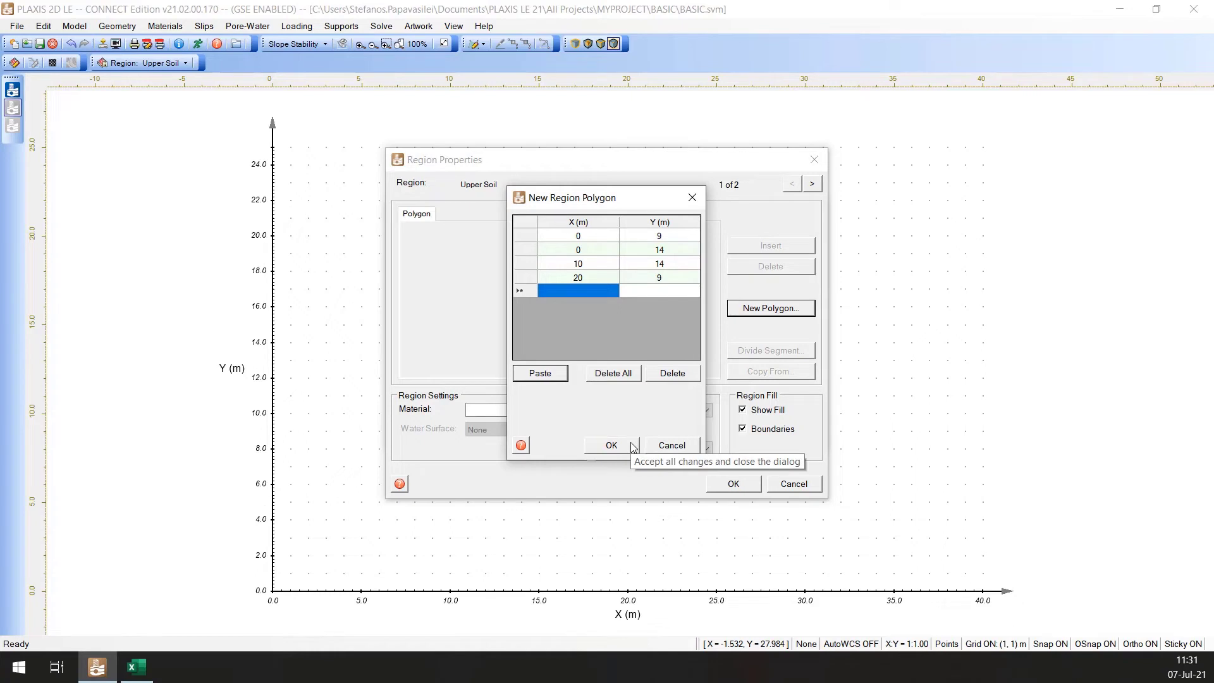
pyautogui.click(611, 444)
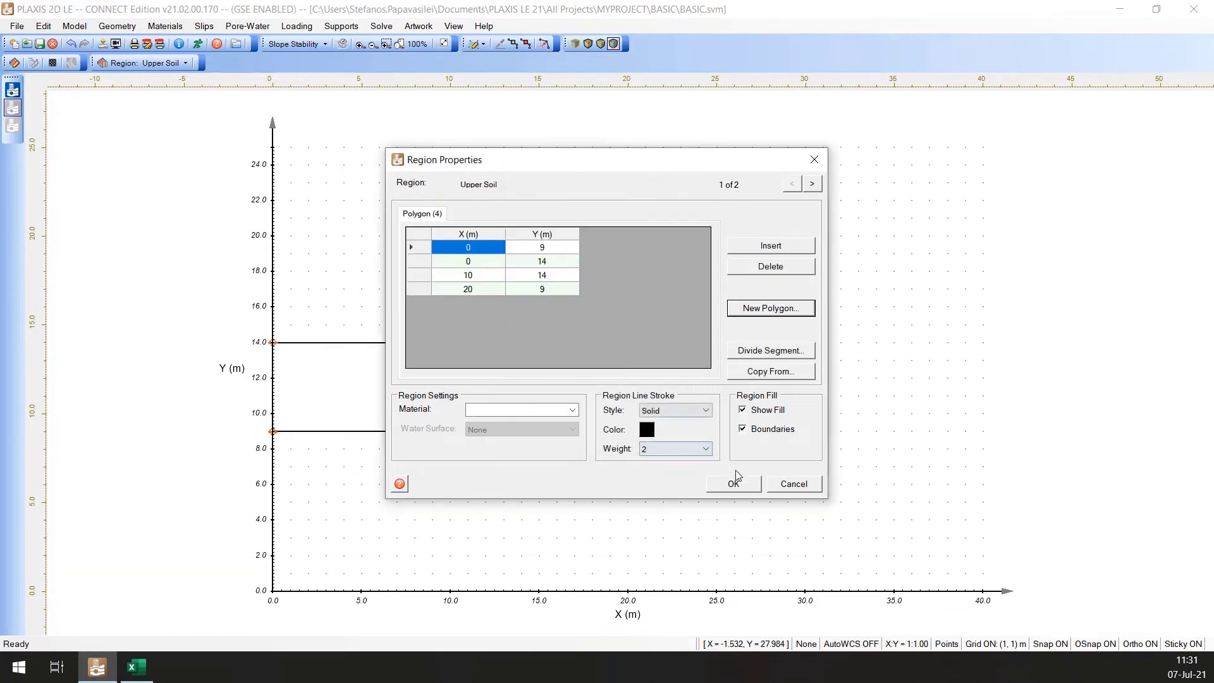
pyautogui.click(732, 483)
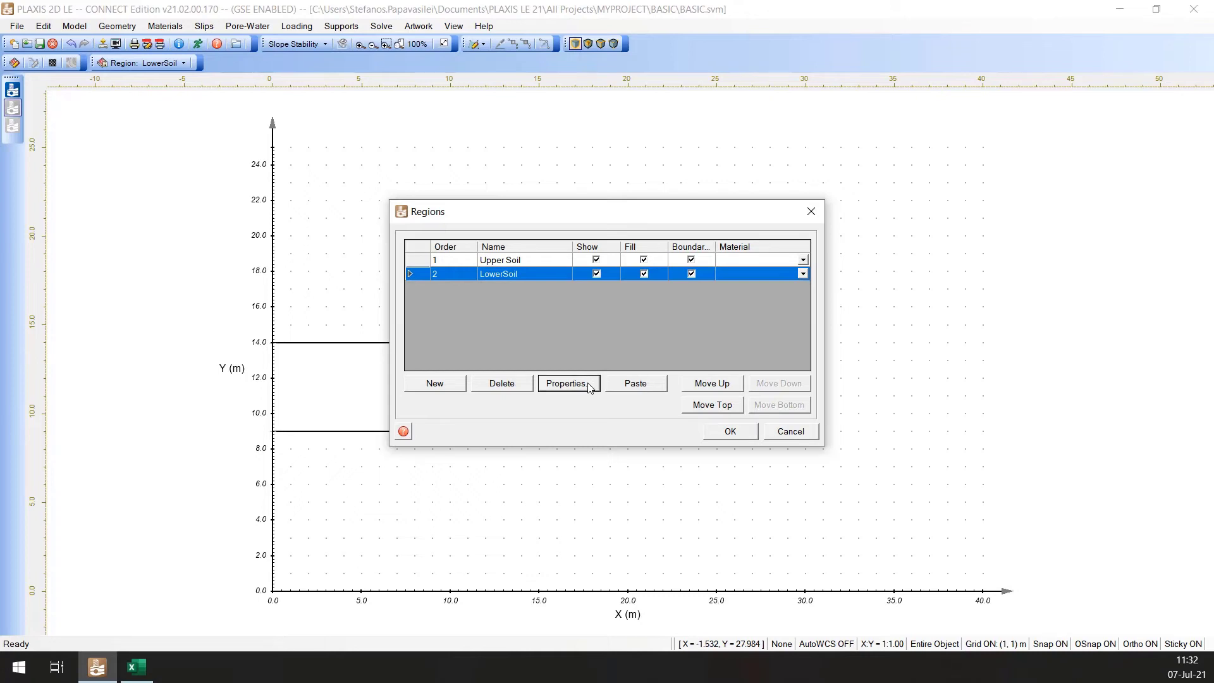
# Step: Paste the six-point polygon (0,0)…(40,0) into LowerSoil's properties and close Regions
pyautogui.click(567, 383)
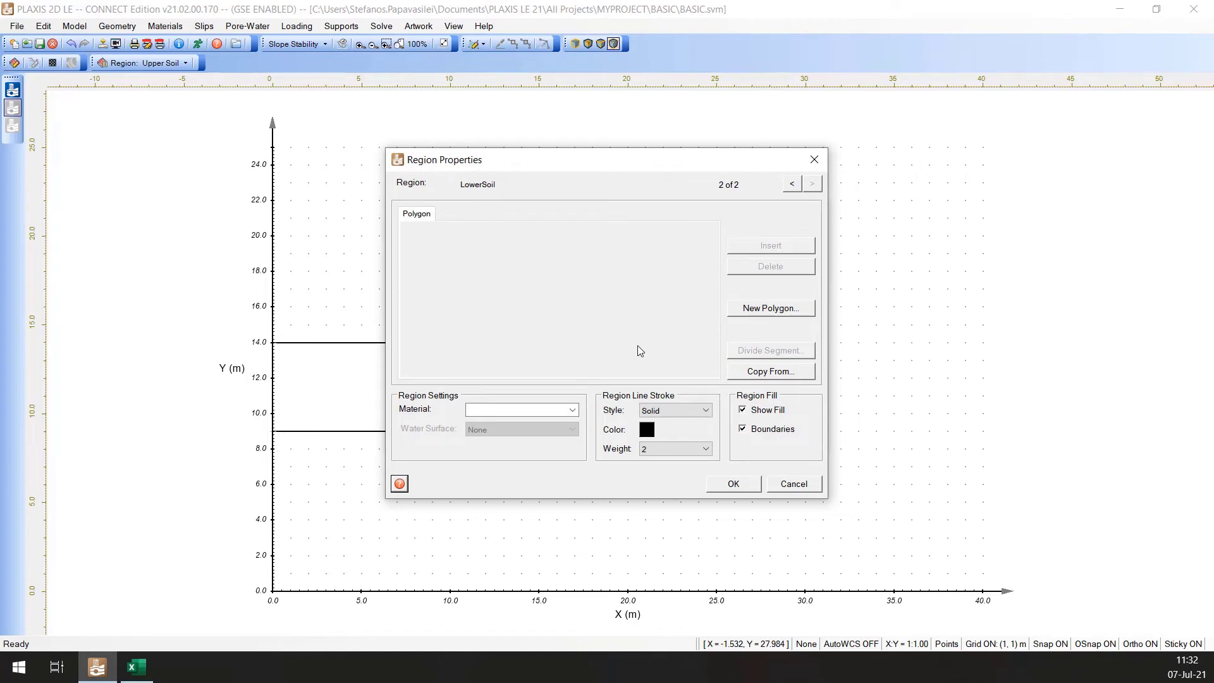
pyautogui.click(769, 307)
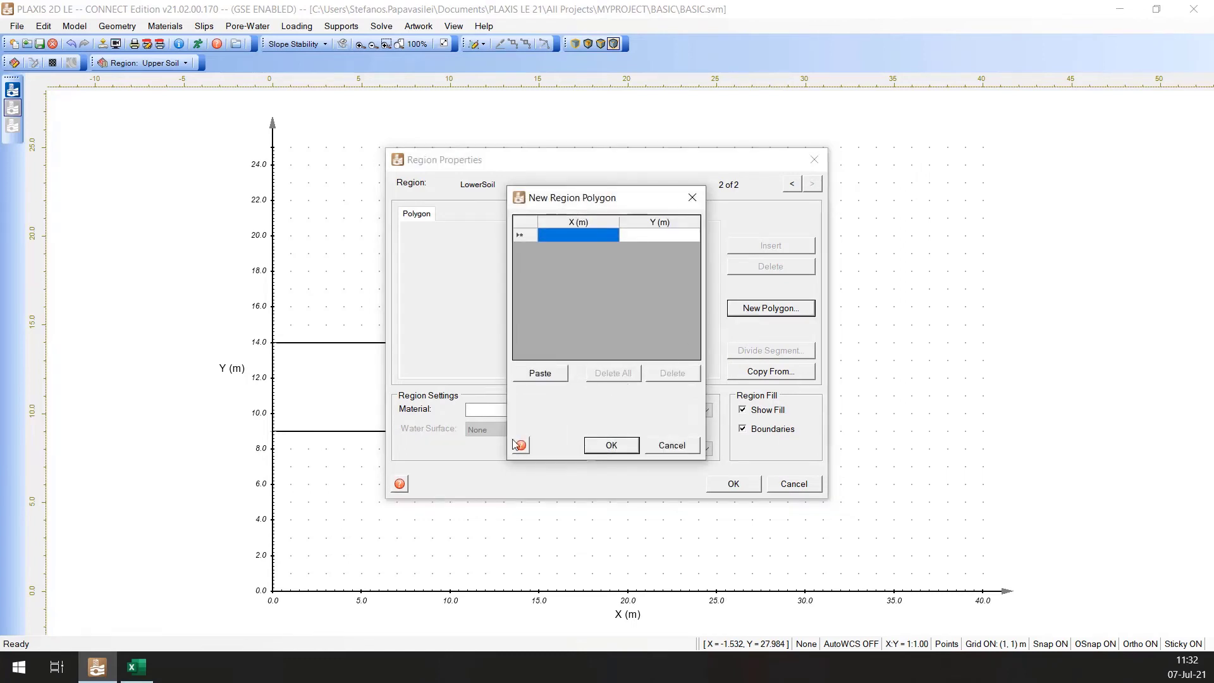
pyautogui.click(135, 666)
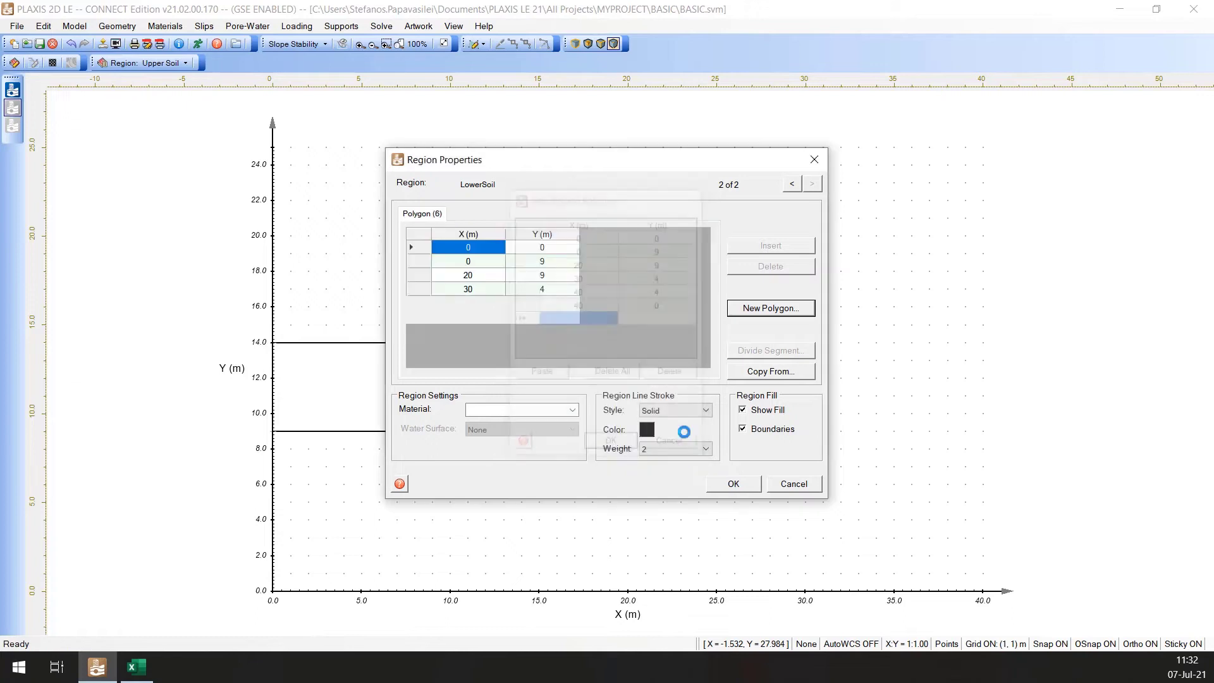
pyautogui.click(731, 483)
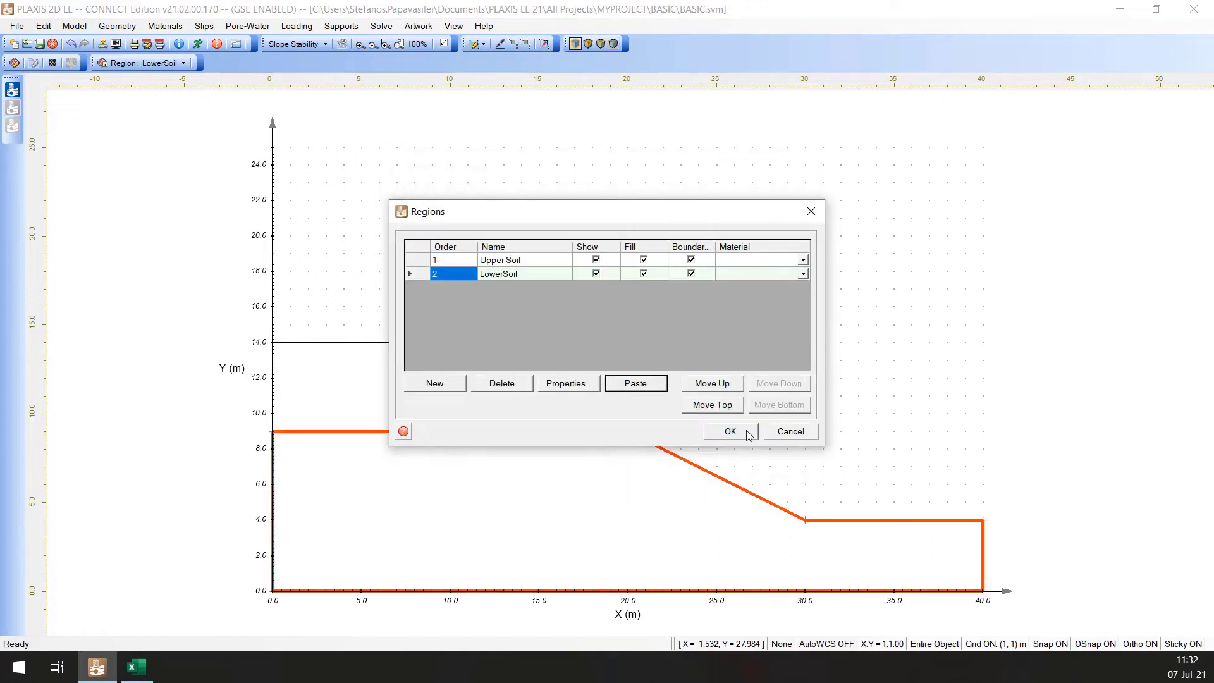
pyautogui.moveTo(729, 431)
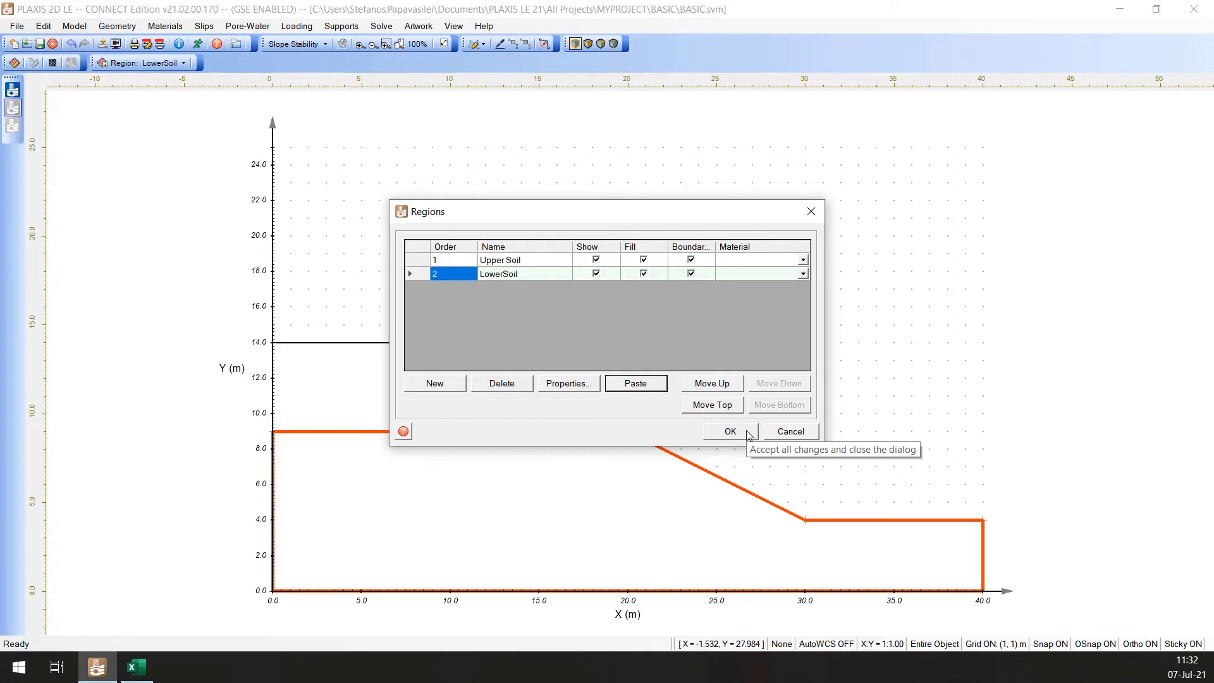
pyautogui.click(729, 431)
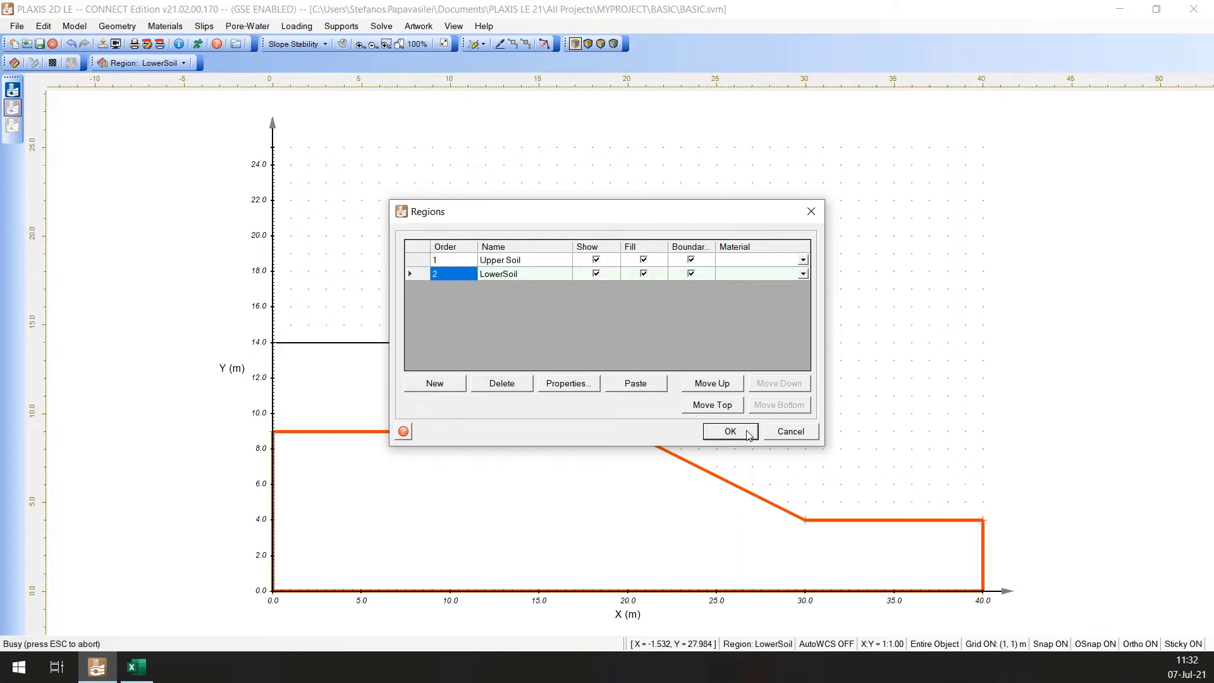
# Step: Return to an empty BASIC model with no regions on the 0–40 by 0–25 grid
pyautogui.click(728, 431)
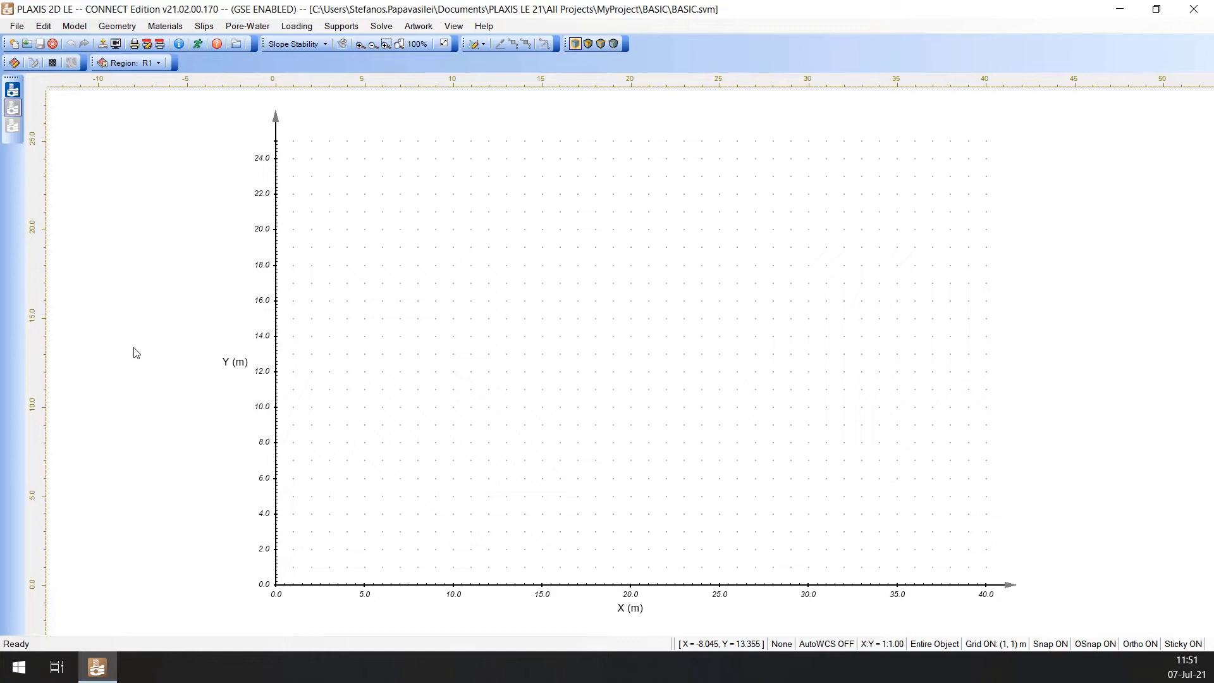
pyautogui.moveTo(109, 193)
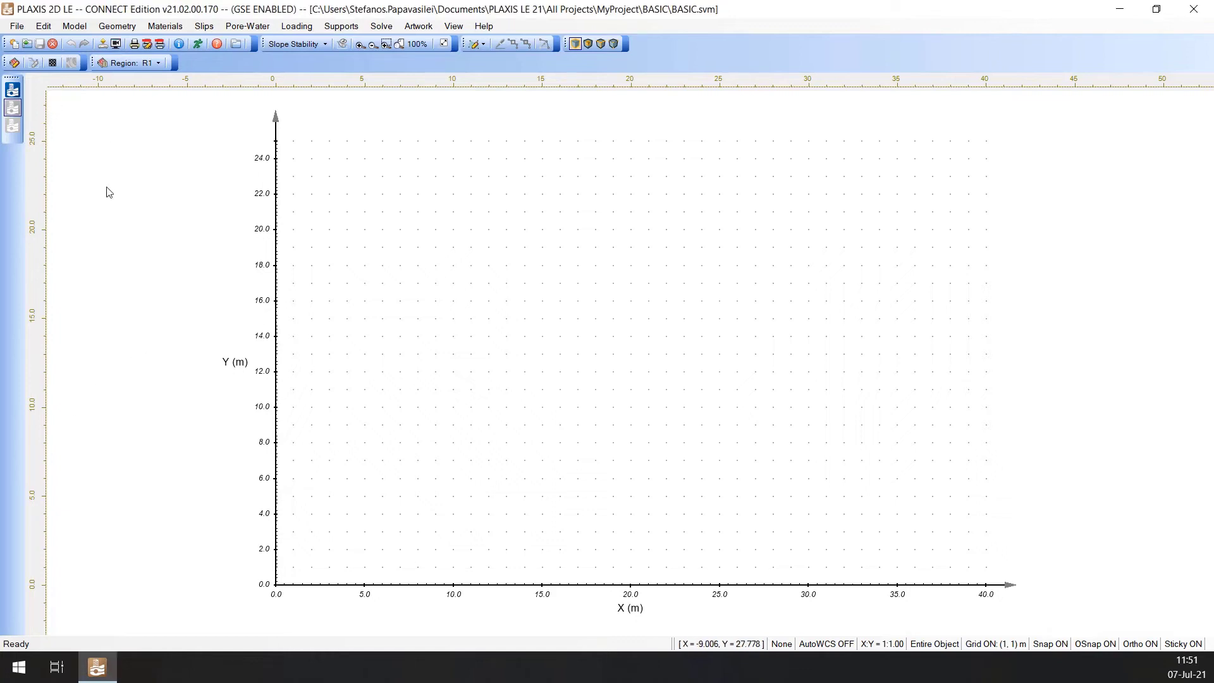
pyautogui.moveTo(149, 306)
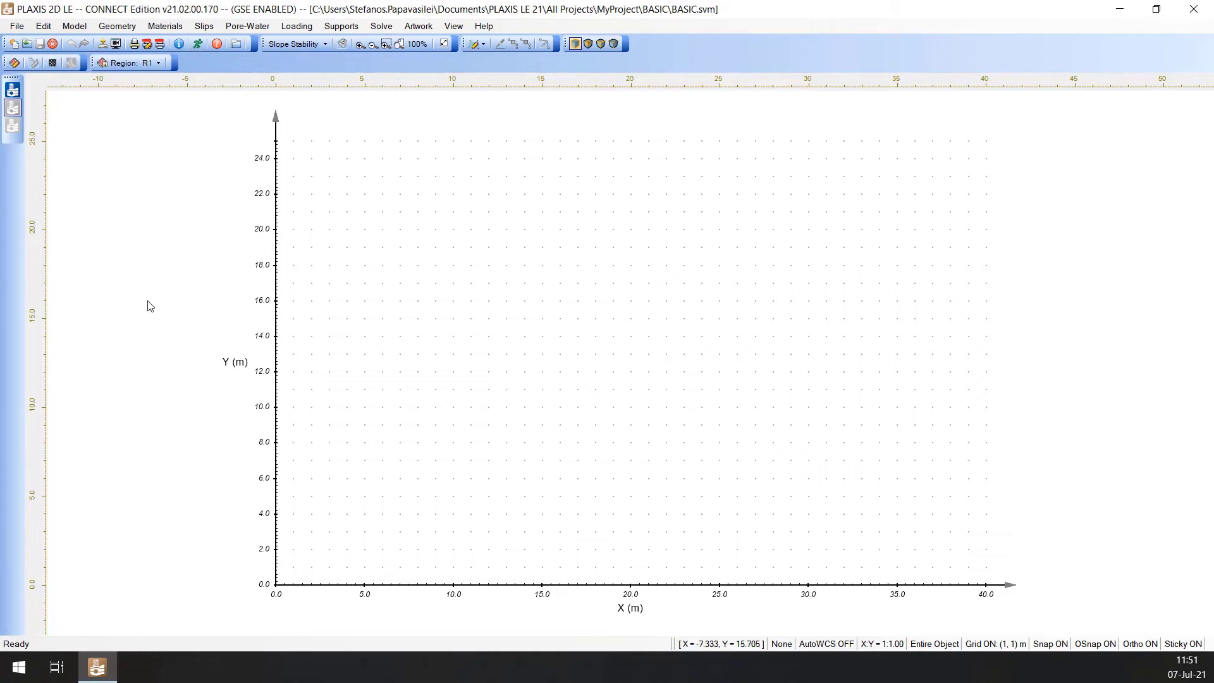
# Step: Start a geometry import from an existing model and expand the Slopes_Group_2 project
pyautogui.click(116, 25)
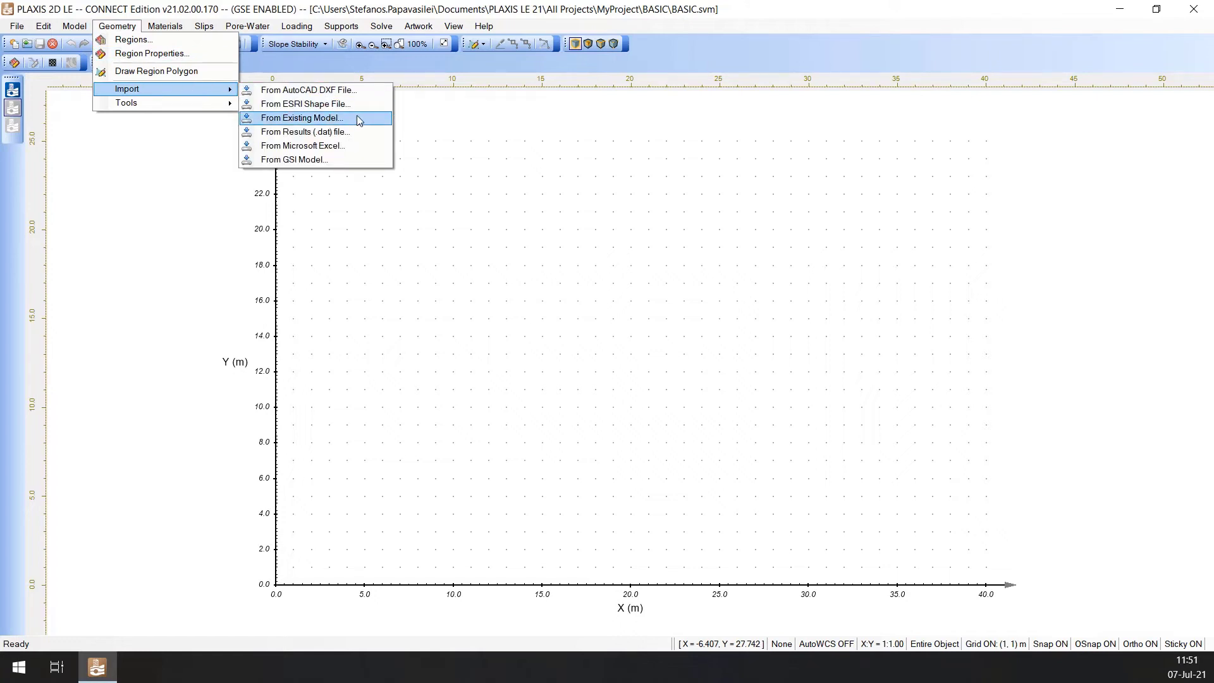
pyautogui.click(301, 117)
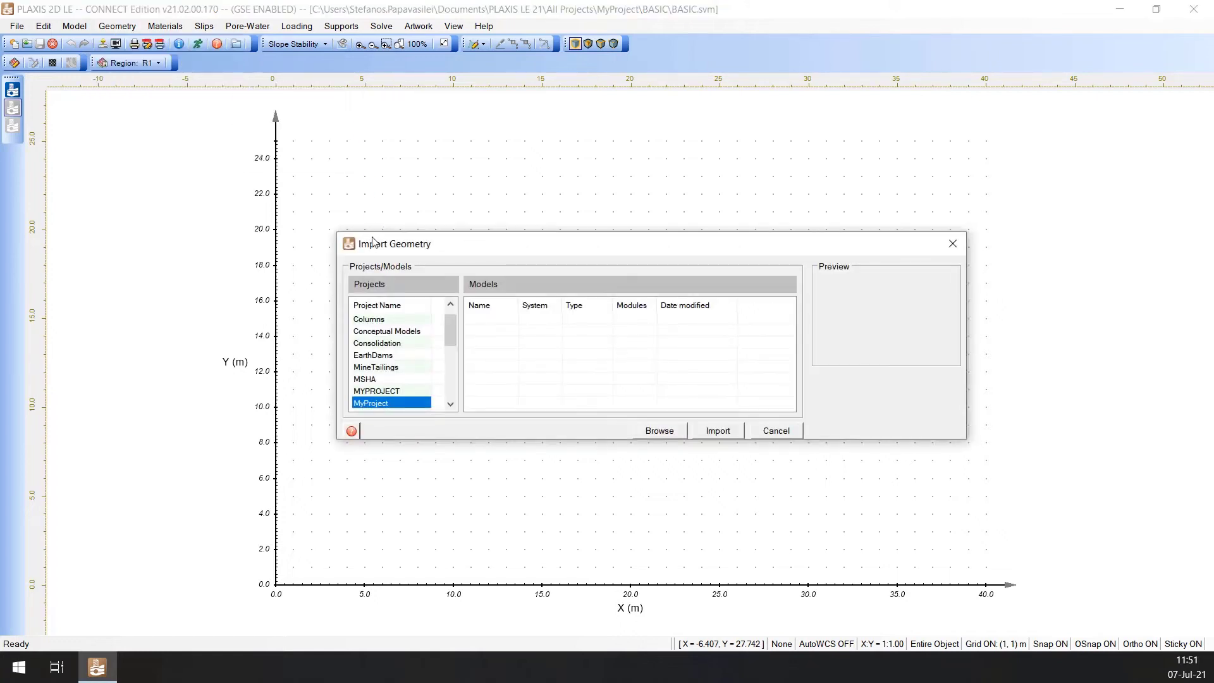
pyautogui.scroll(-3)
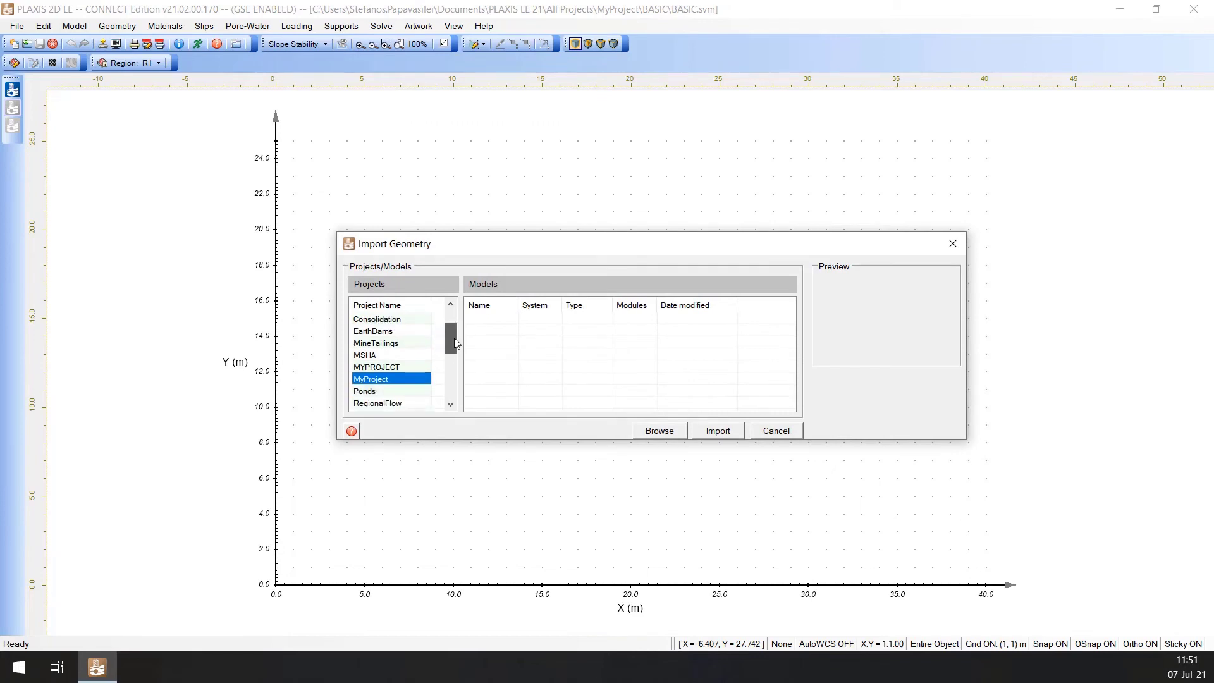
pyautogui.click(379, 354)
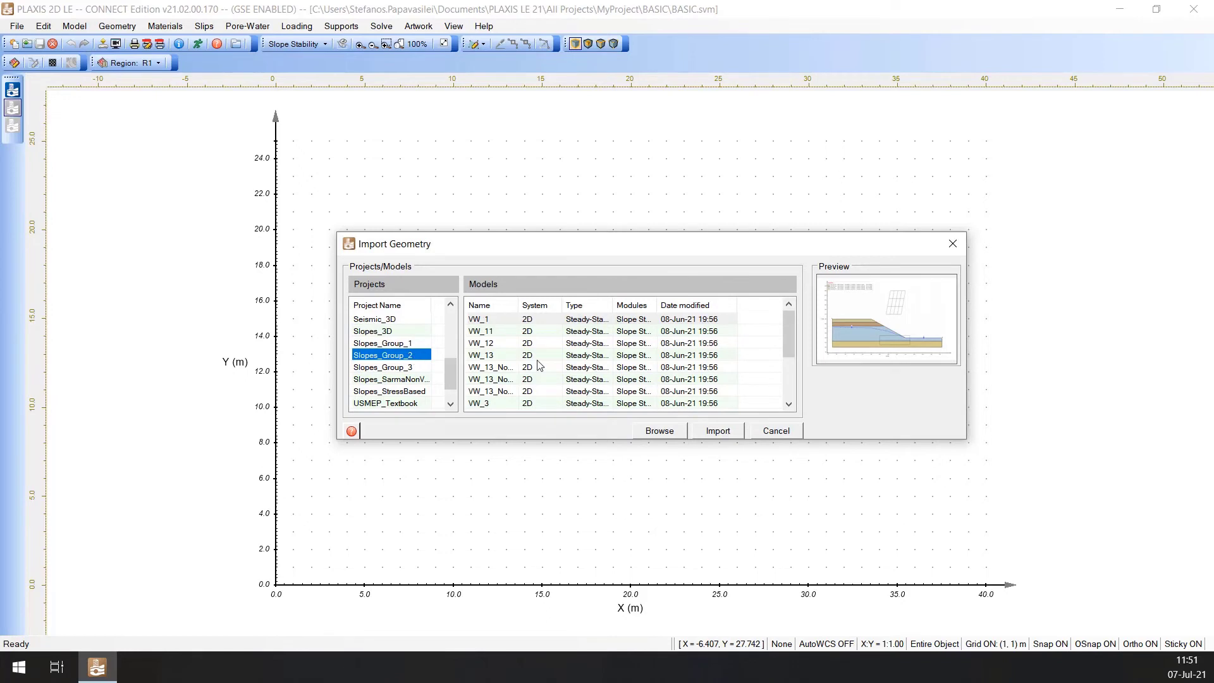
# Step: Select model VW_9 in Slopes_Group_2 and import its geometry
pyautogui.scroll(-3)
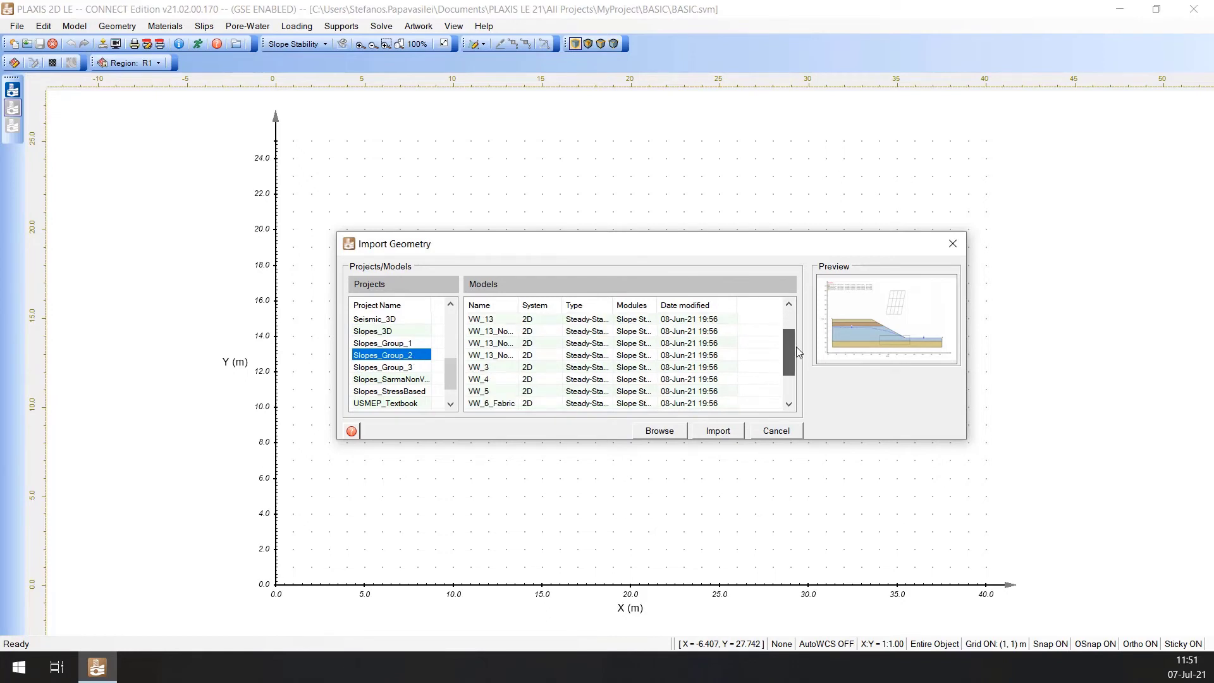
pyautogui.scroll(-3)
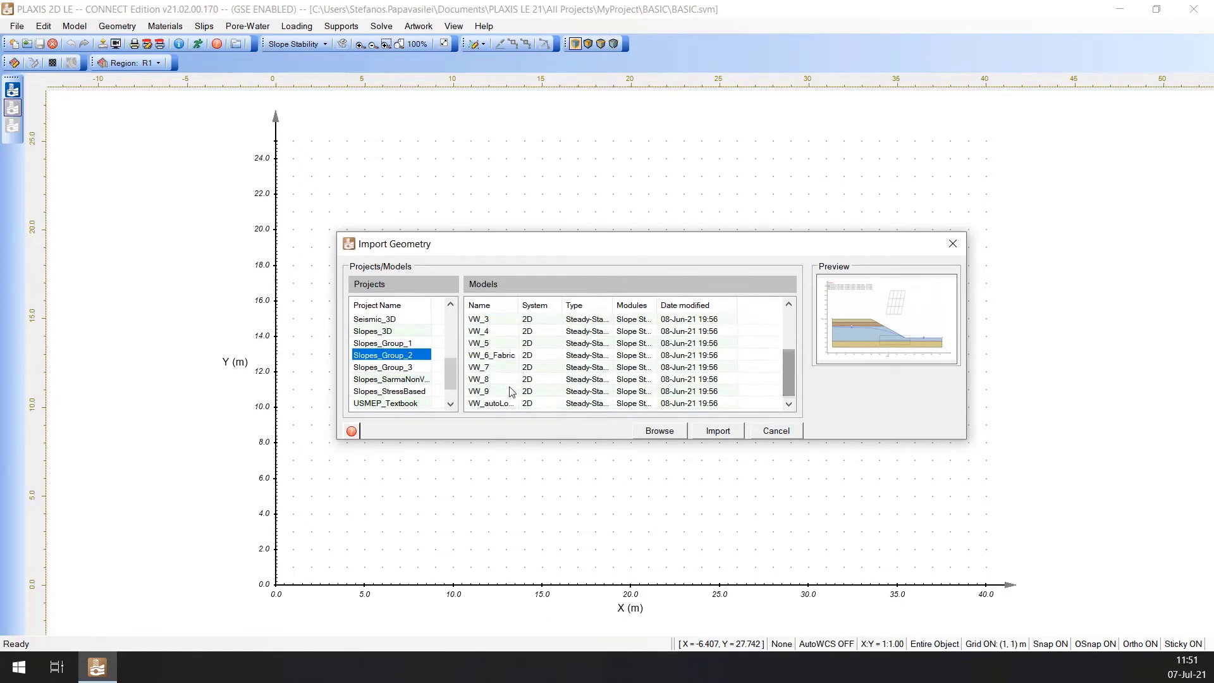
pyautogui.click(478, 390)
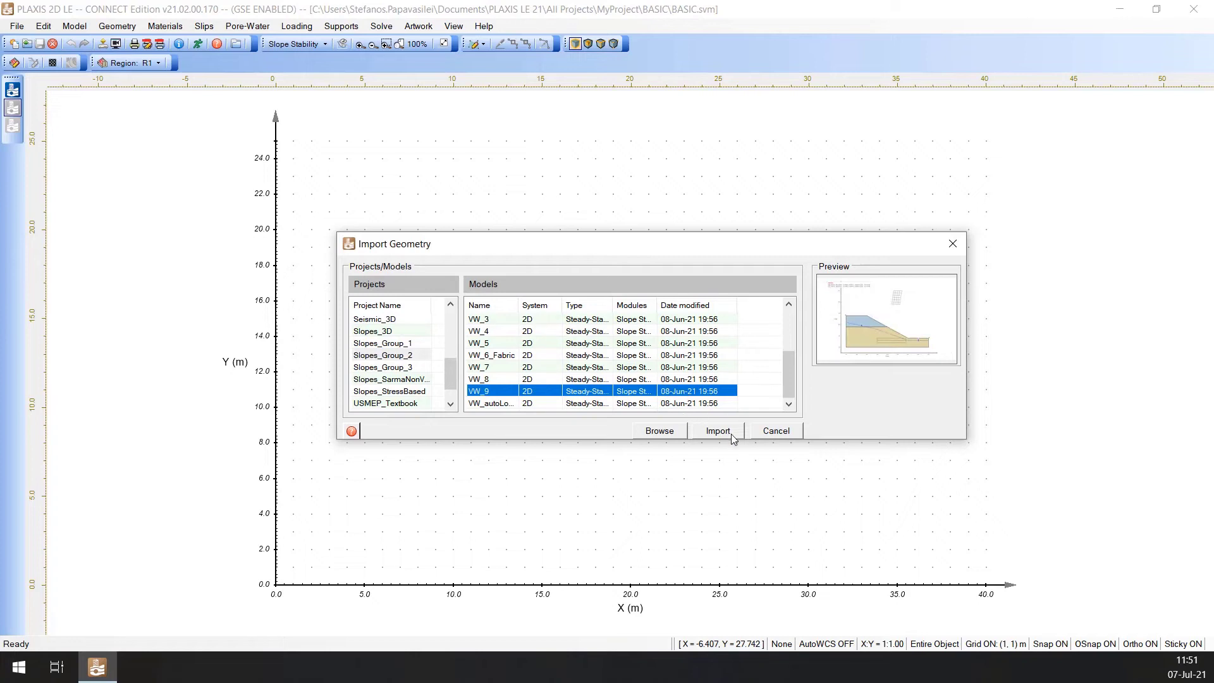
pyautogui.click(716, 430)
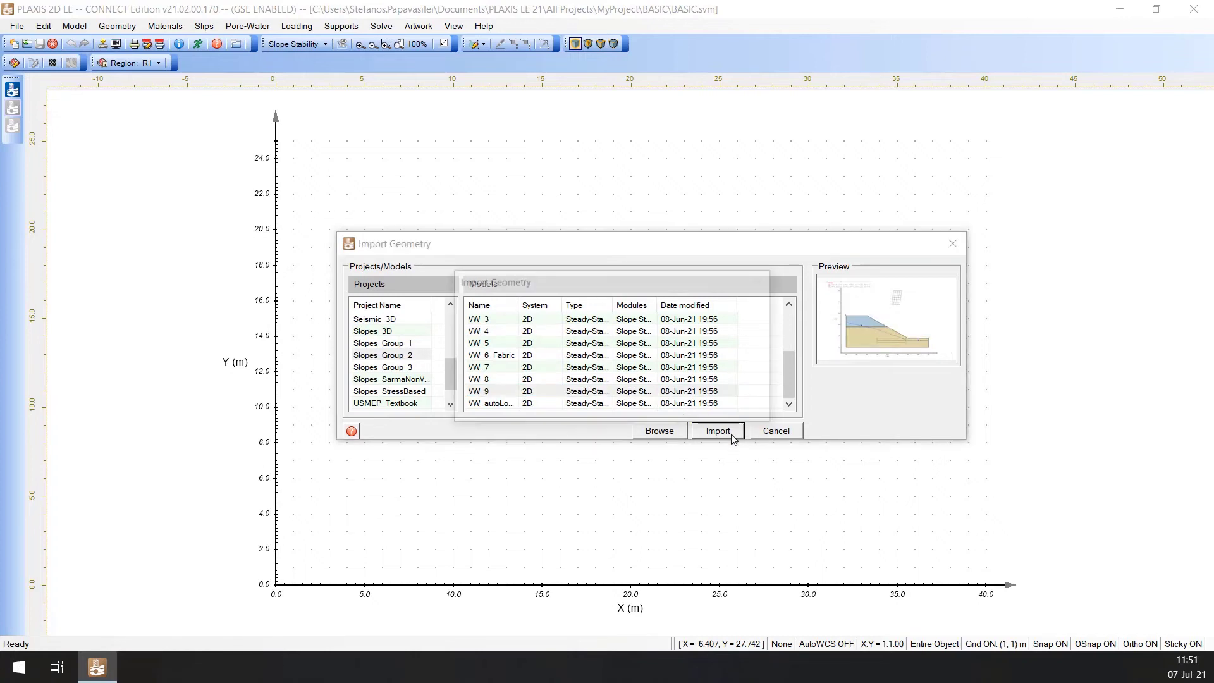
pyautogui.click(716, 430)
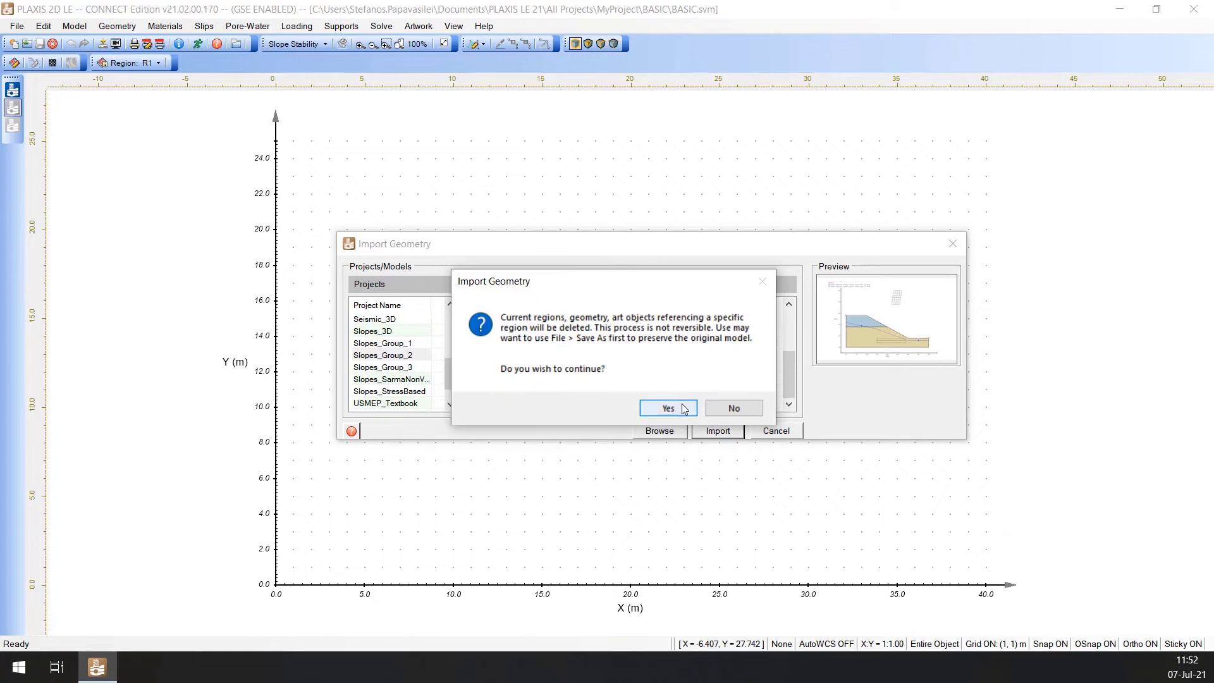
# Step: Confirm replacing the geometry with VW_9's, without copying its materials and assignments
pyautogui.click(667, 409)
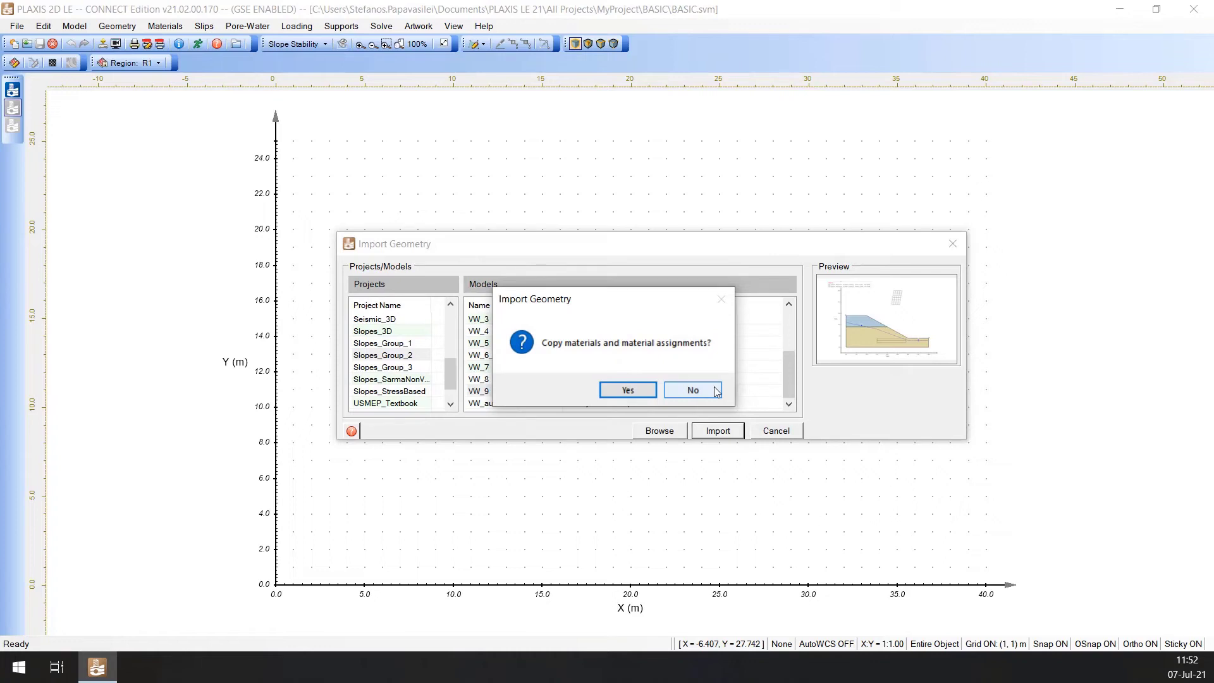
pyautogui.click(692, 389)
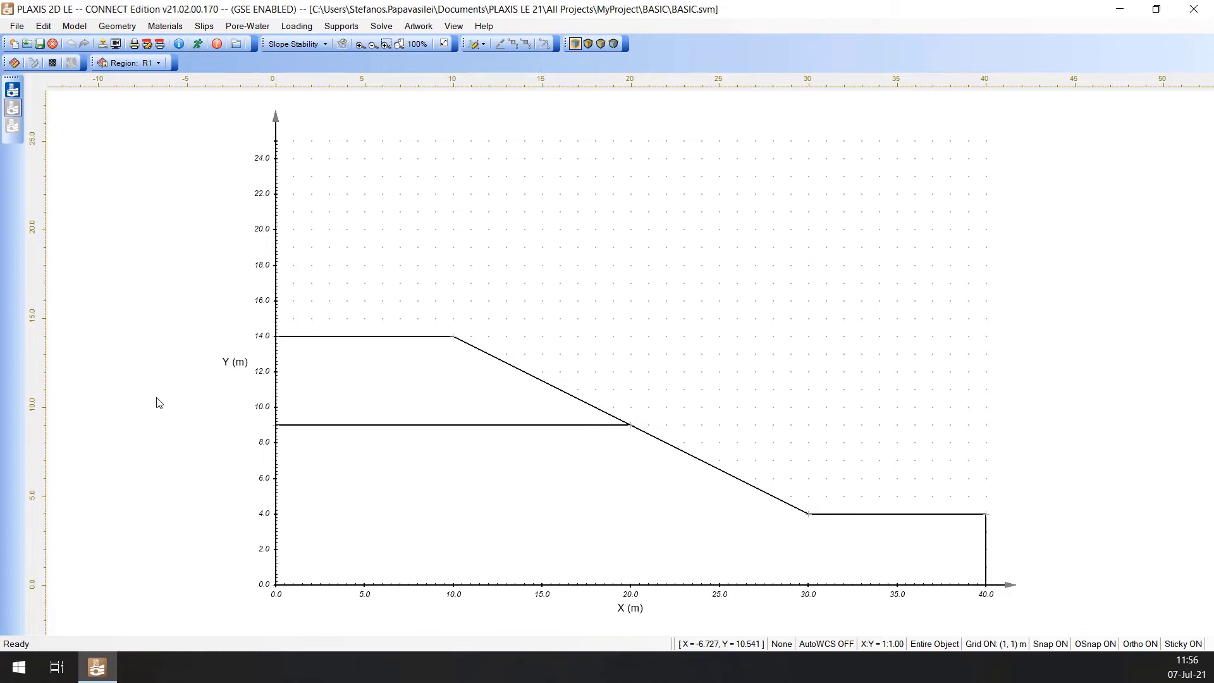
pyautogui.moveTo(171, 364)
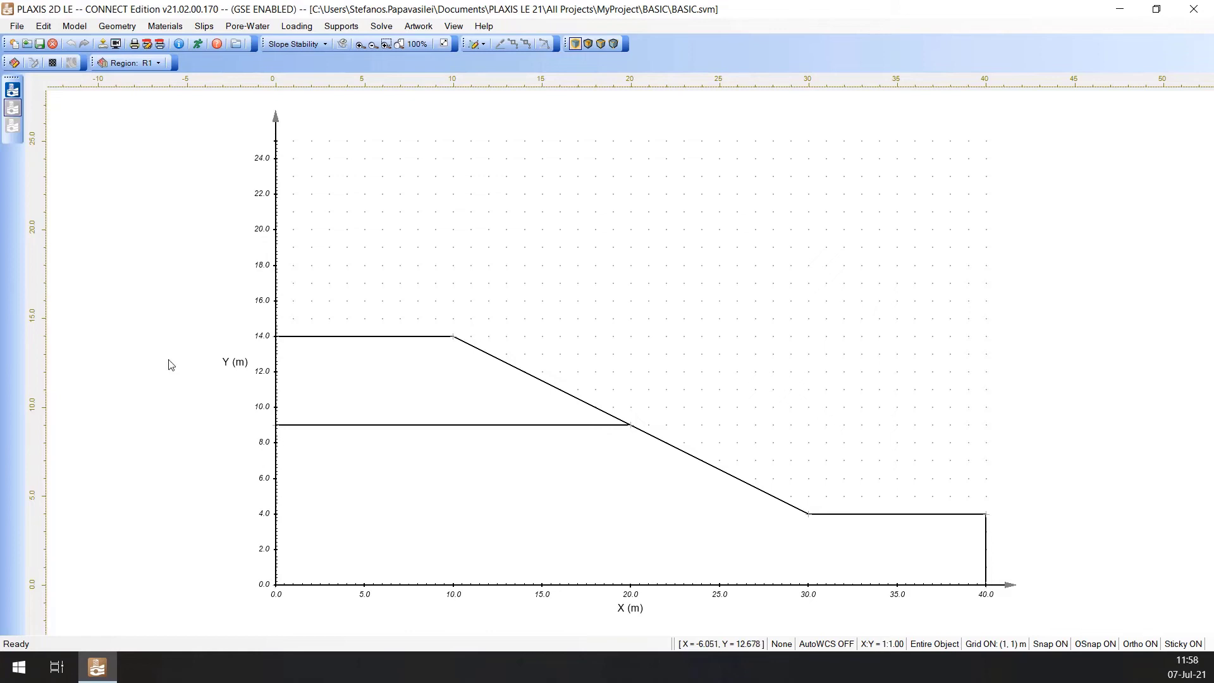
pyautogui.moveTo(172, 358)
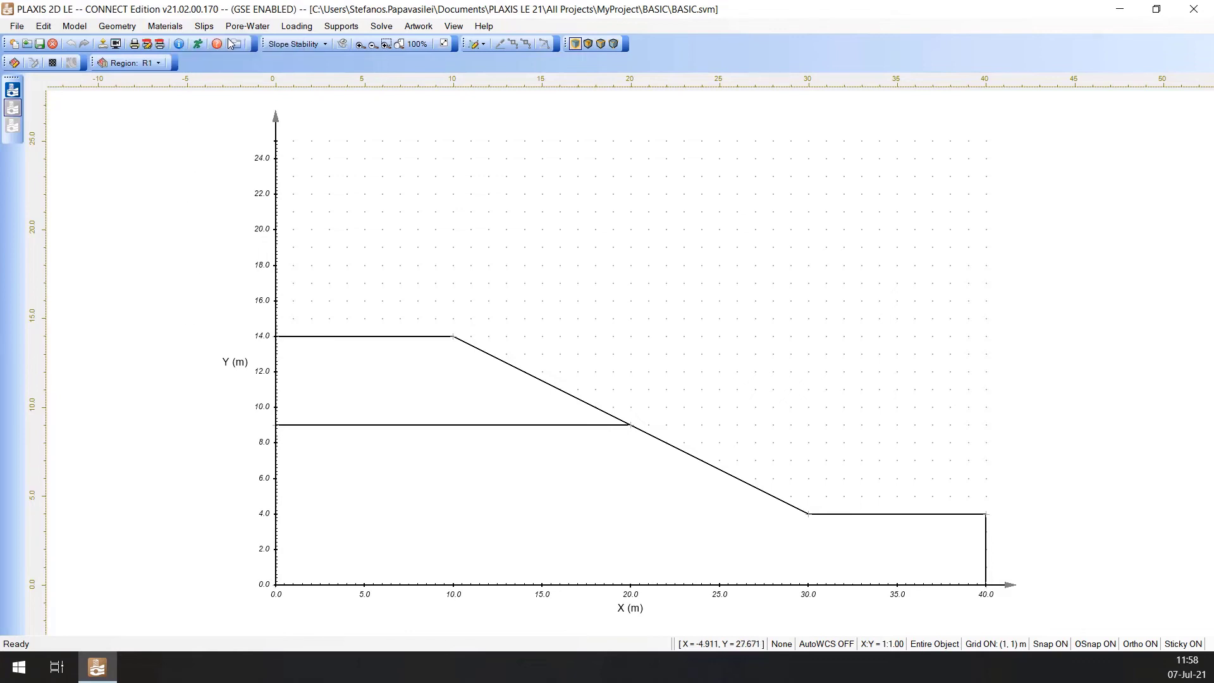
# Step: Create a new material named Upper Soil in the Materials Manager
pyautogui.click(164, 26)
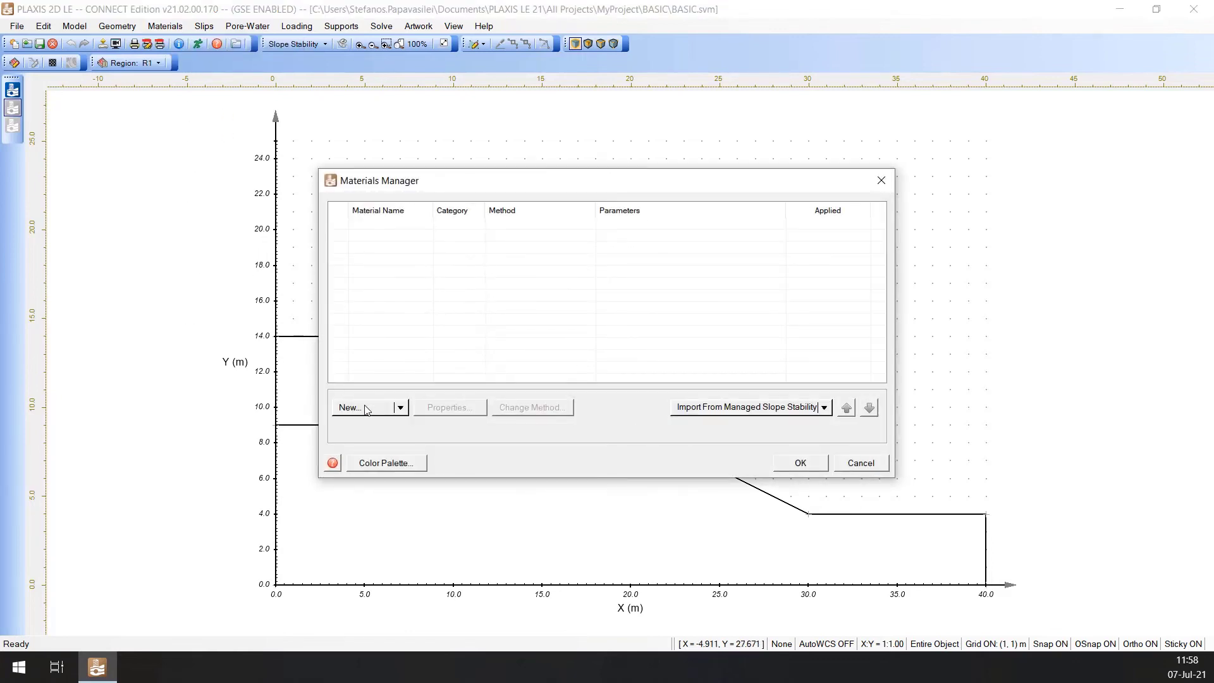
pyautogui.click(350, 407)
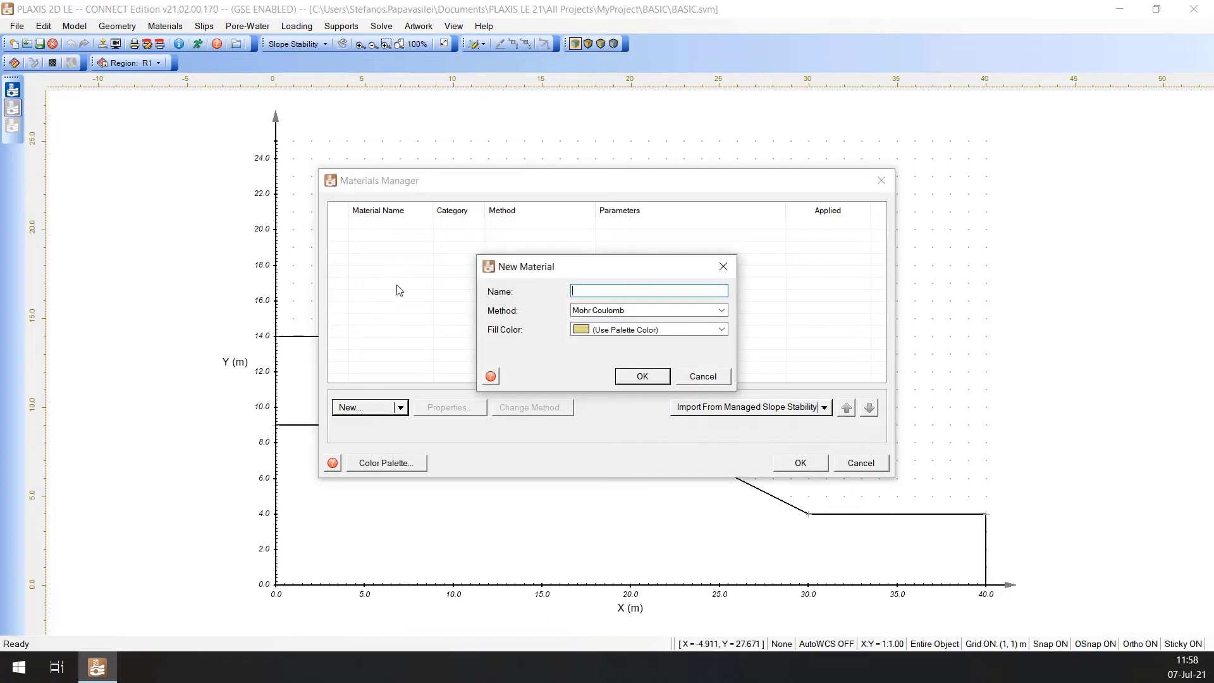
pyautogui.write('Upper')
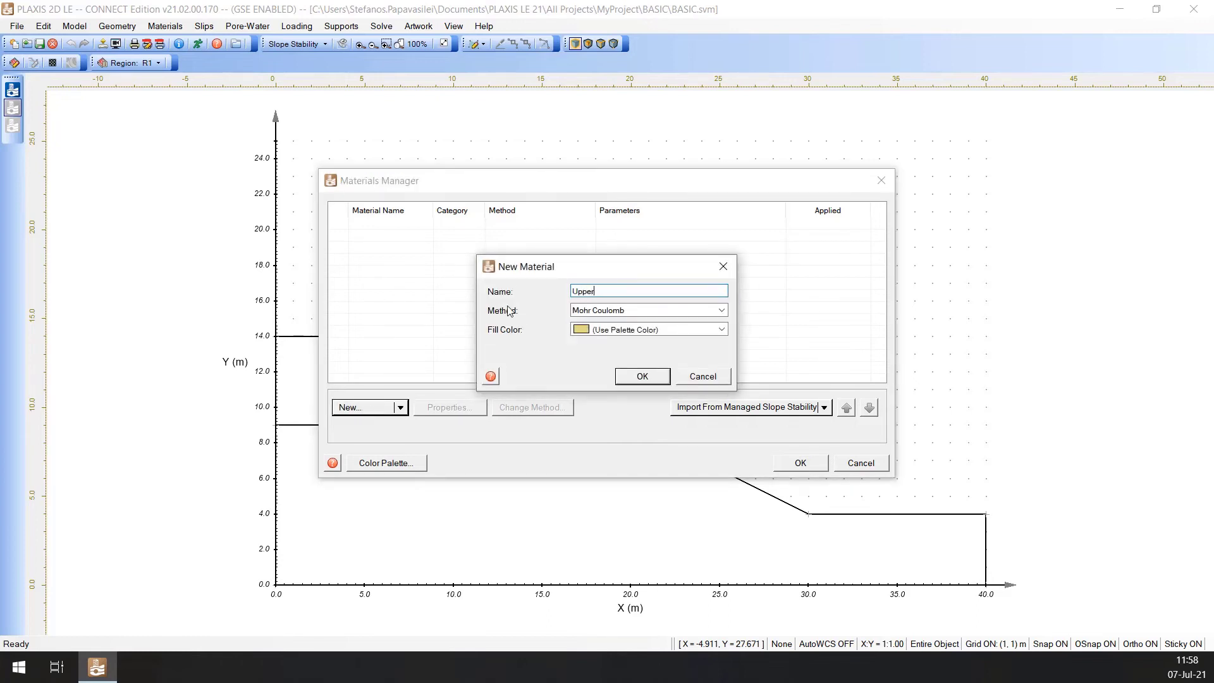
pyautogui.write('Soil')
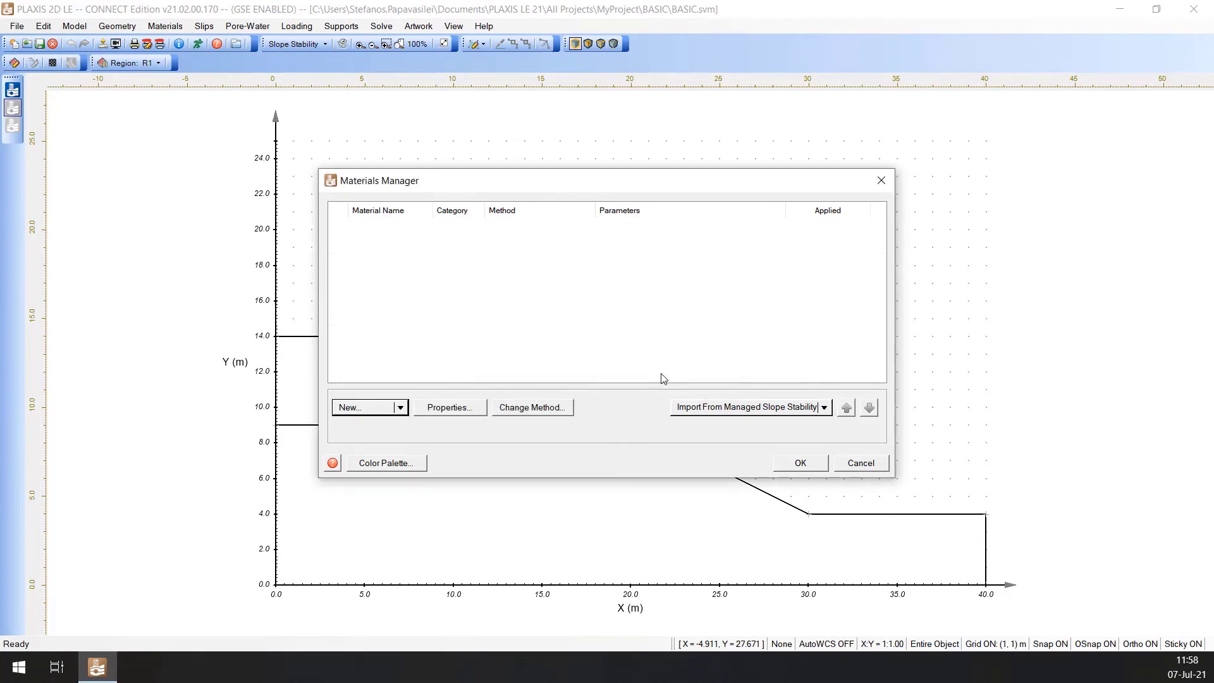
pyautogui.click(364, 407)
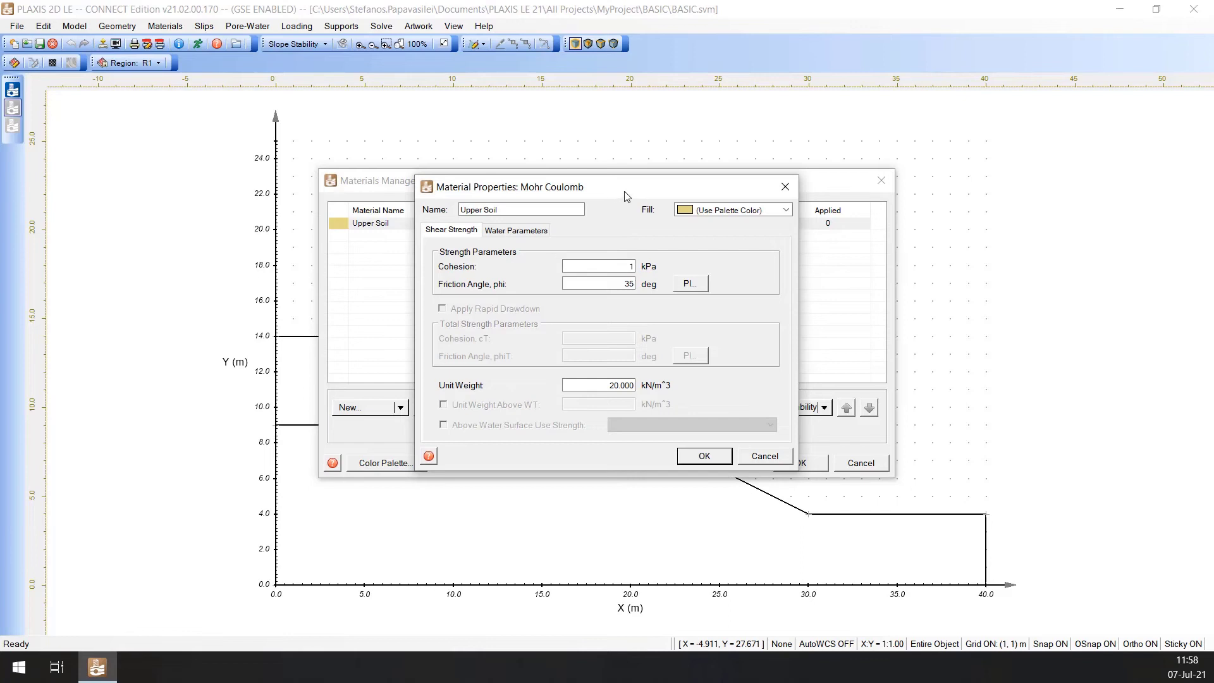
pyautogui.moveTo(627, 193)
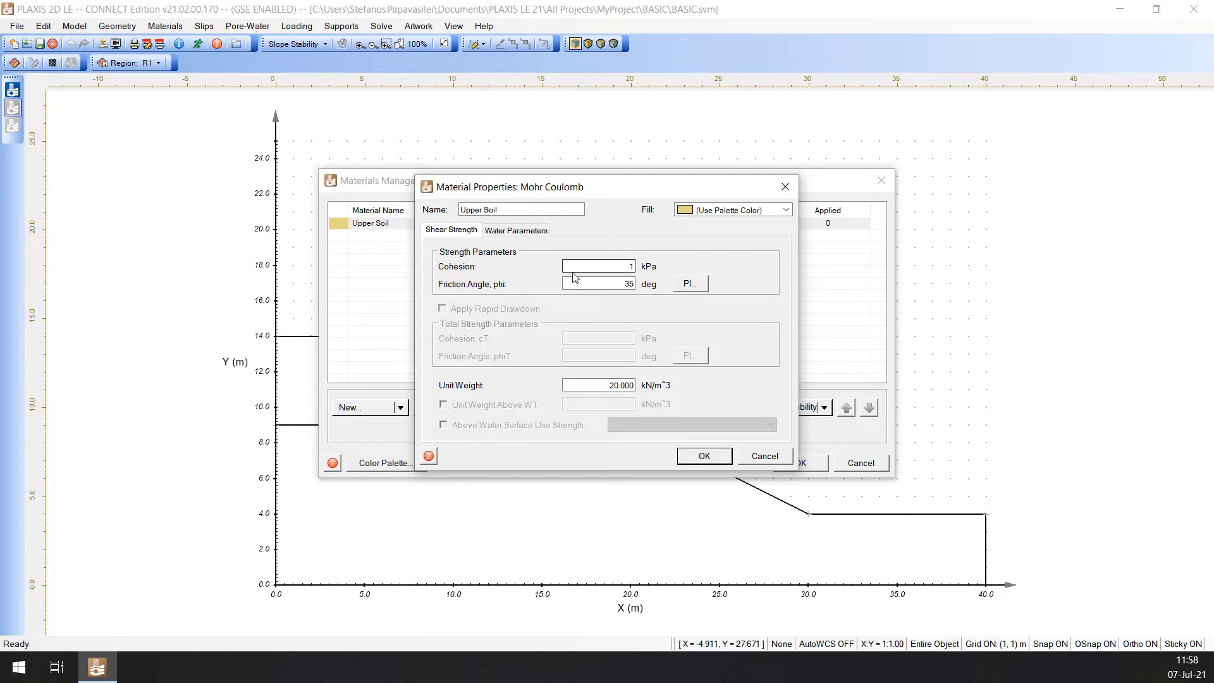
# Step: Give Upper Soil cohesion 5 kPa, friction angle 20° and unit weight 15 kN/m³
pyautogui.click(598, 265)
pyautogui.write('2')
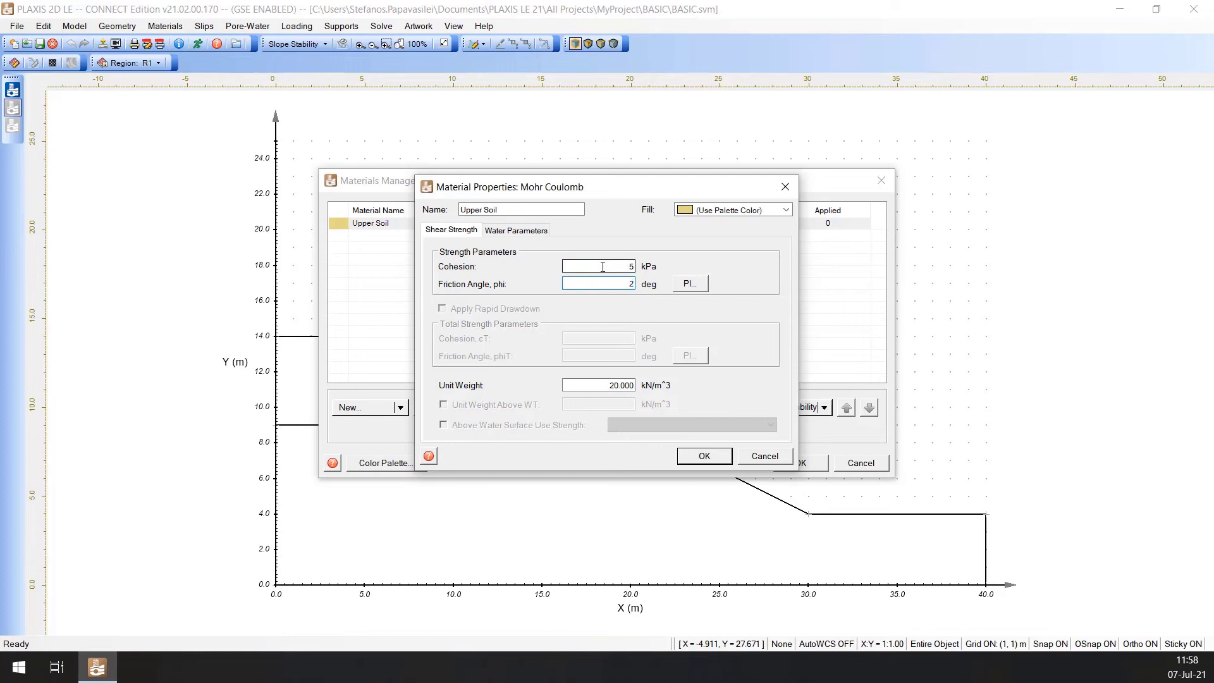
pyautogui.write('0')
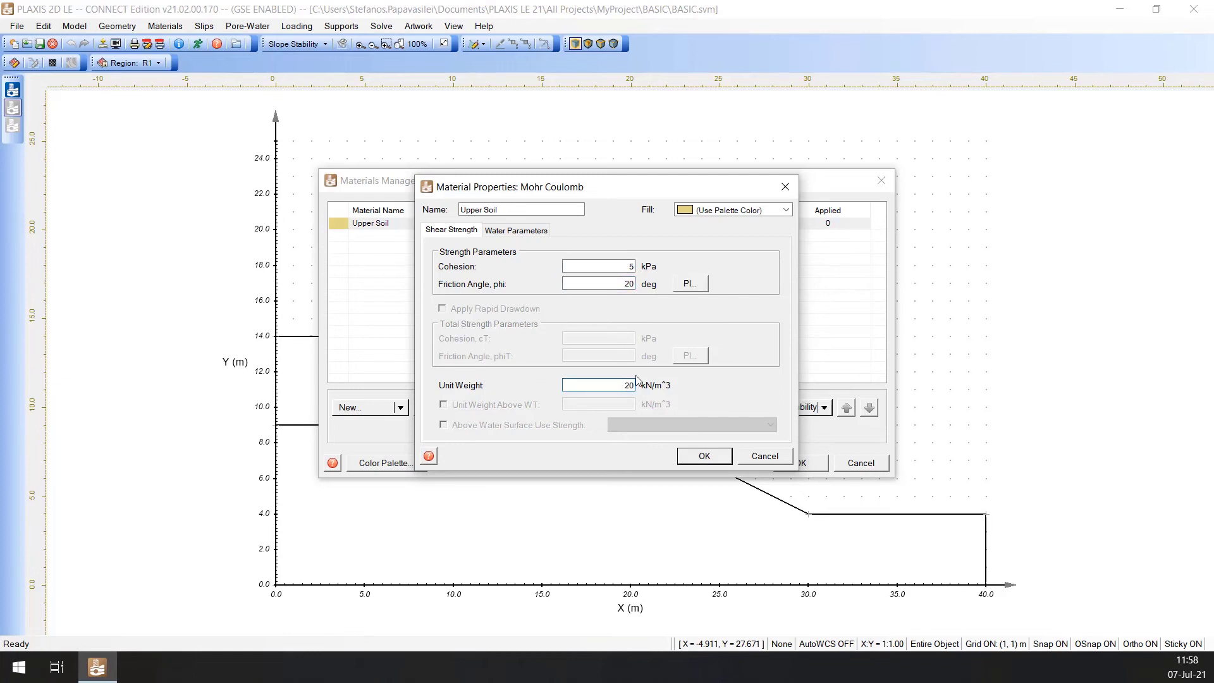
pyautogui.write('15')
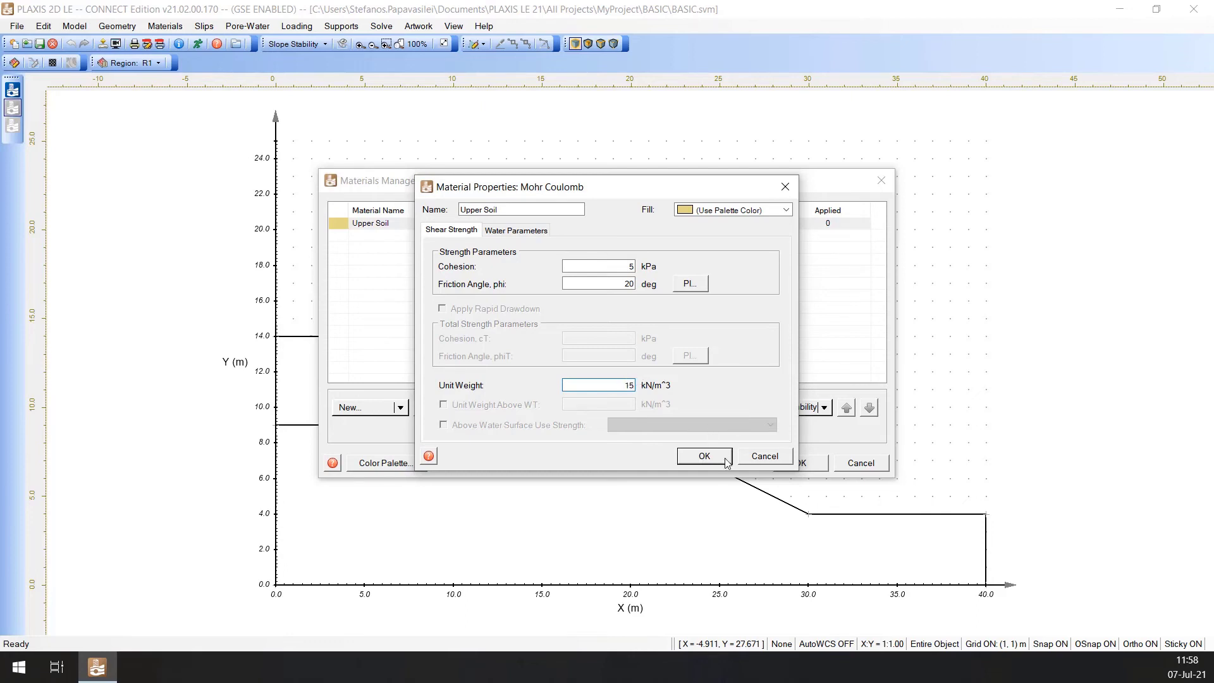
pyautogui.moveTo(703, 455)
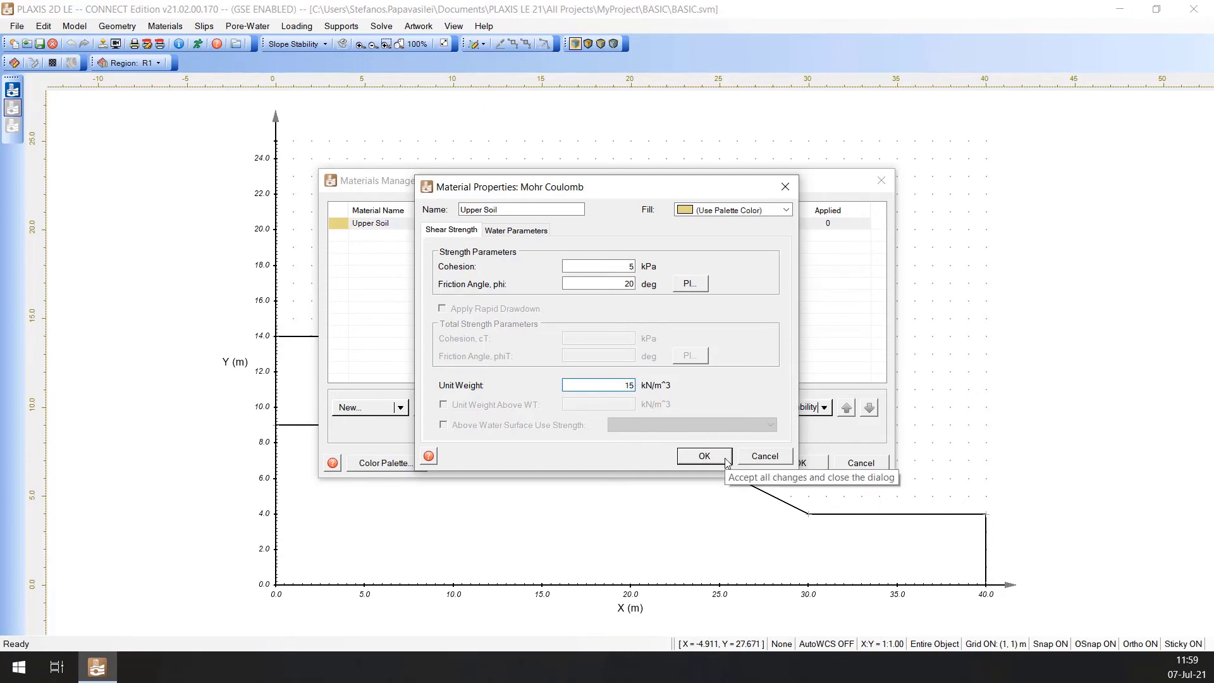
pyautogui.click(702, 455)
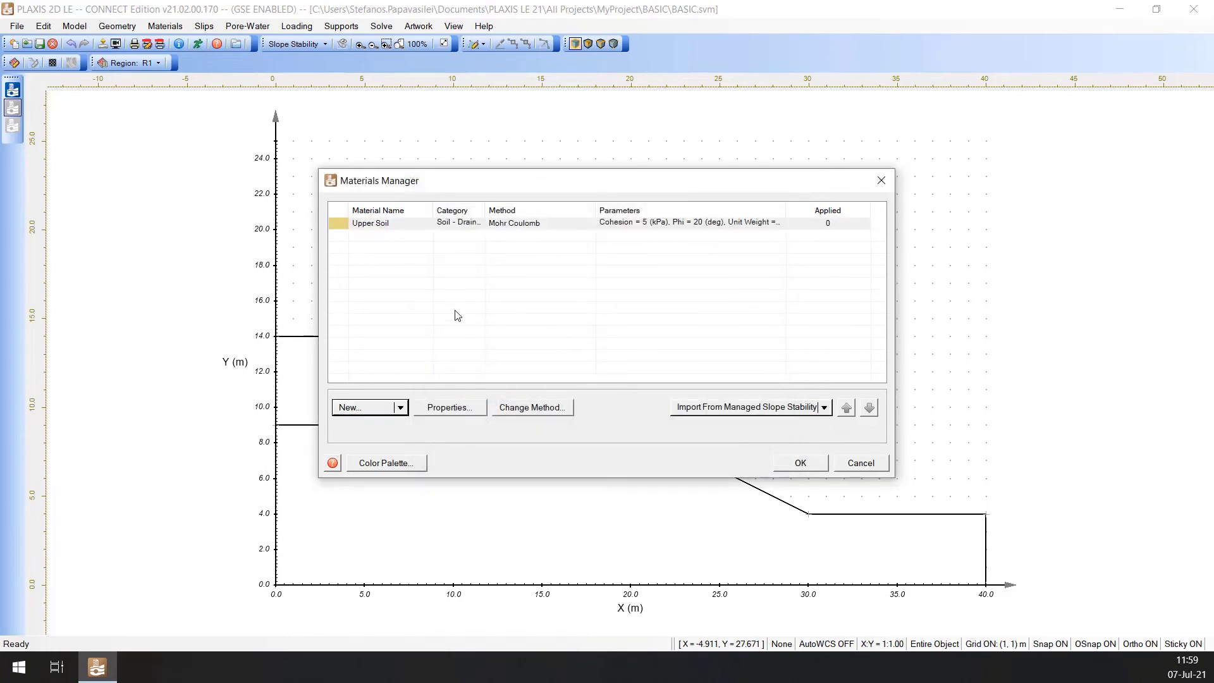
pyautogui.moveTo(374, 404)
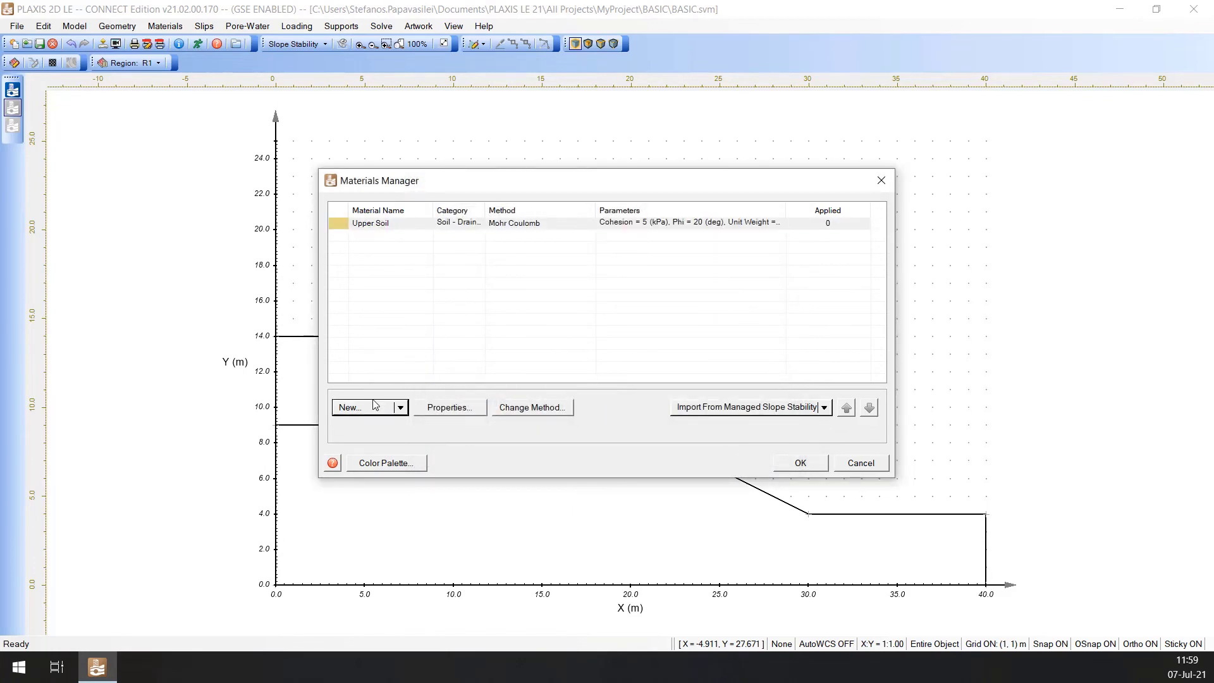
# Step: Create Lower Soil with cohesion 10 kPa, friction angle 25° and unit weight 18 kN/m³
pyautogui.click(349, 407)
pyautogui.write('Lower Soil')
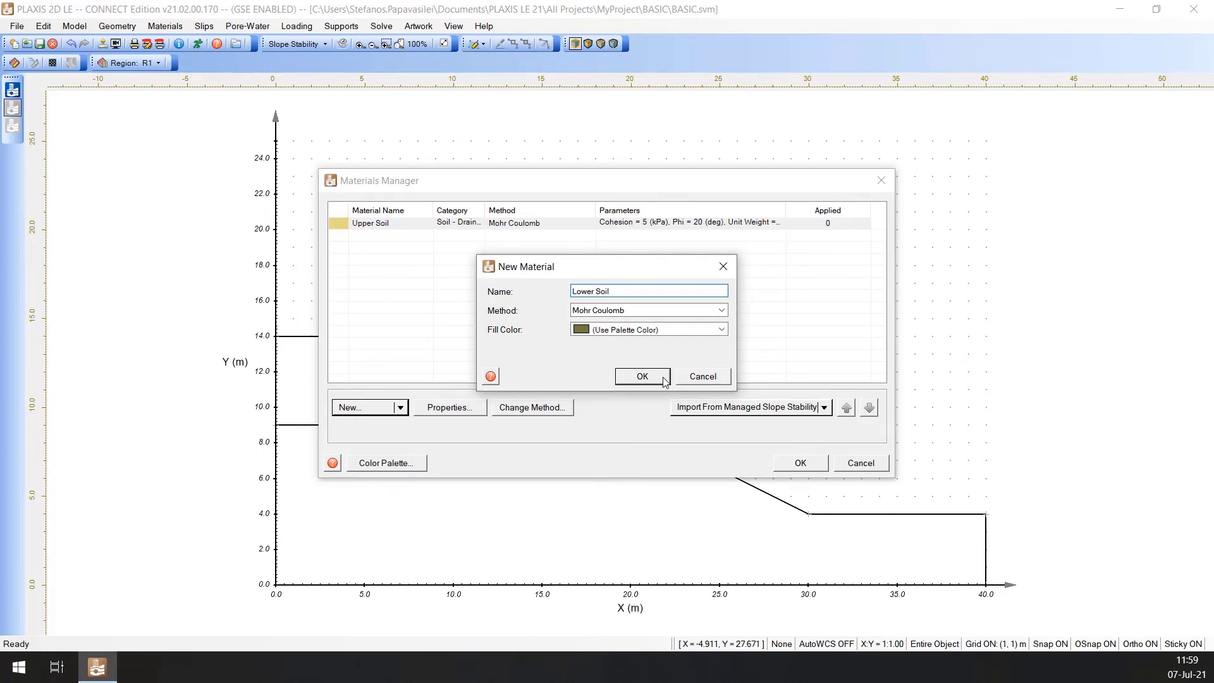
pyautogui.click(641, 377)
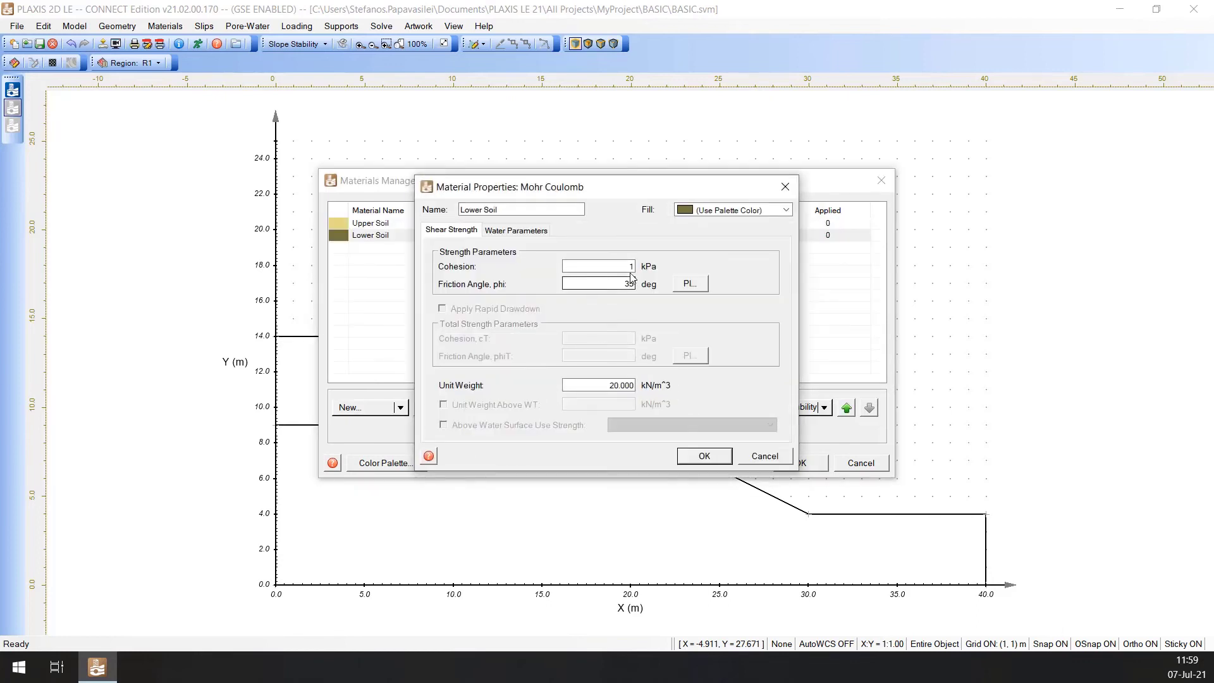
pyautogui.click(597, 266)
pyautogui.write('25')
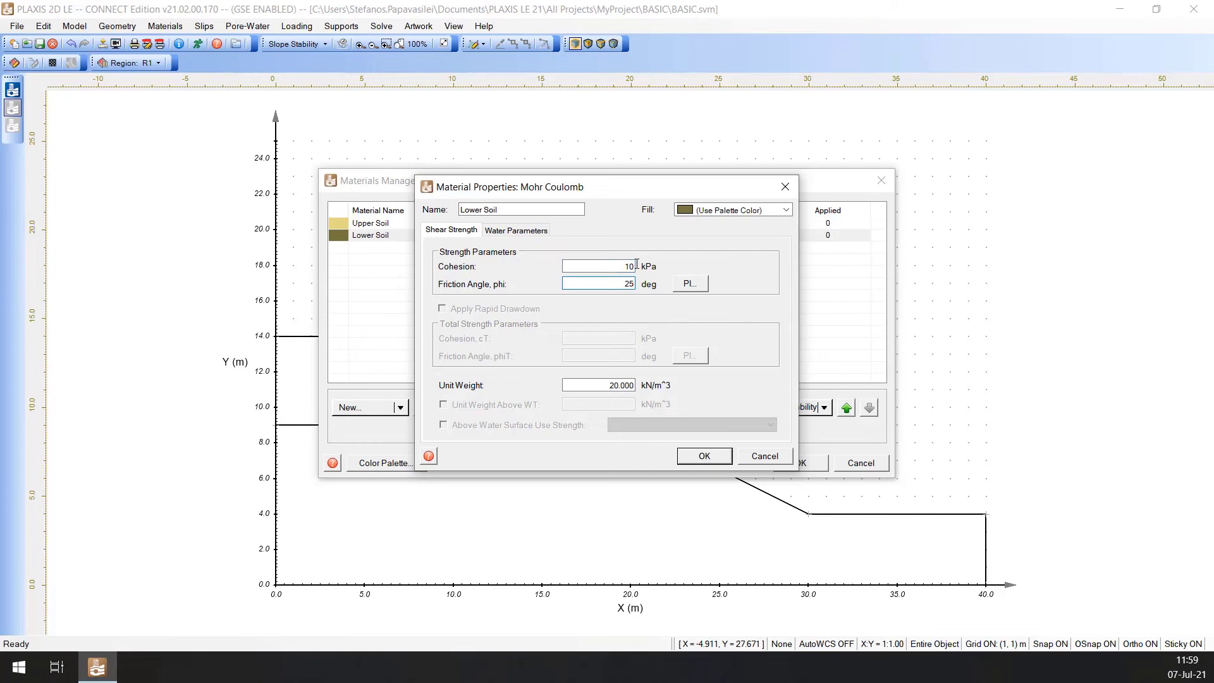
pyautogui.click(598, 385)
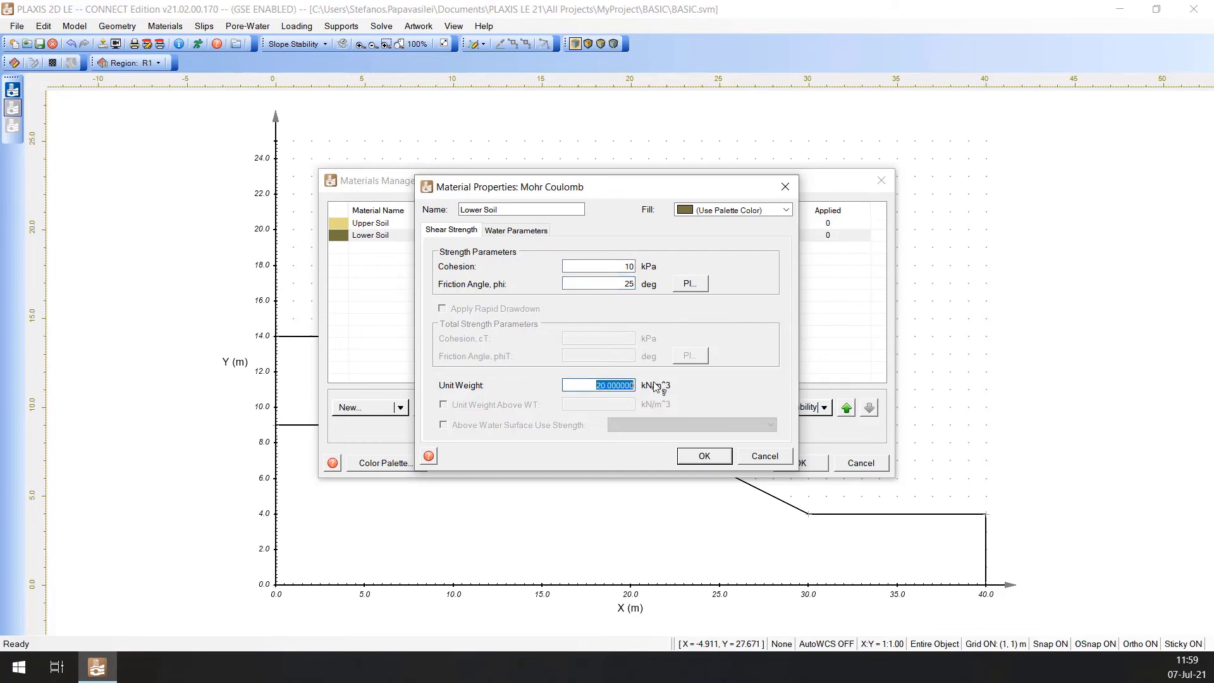
pyautogui.write('18')
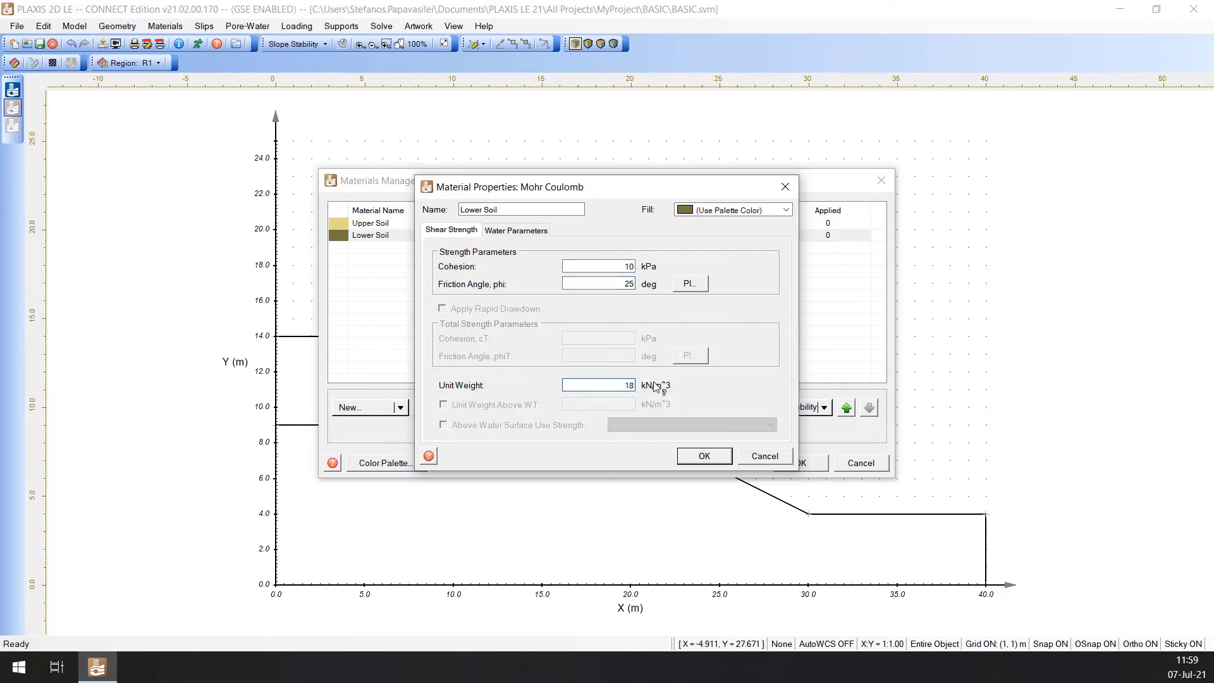
pyautogui.click(703, 455)
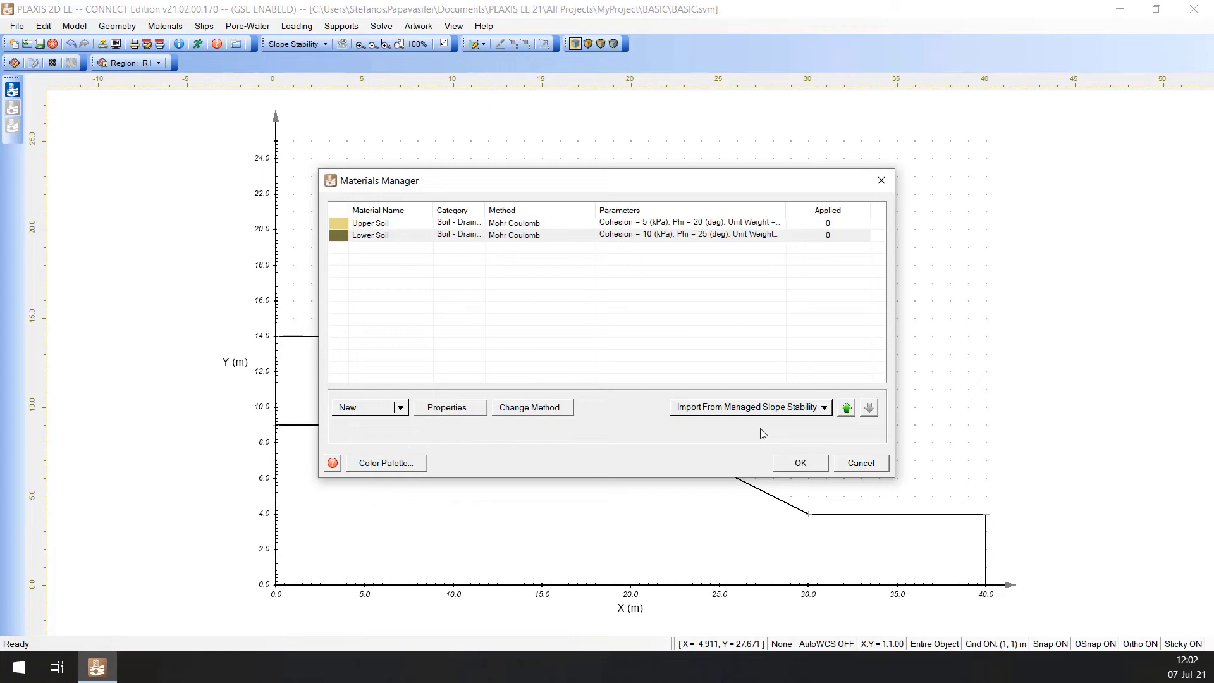
pyautogui.moveTo(777, 452)
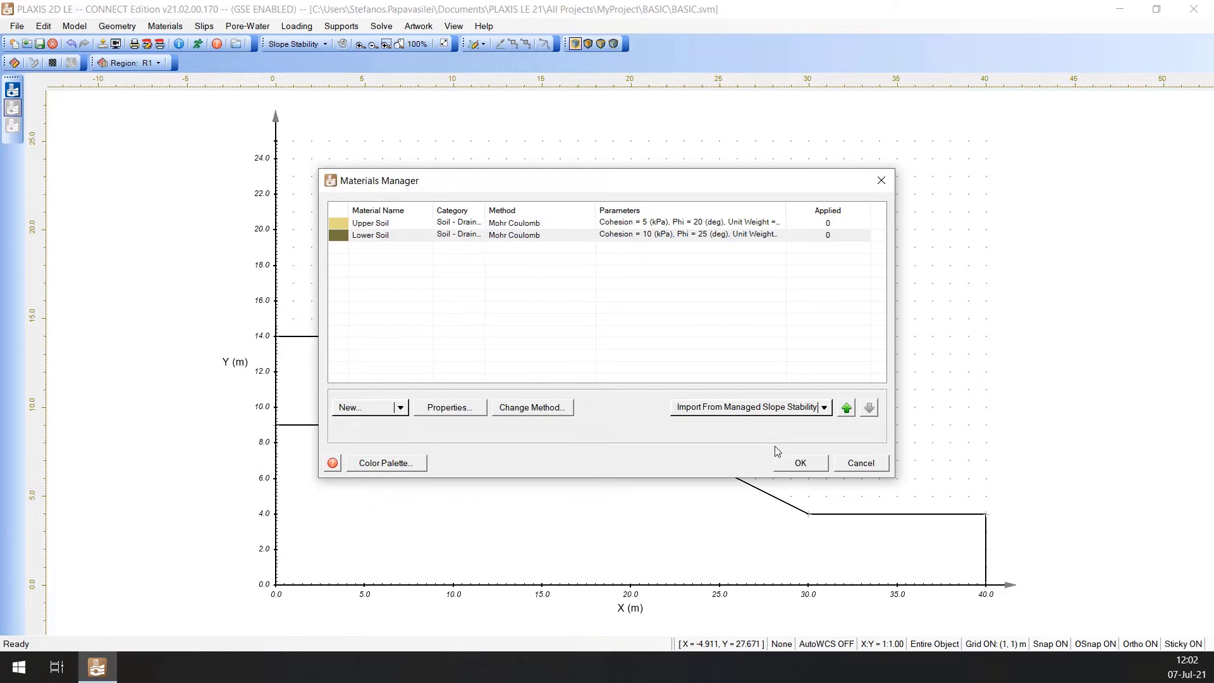
# Step: Accept both soils in the Materials Manager and return to the two-layer slope model
pyautogui.click(799, 463)
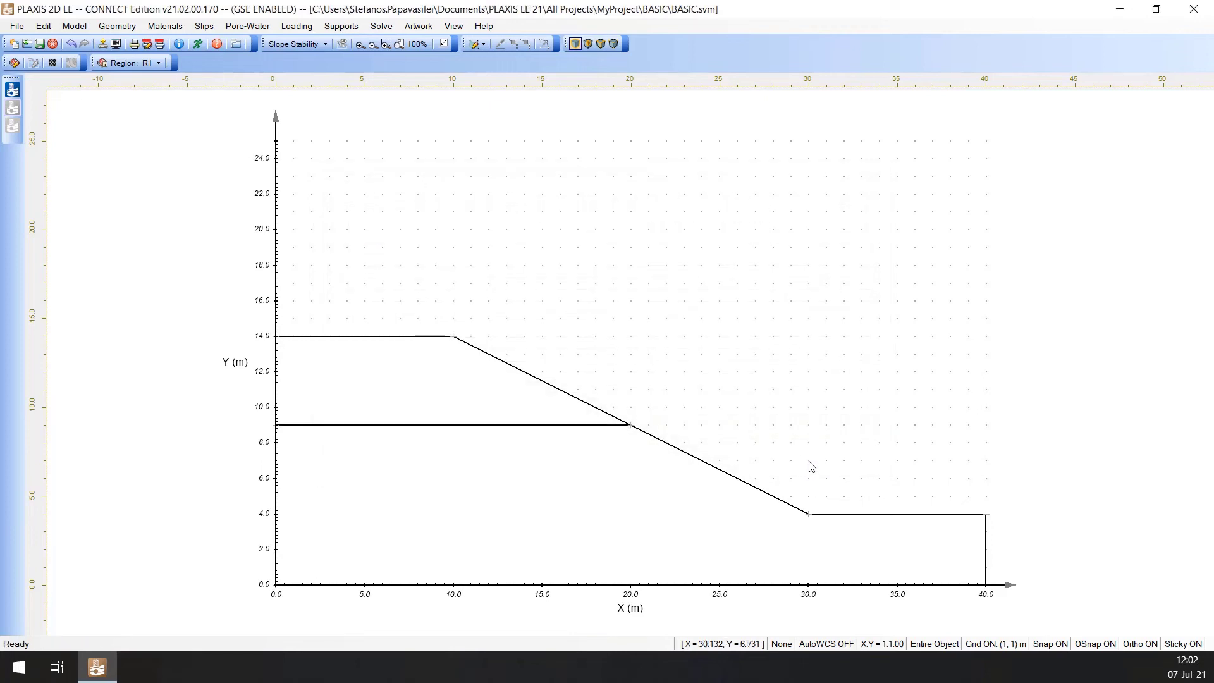
pyautogui.moveTo(517, 366)
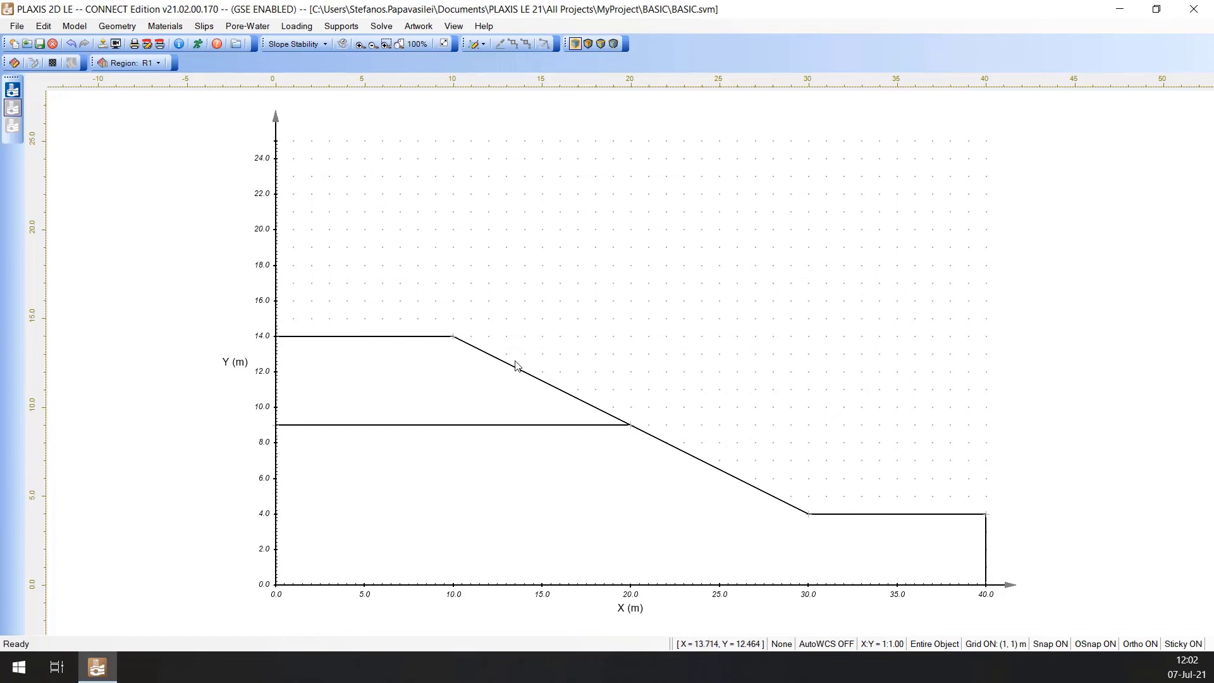
pyautogui.click(157, 63)
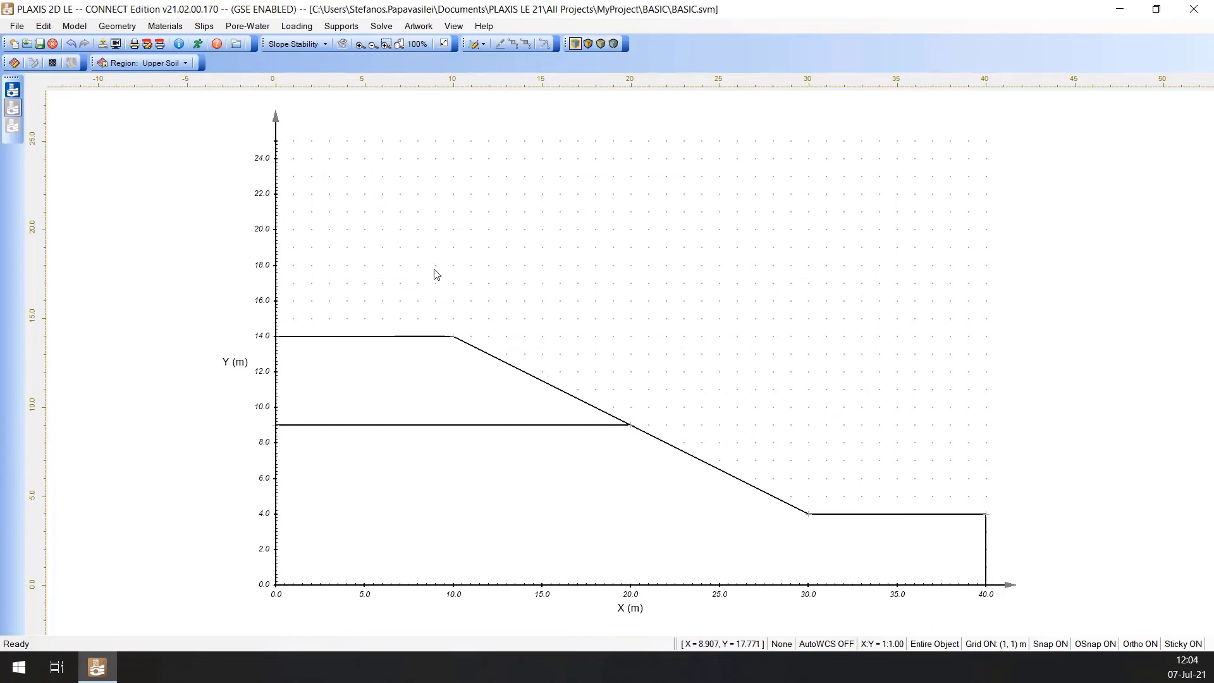
pyautogui.moveTo(293, 105)
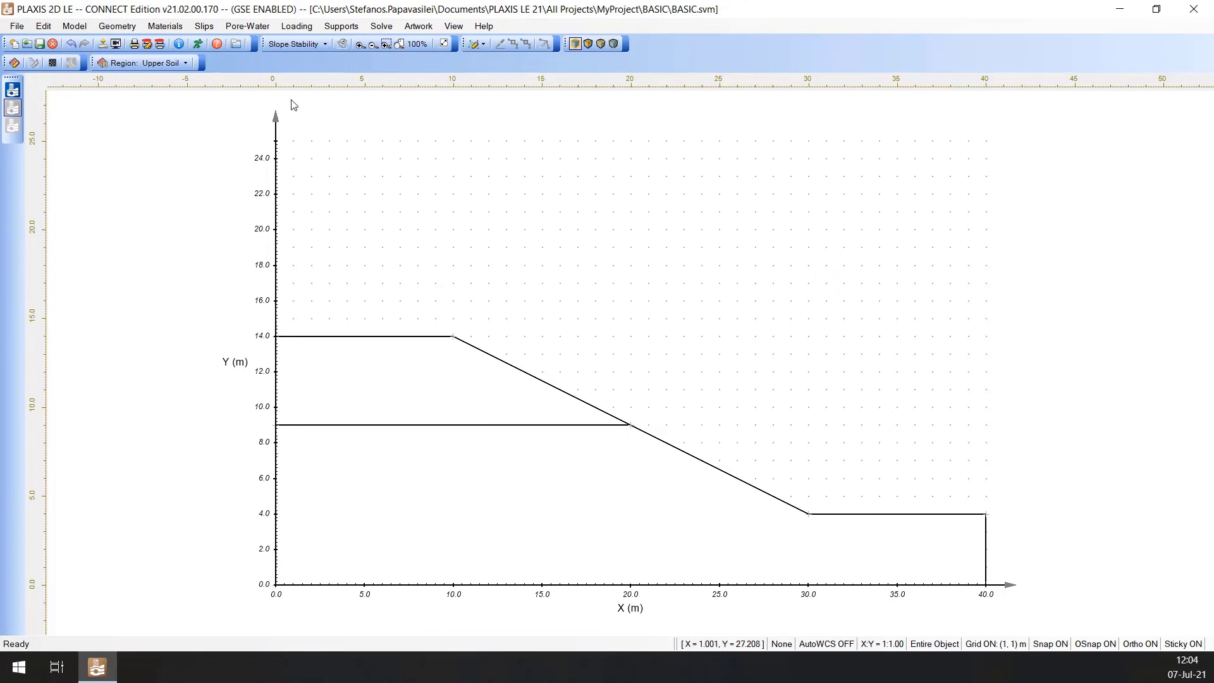
pyautogui.click(116, 25)
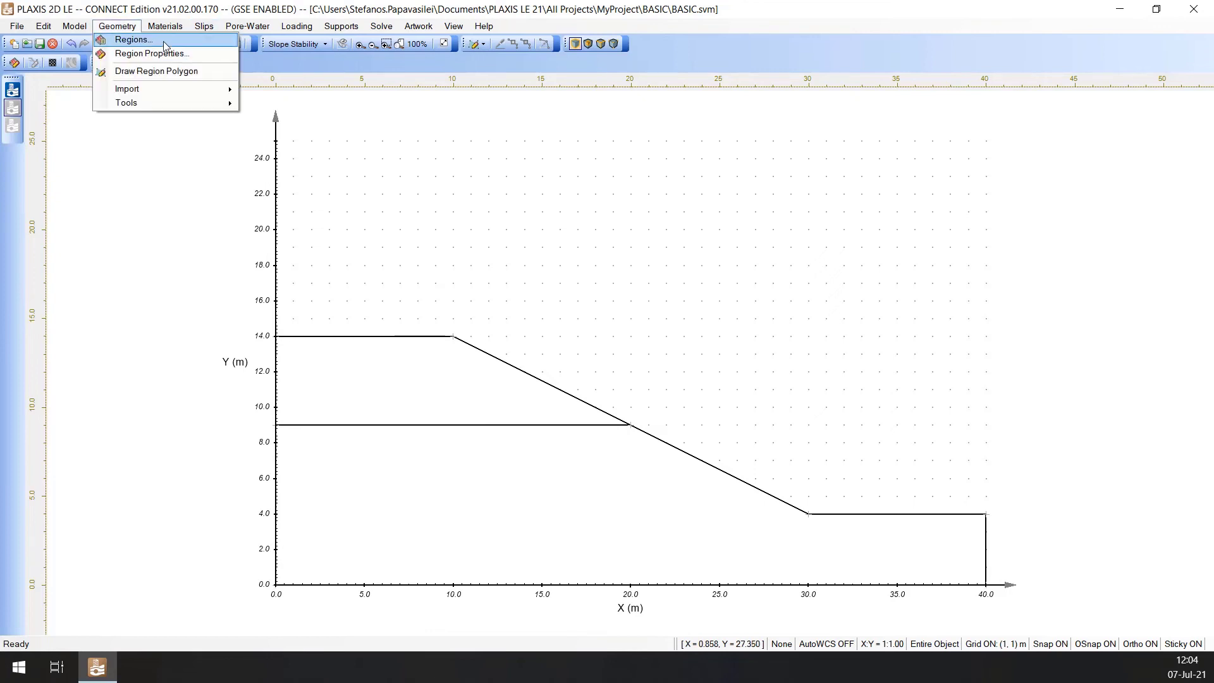
# Step: In the Regions list, assign Lower Soil to region 2 so both layers carry their materials
pyautogui.click(131, 39)
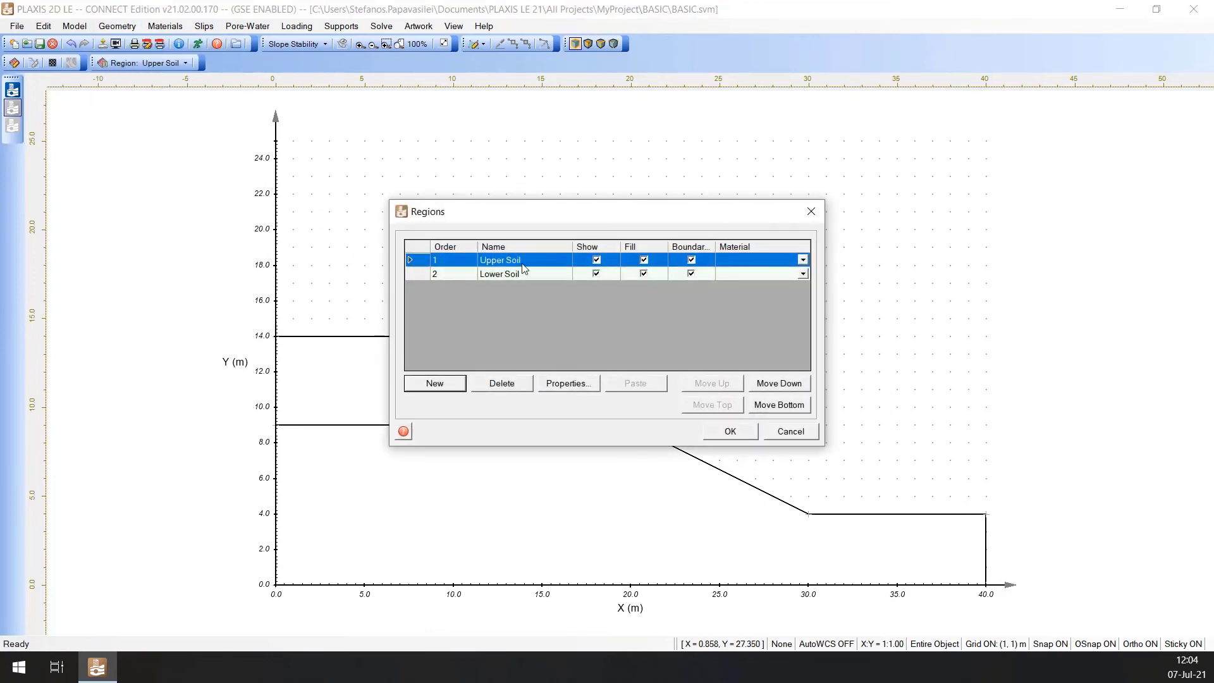
pyautogui.moveTo(565, 261)
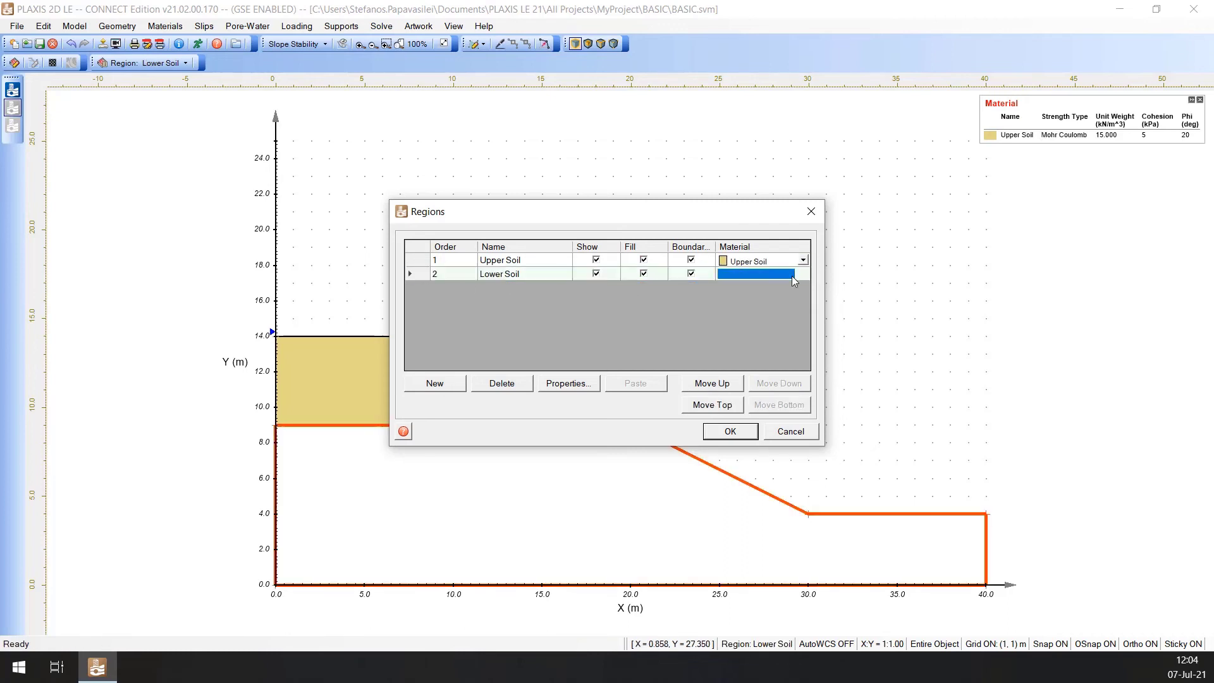
pyautogui.click(755, 273)
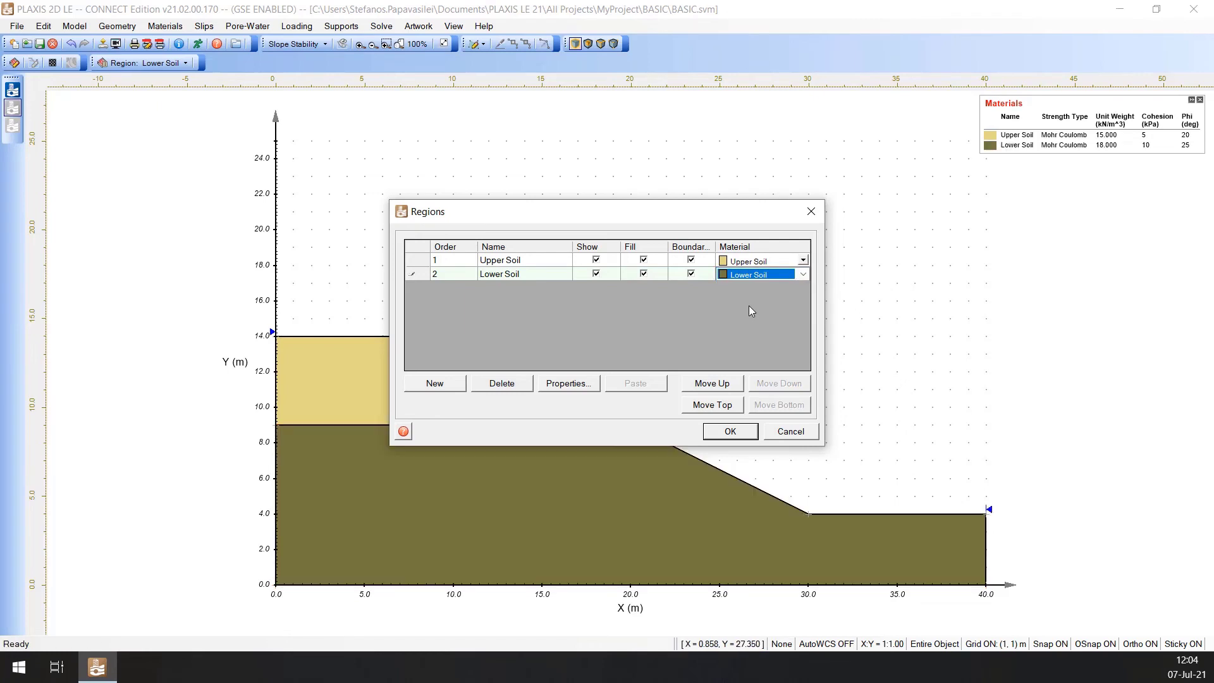
pyautogui.moveTo(729, 432)
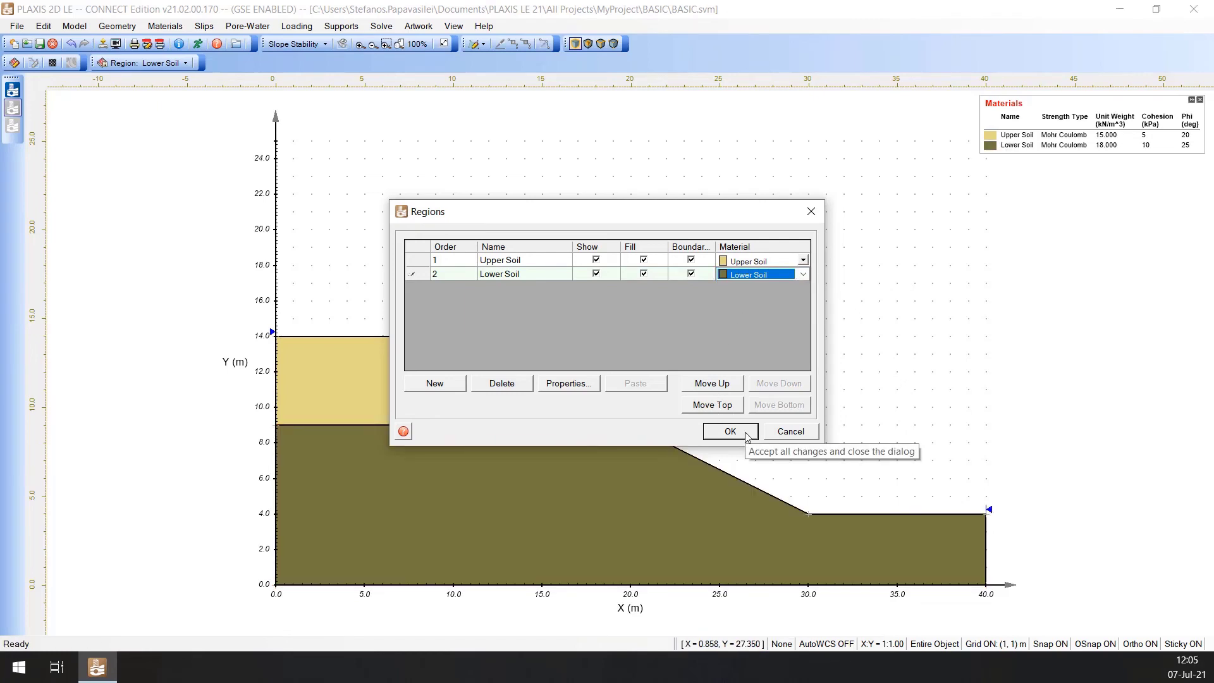
pyautogui.click(728, 431)
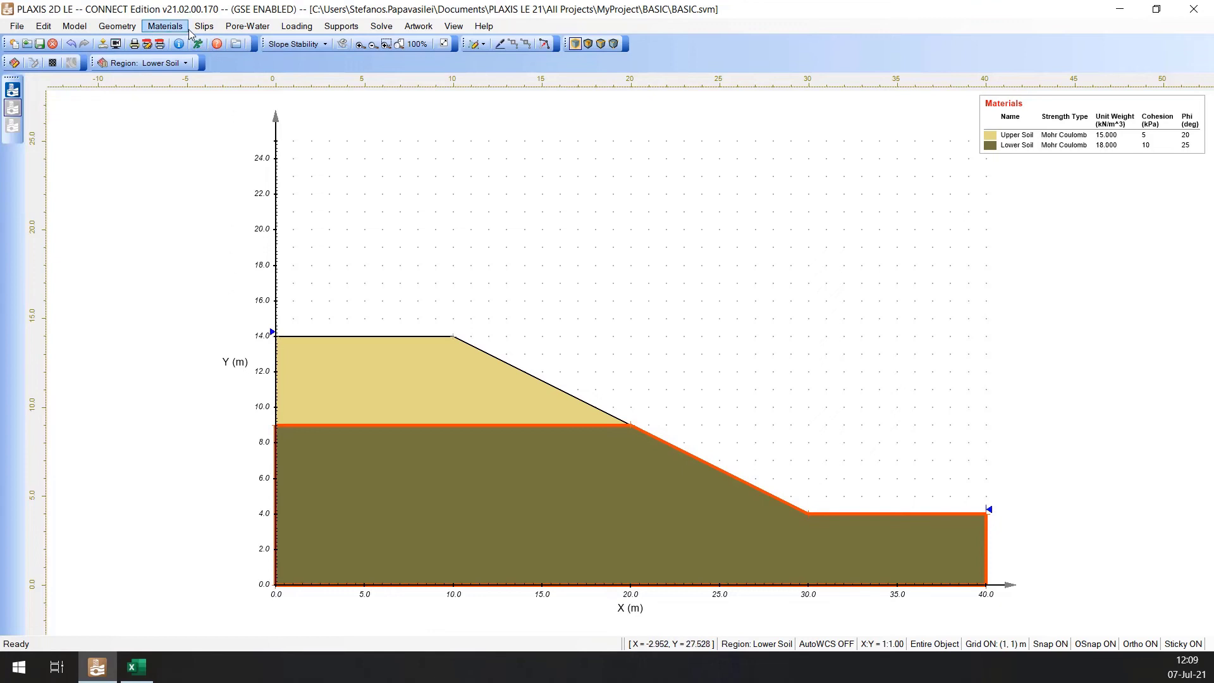
# Step: Paste the slip grid corners (23,25), (22,19), (26,19) from the spreadsheet into Grid and Tangent
pyautogui.click(204, 25)
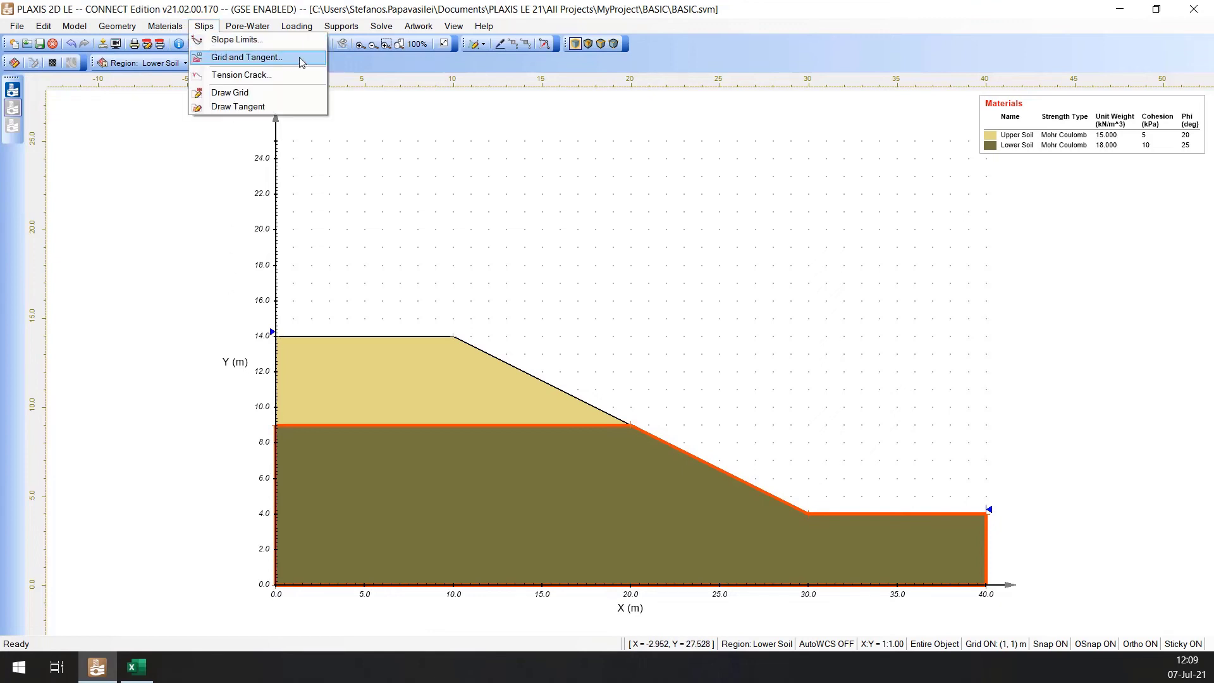
pyautogui.click(247, 57)
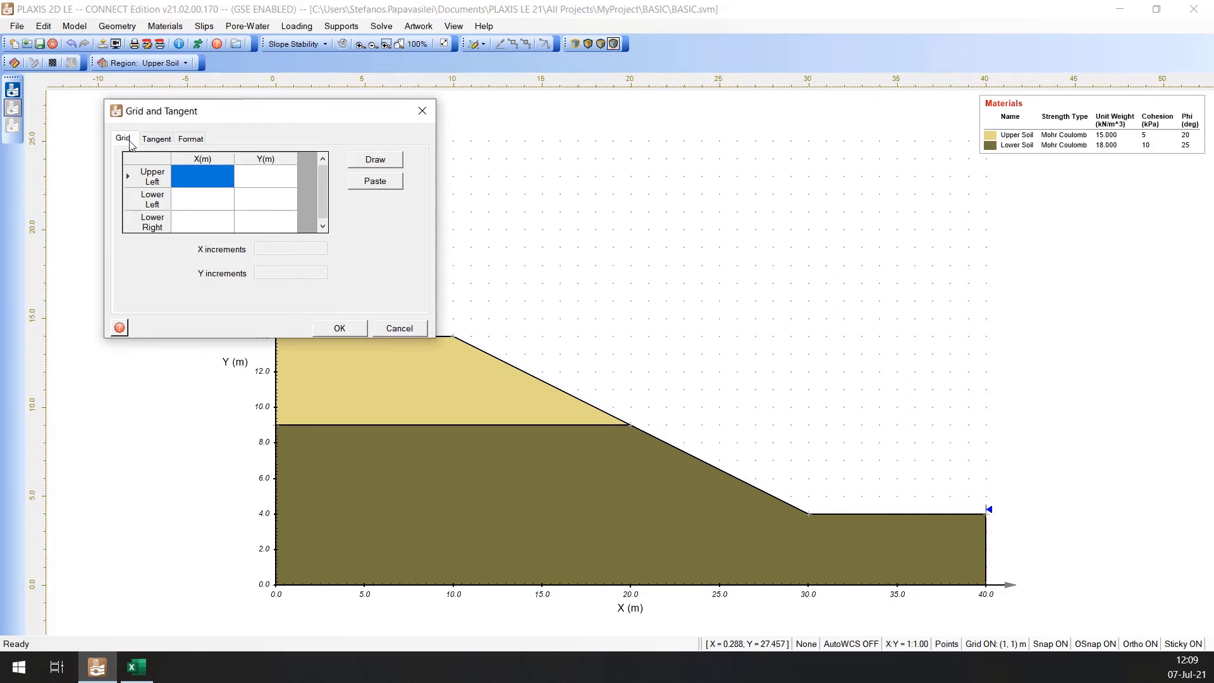
pyautogui.moveTo(180, 566)
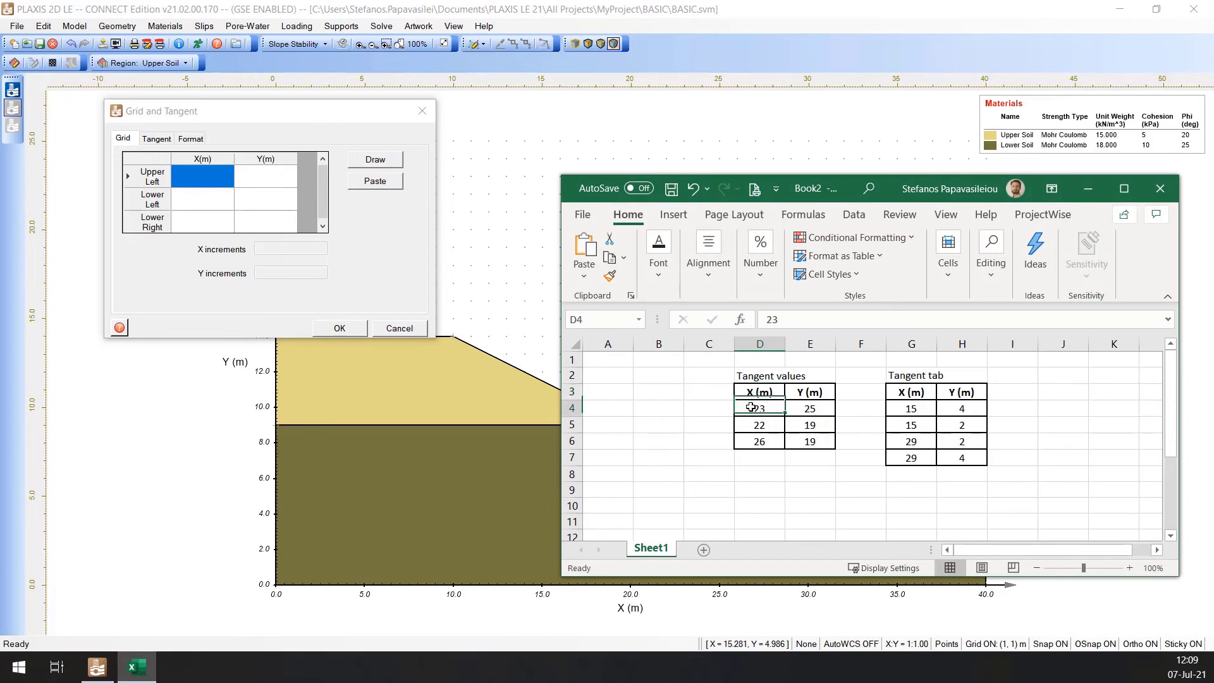
pyautogui.moveTo(760, 408); pyautogui.dragTo(809, 441)
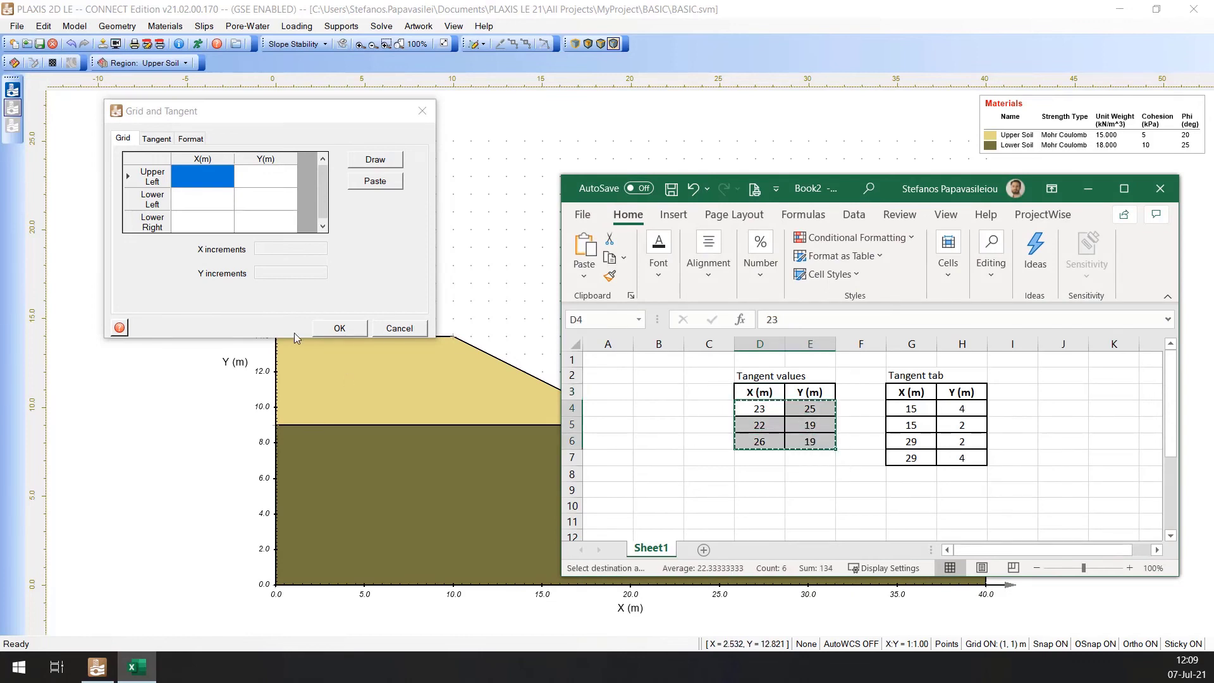
pyautogui.click(374, 180)
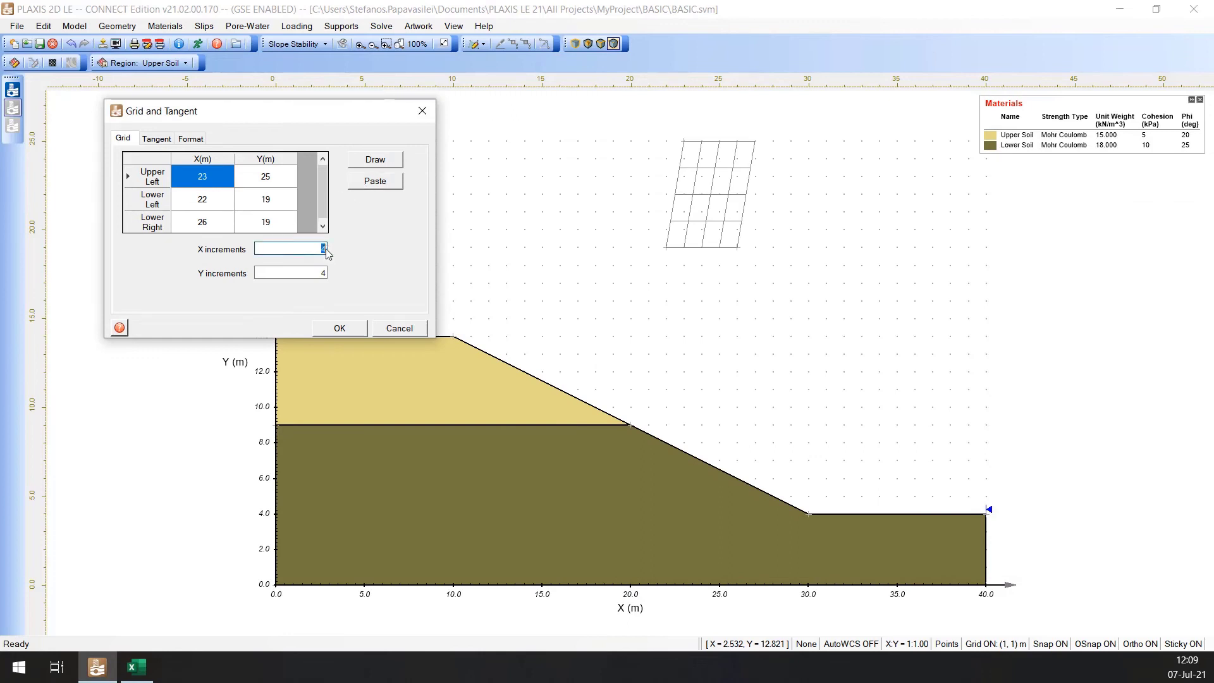
# Step: Set the grid to 4 X increments and 6 Y increments
pyautogui.write('4')
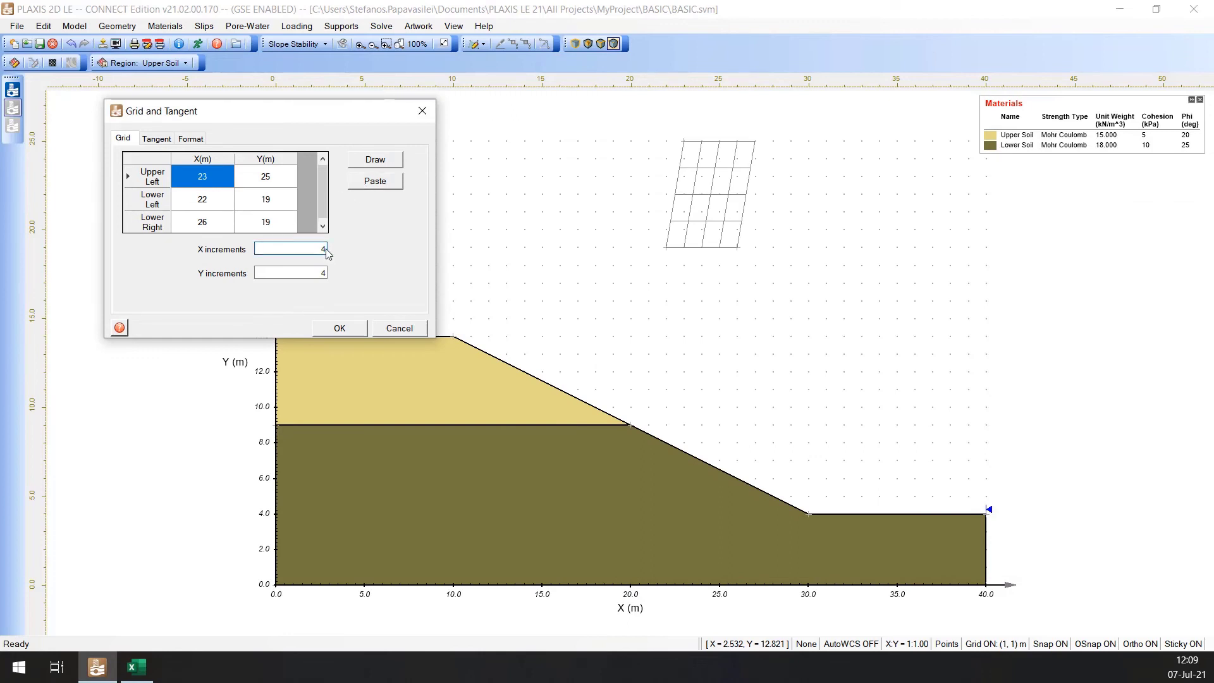
pyautogui.click(291, 273)
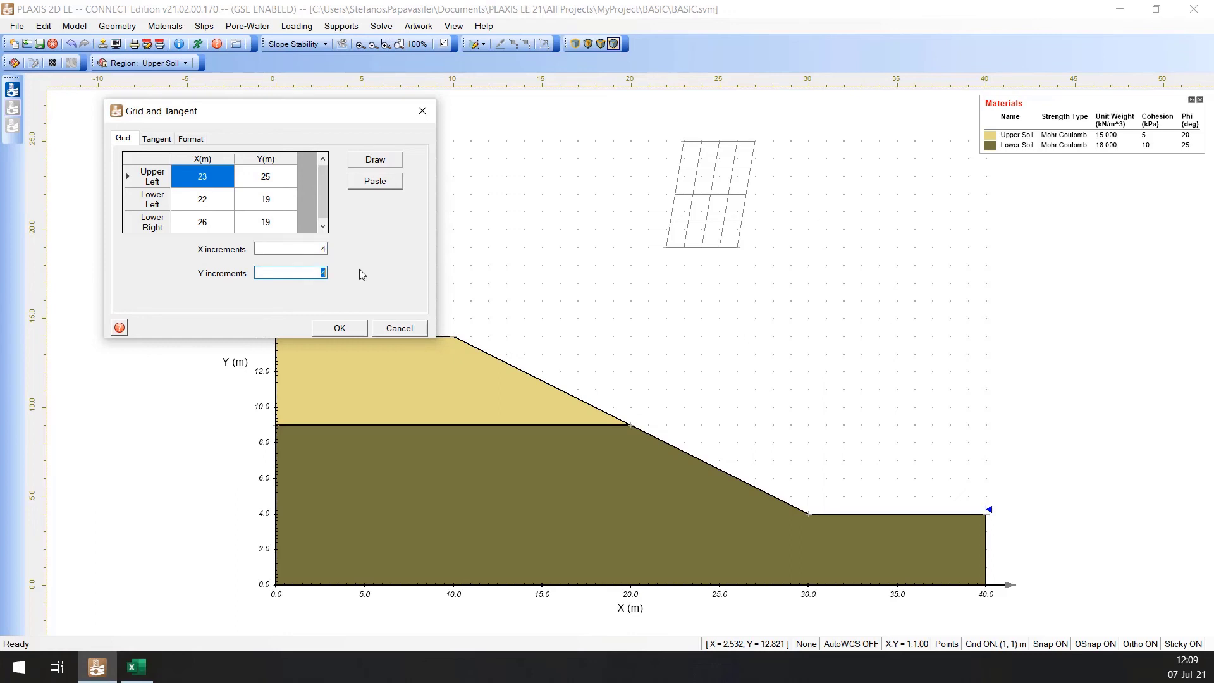
pyautogui.write('6')
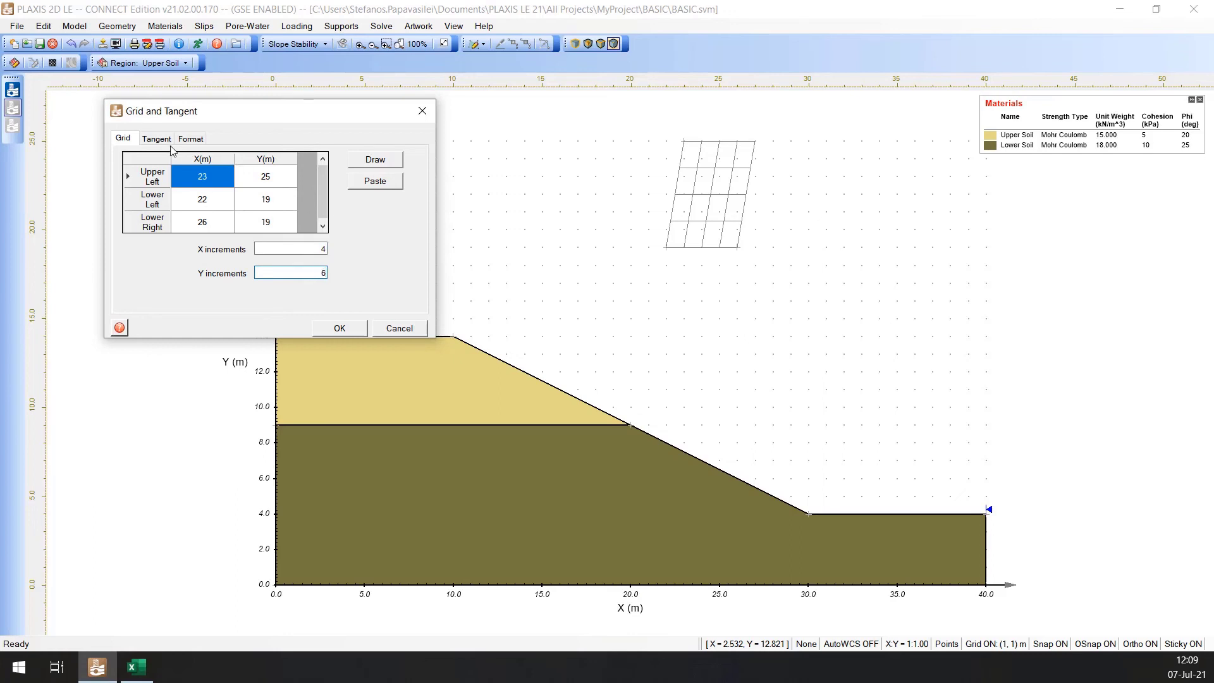
# Step: Paste tangent corners (15,4), (15,2), (29,2), (29,4), set 2 radius increments and apply the search settings
pyautogui.click(155, 139)
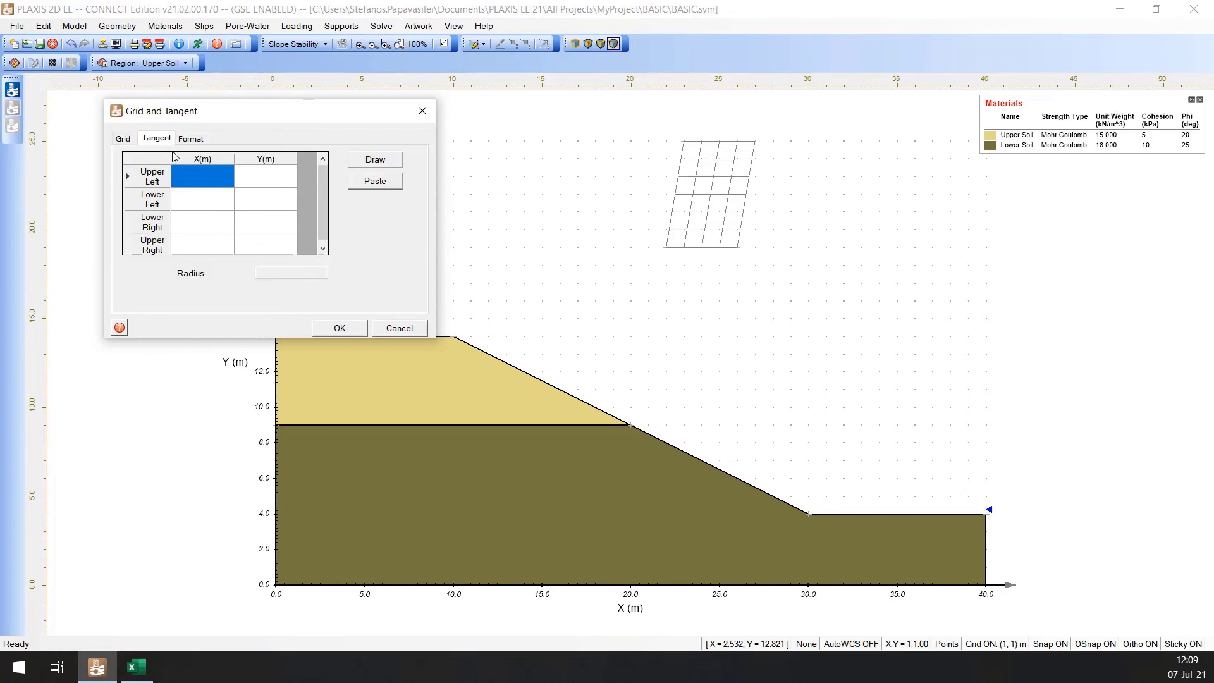
pyautogui.moveTo(233, 423)
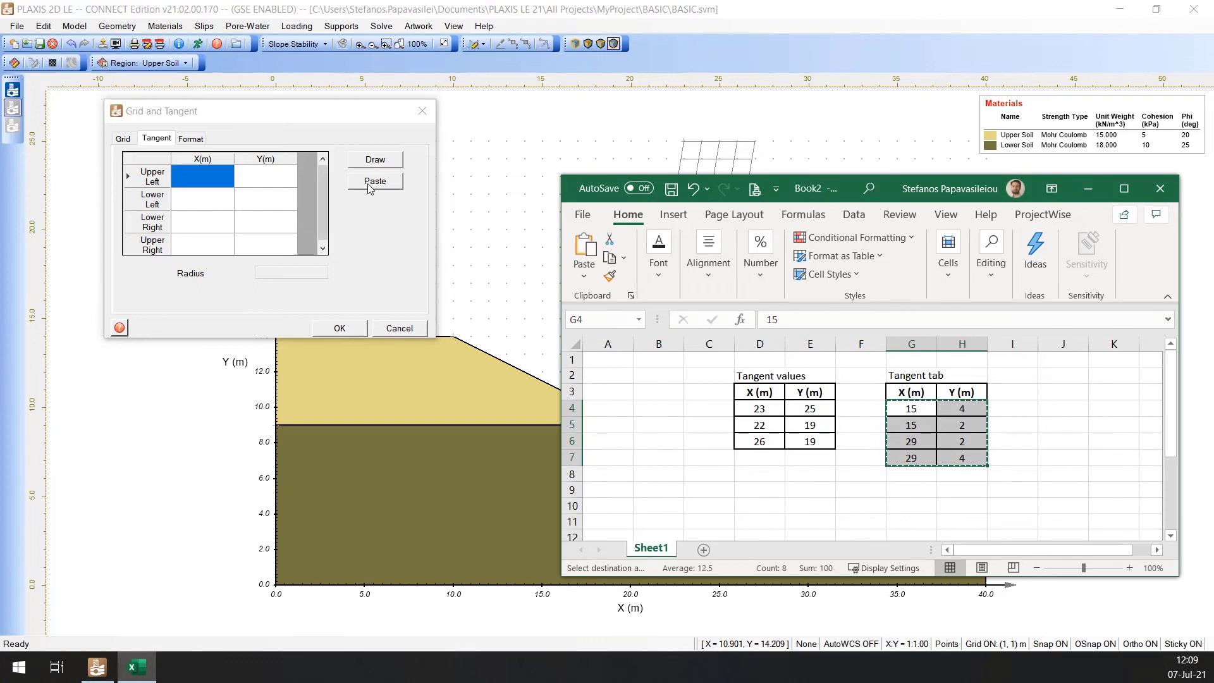
pyautogui.click(375, 181)
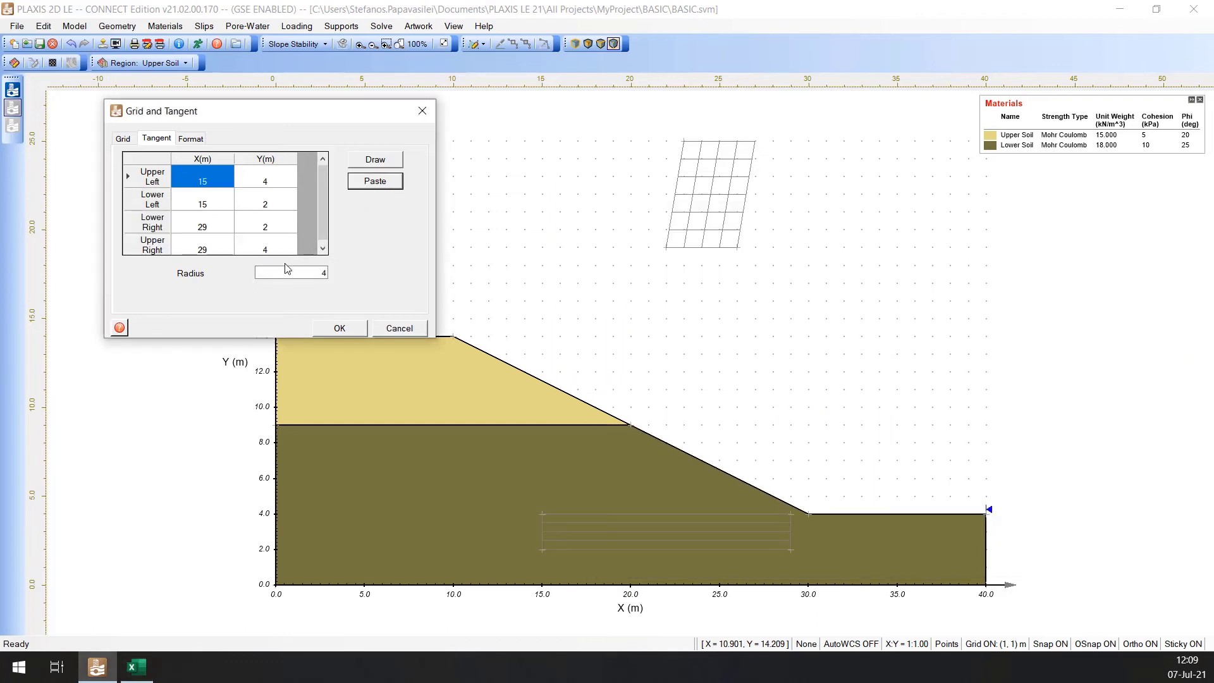
pyautogui.click(291, 273)
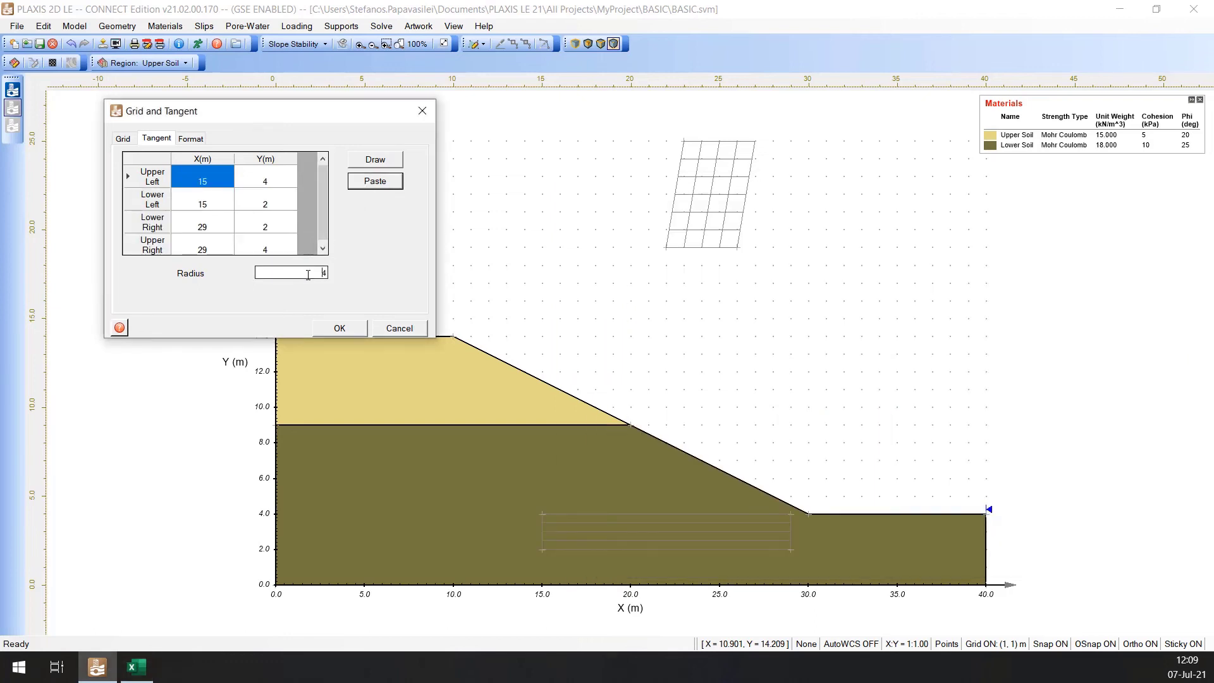
pyautogui.write('2')
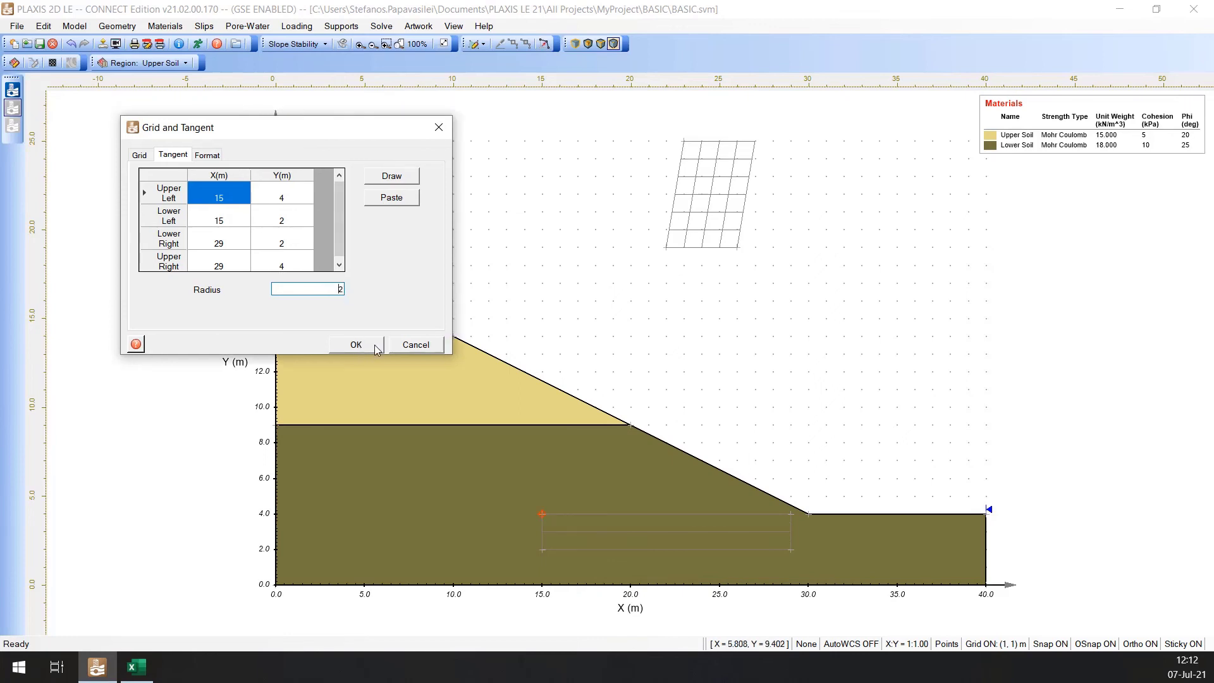
pyautogui.click(356, 343)
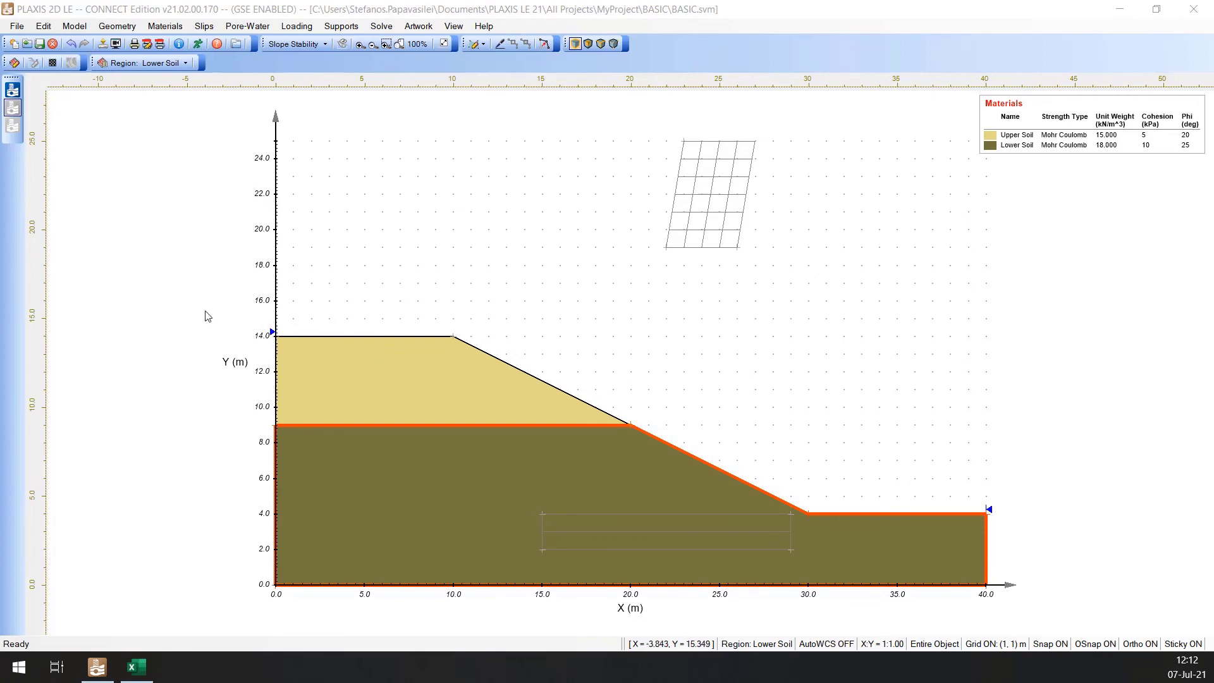
pyautogui.moveTo(478, 319)
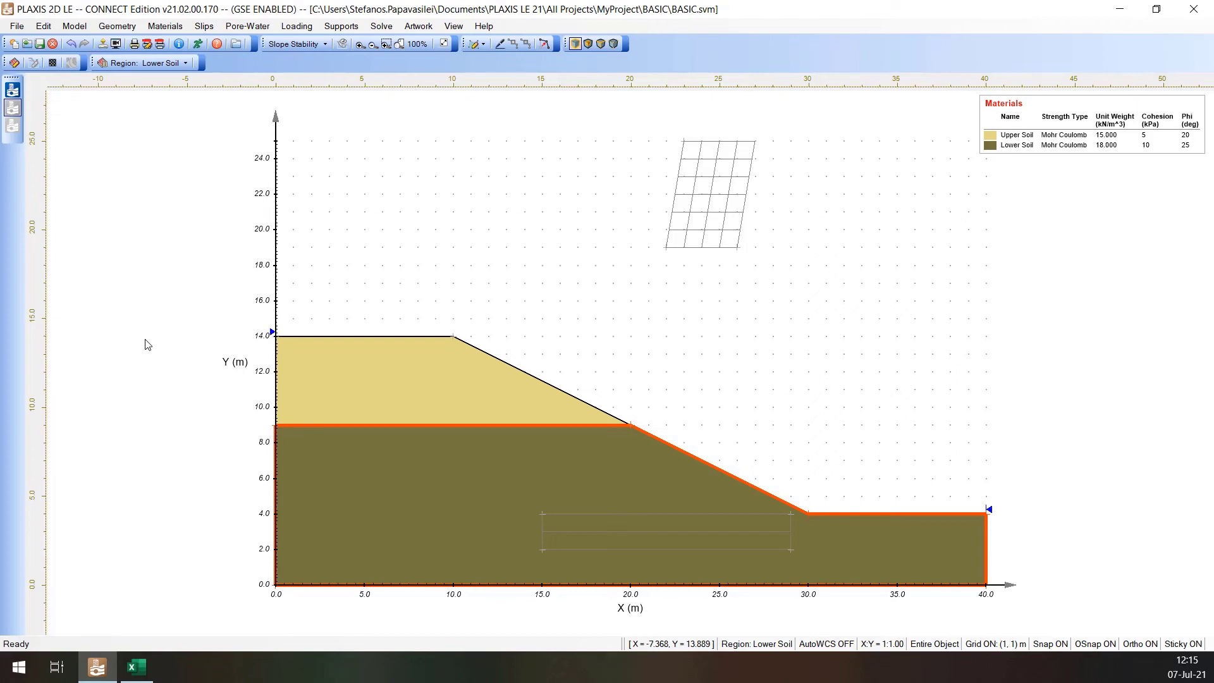
pyautogui.moveTo(268, 189)
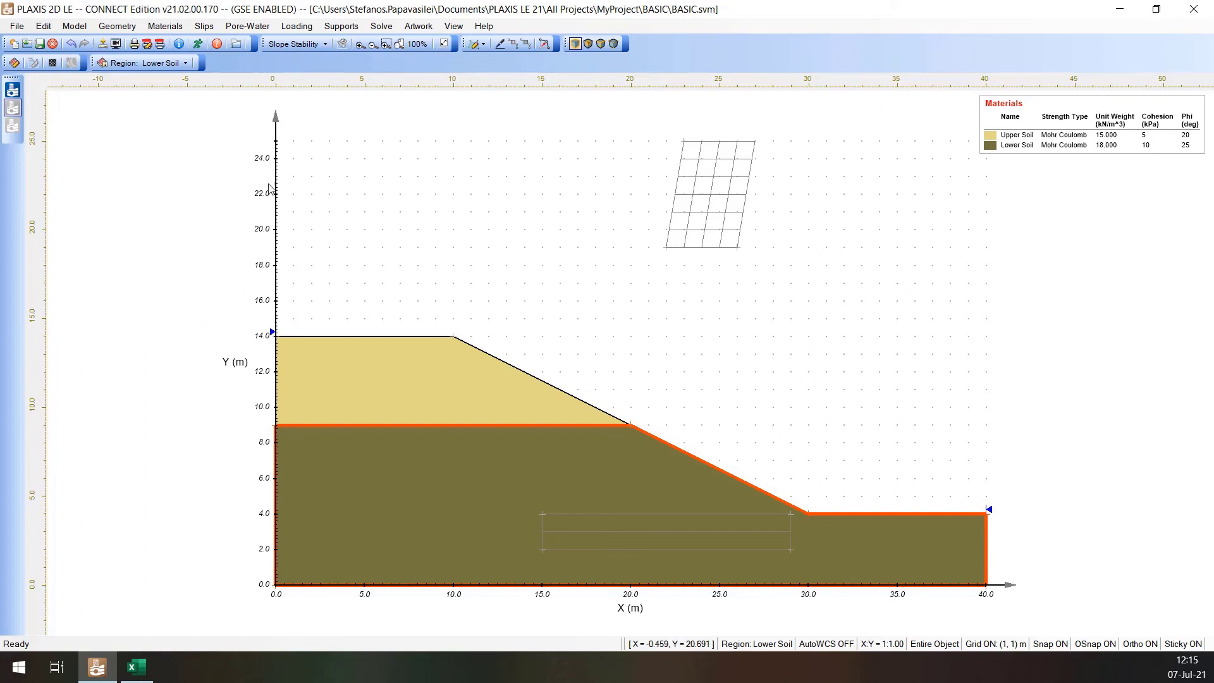
# Step: Set the pore-water pressure method to Water Table and go to the piezometric line definitions
pyautogui.click(247, 26)
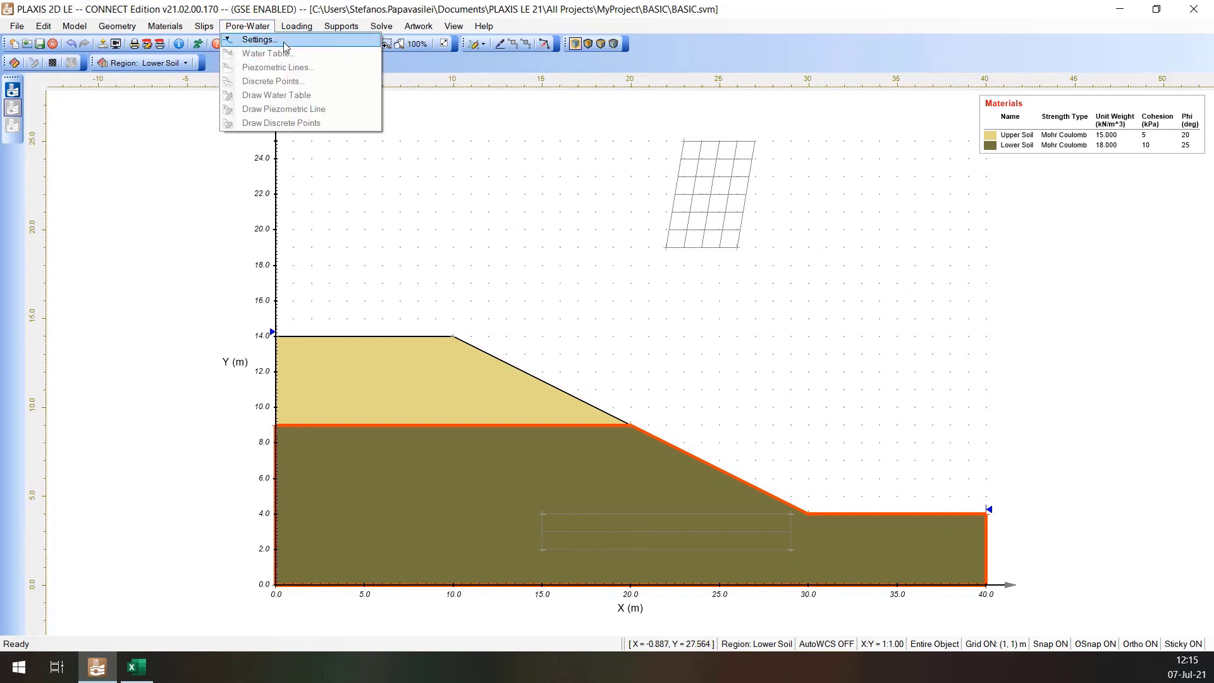
pyautogui.click(256, 39)
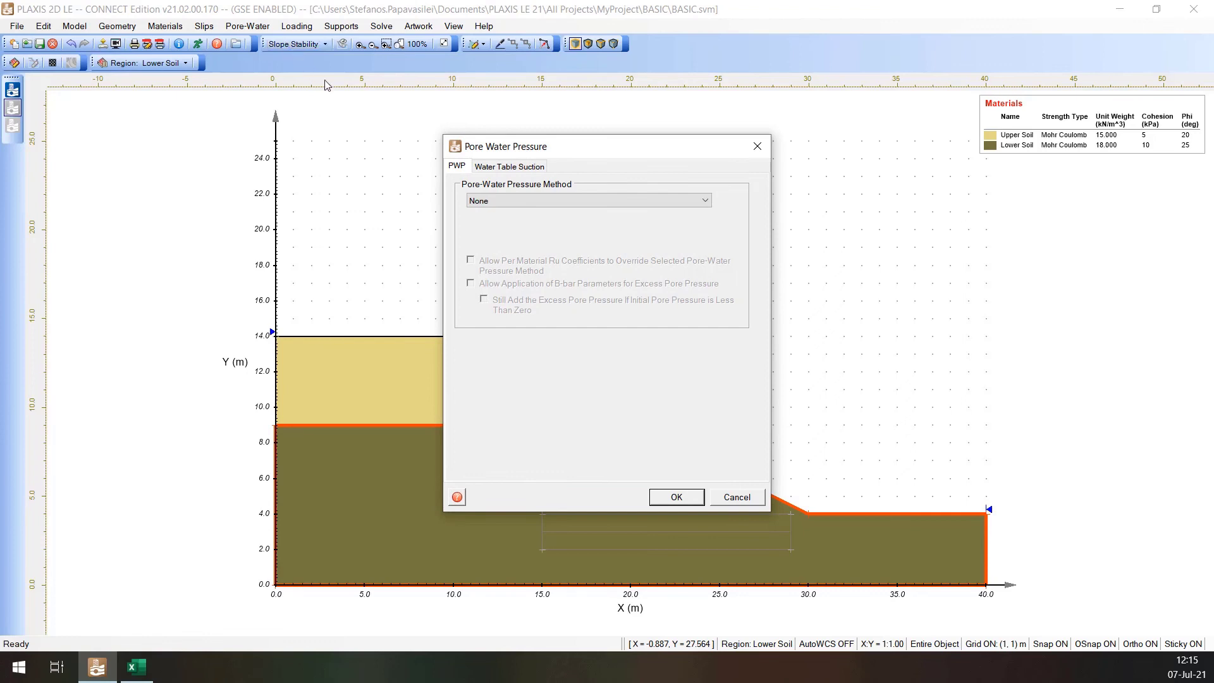
pyautogui.click(586, 200)
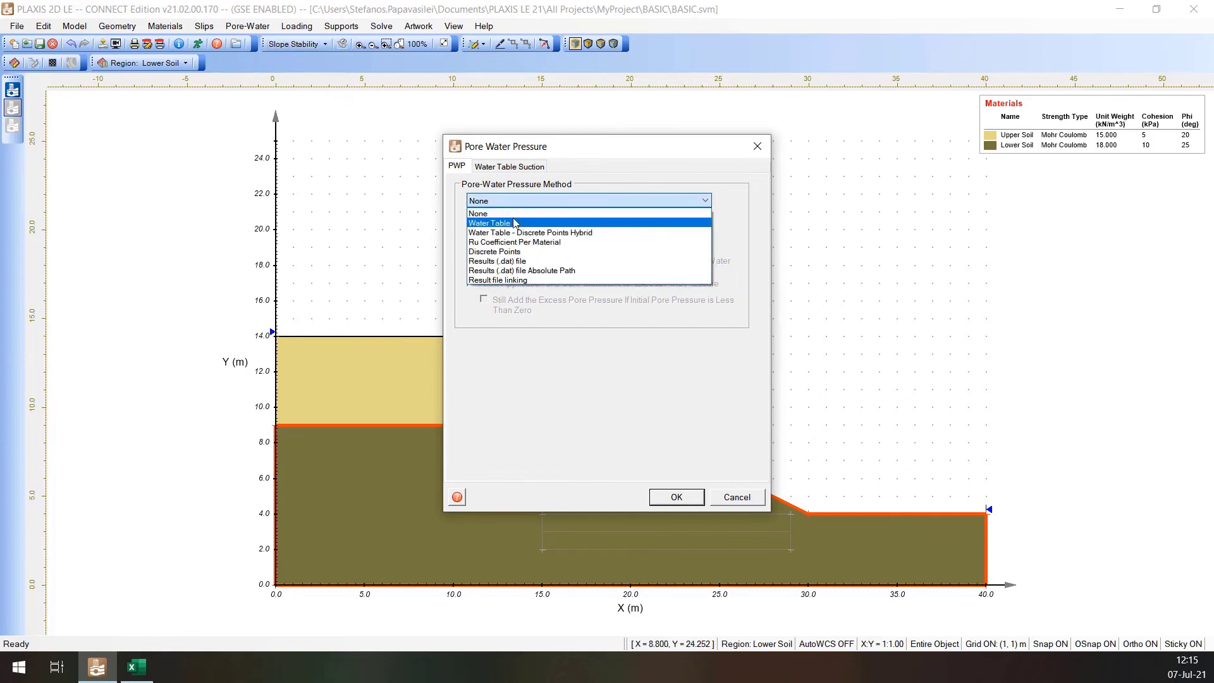
pyautogui.click(489, 222)
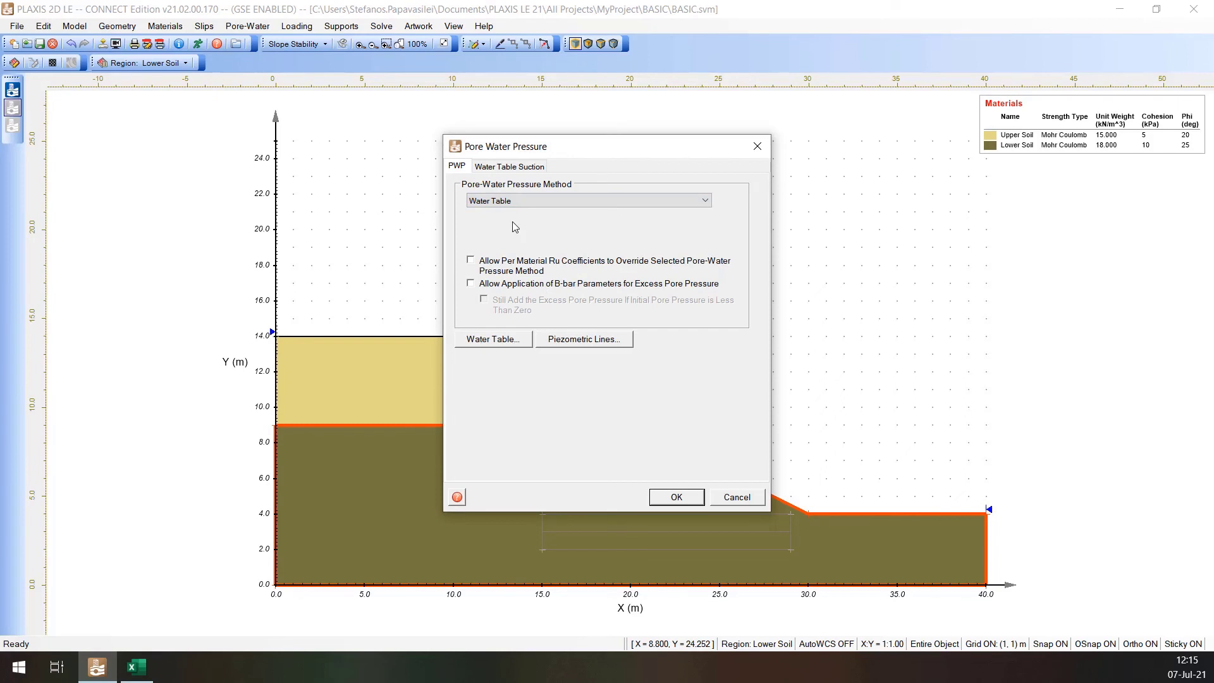
pyautogui.click(584, 339)
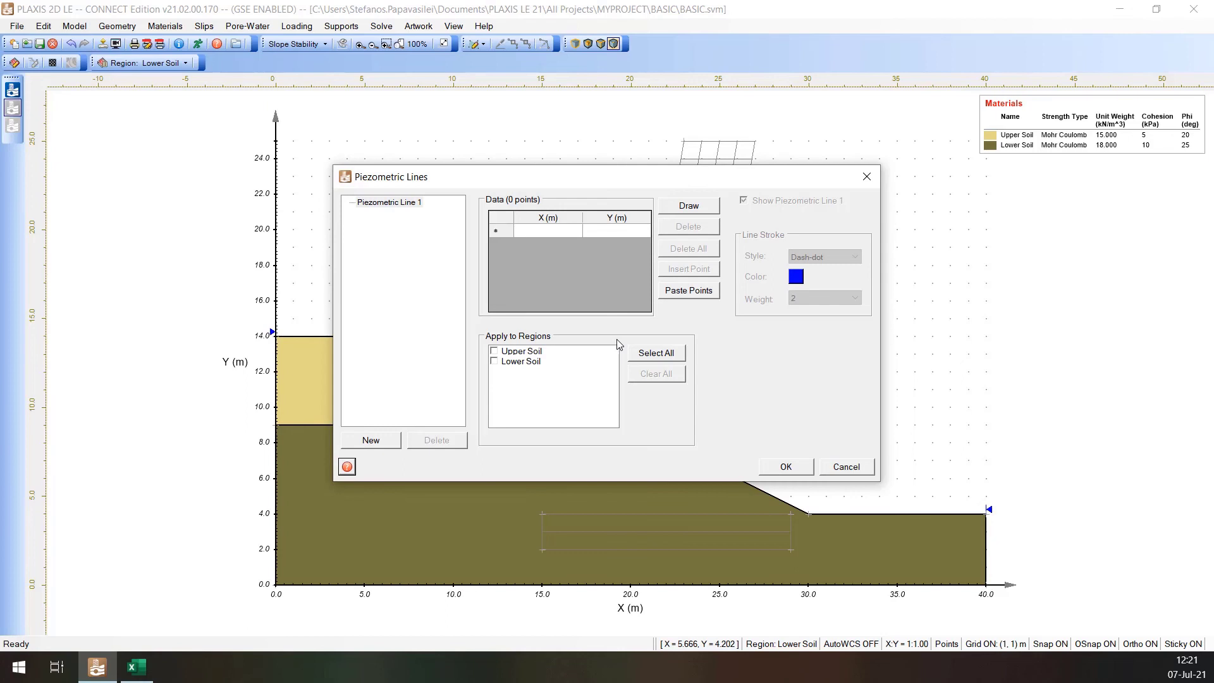
pyautogui.moveTo(396, 206)
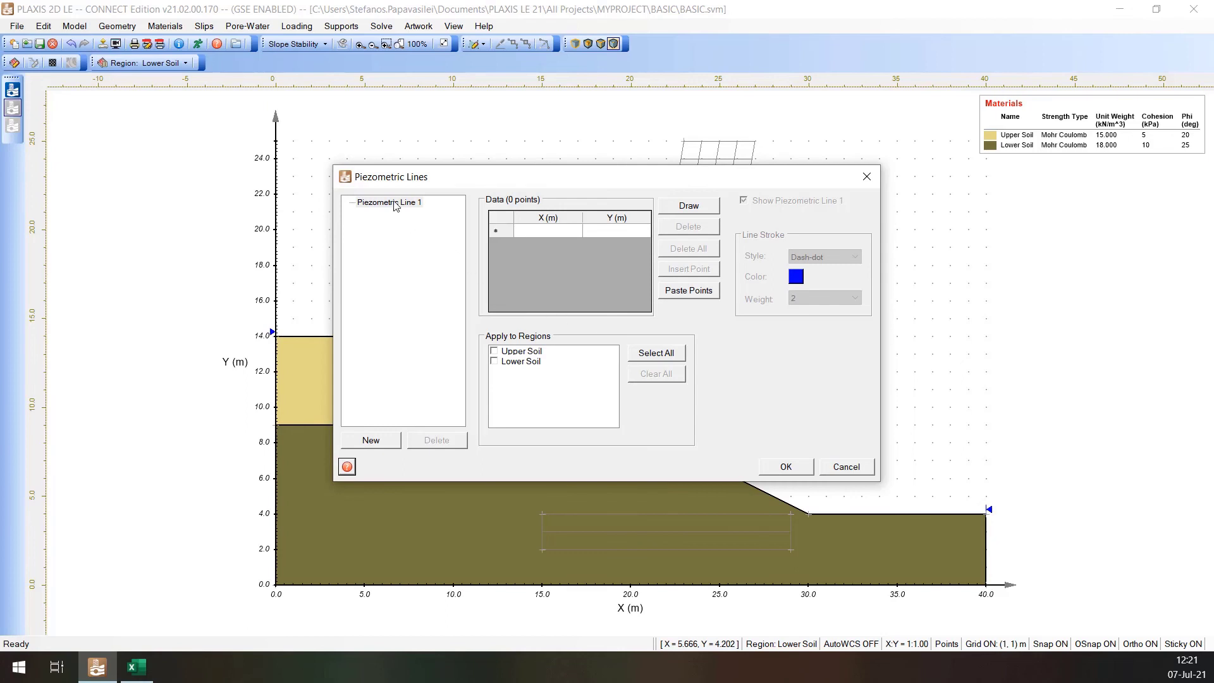
# Step: Fill Piezometric Line 1 with points (0,11), (15,8), (30,3), (40,3) from the spreadsheet
pyautogui.click(388, 202)
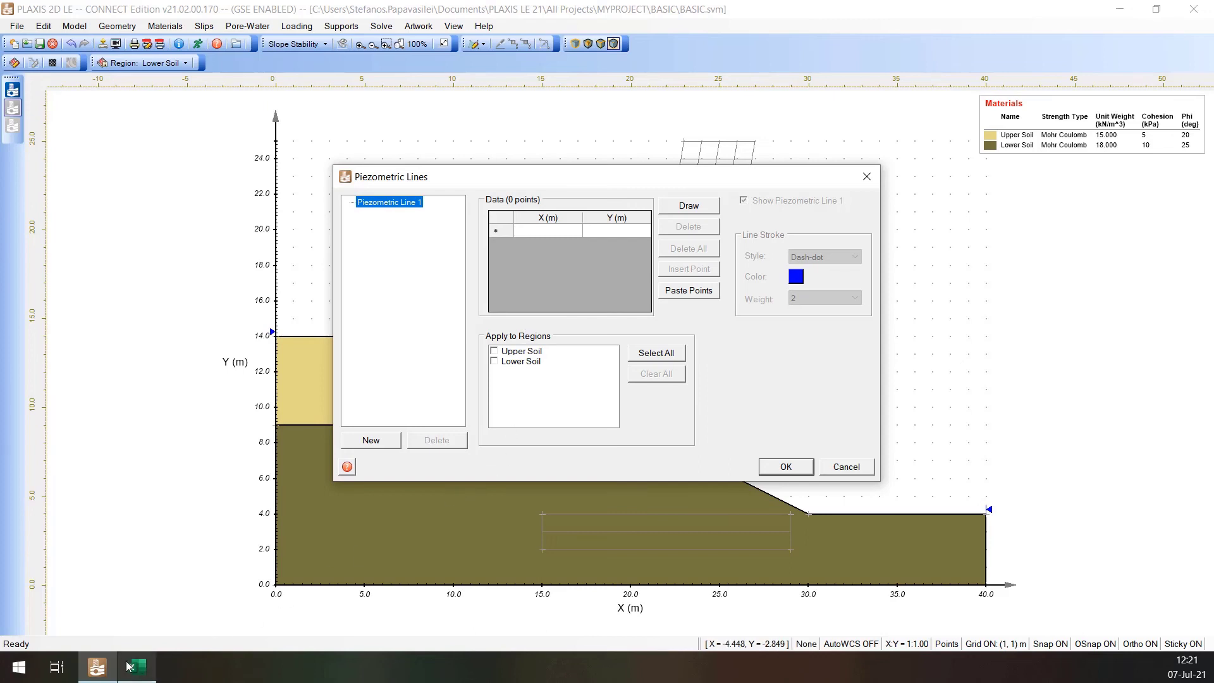
pyautogui.click(136, 667)
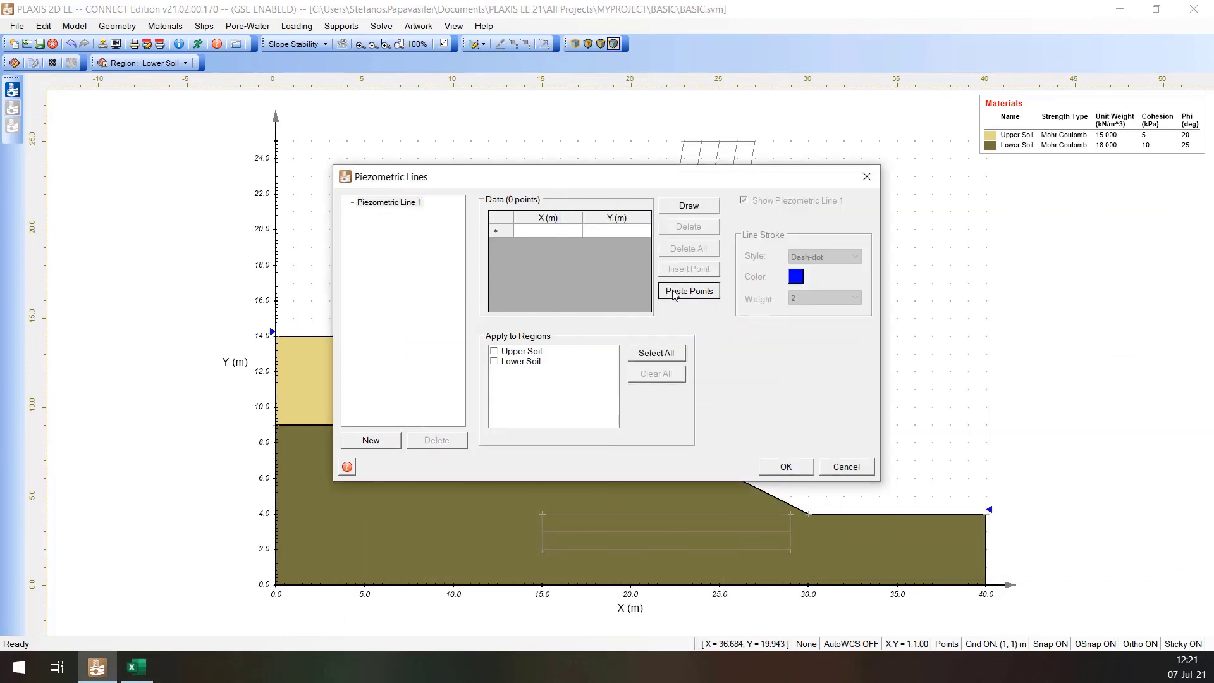
pyautogui.click(688, 291)
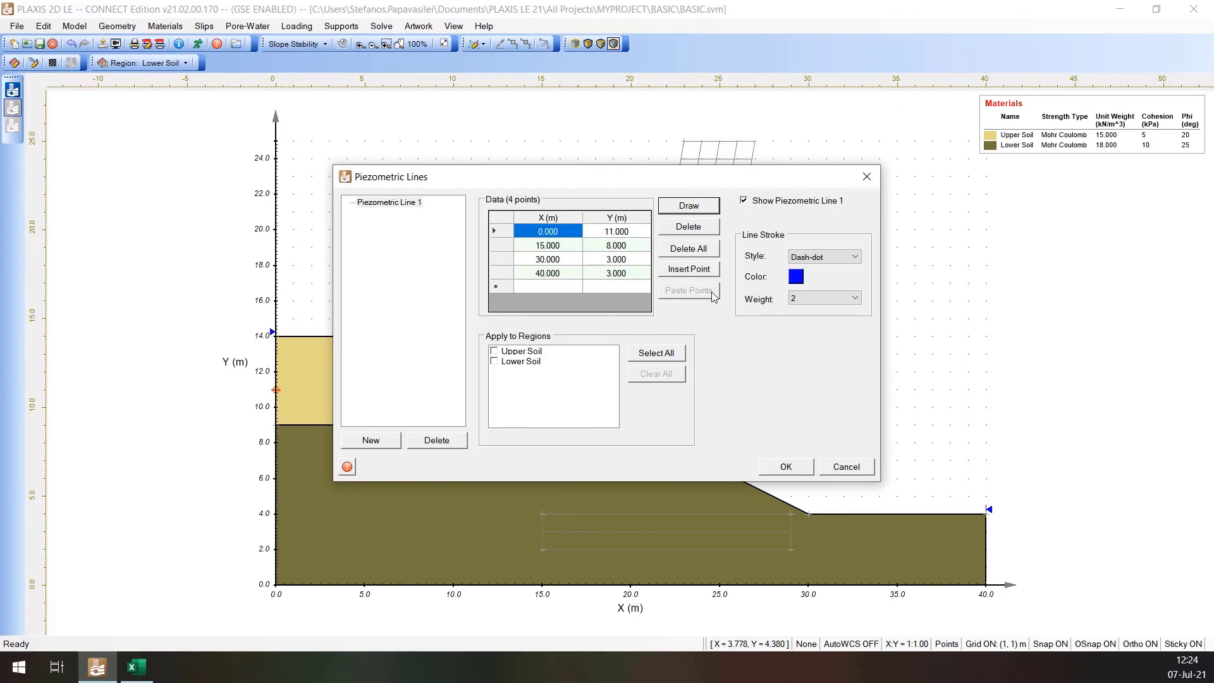
pyautogui.moveTo(671, 333)
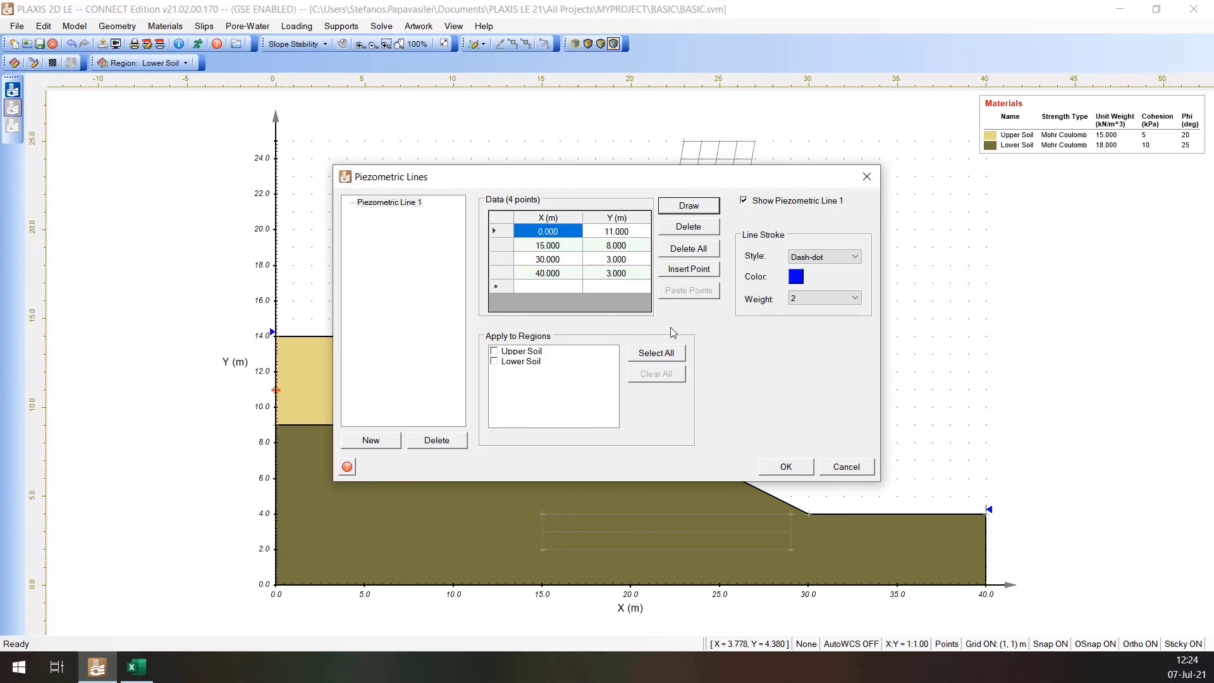
# Step: Apply the piezometric line to both Upper Soil and Lower Soil regions and confirm
pyautogui.click(495, 351)
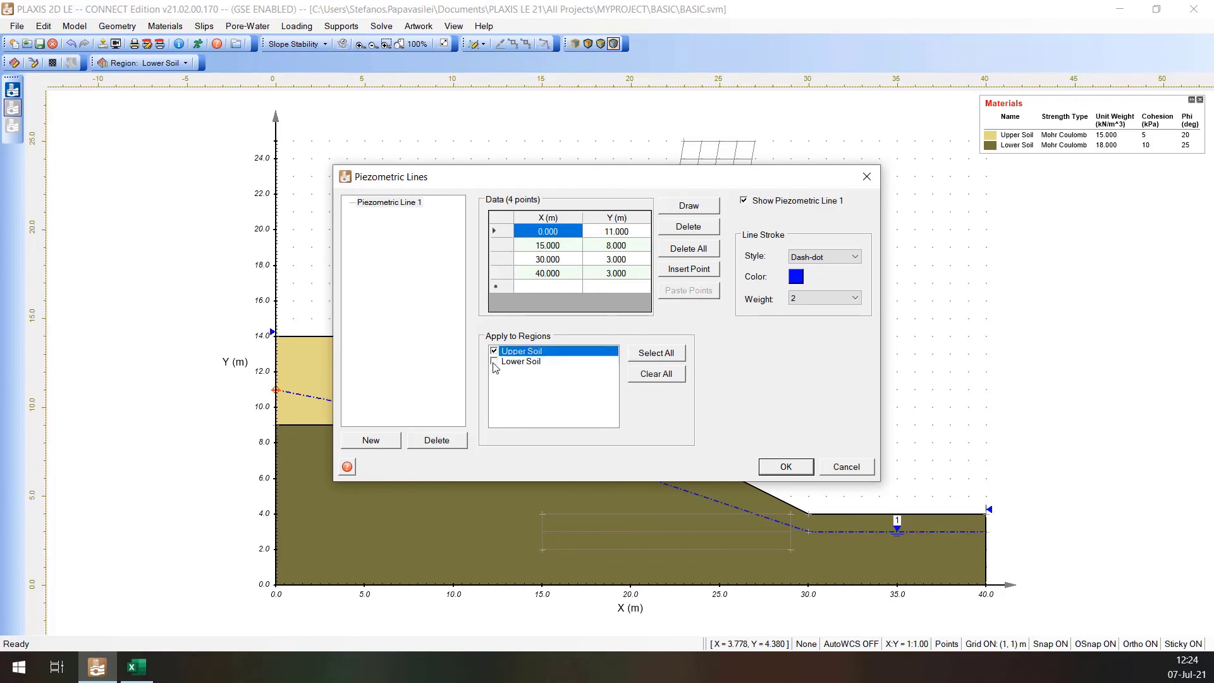
pyautogui.click(494, 362)
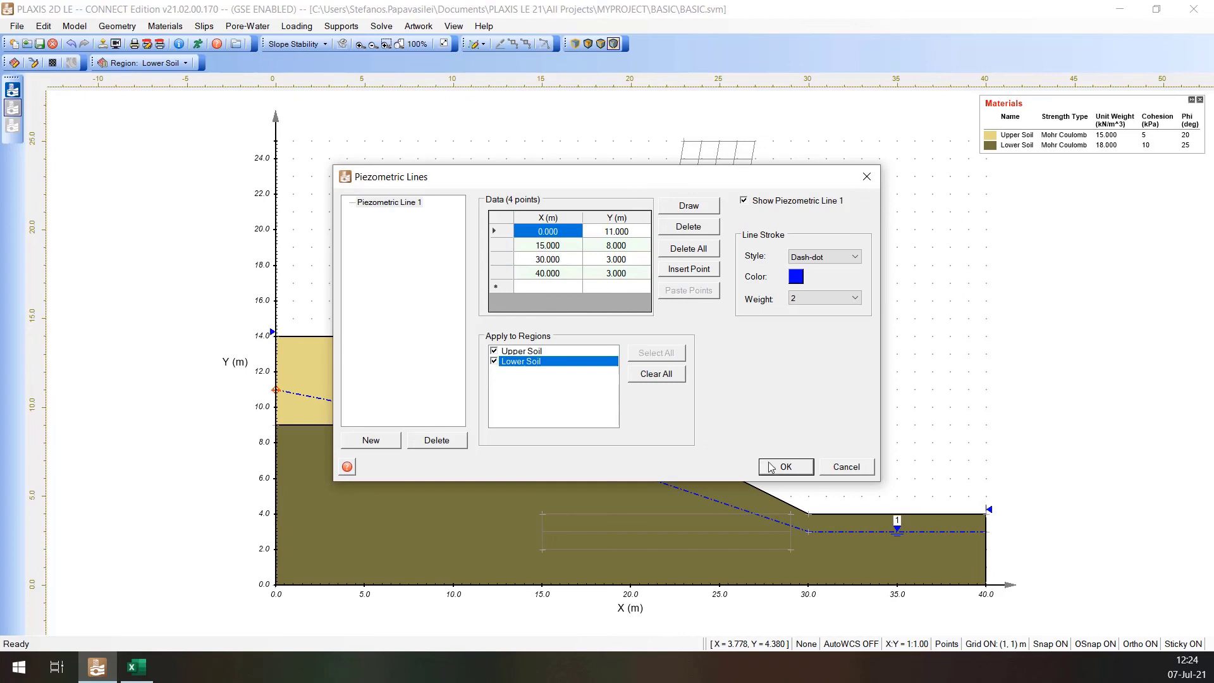
pyautogui.click(785, 467)
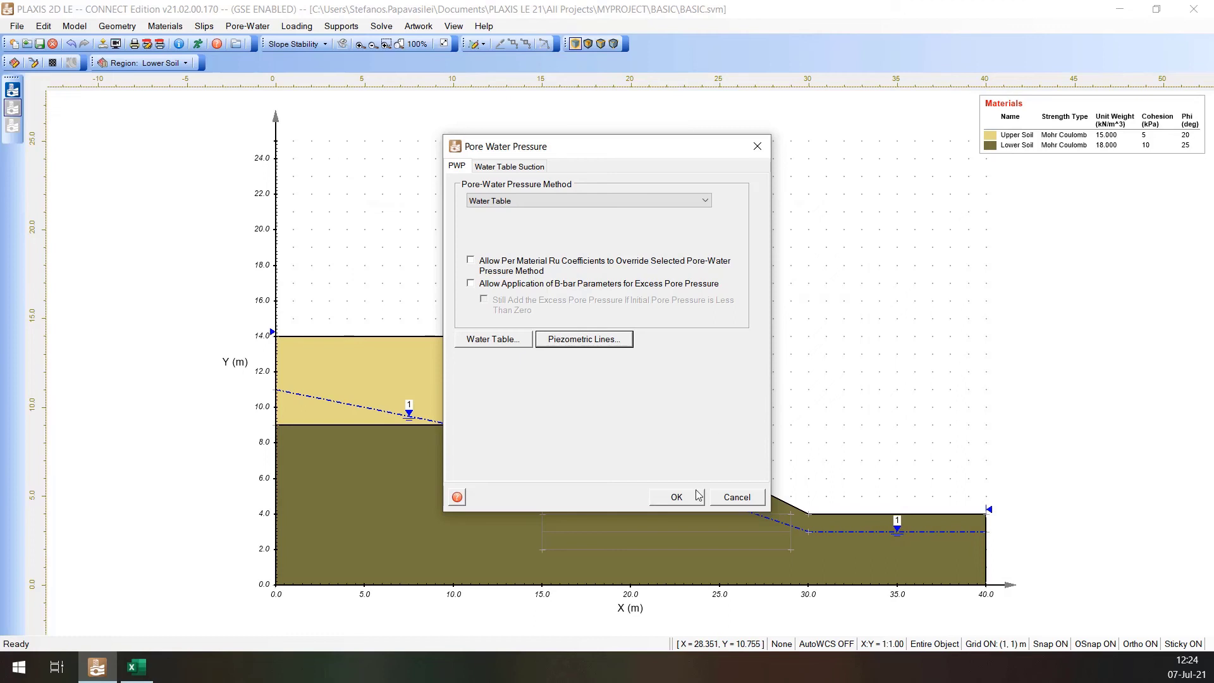
pyautogui.moveTo(674, 495)
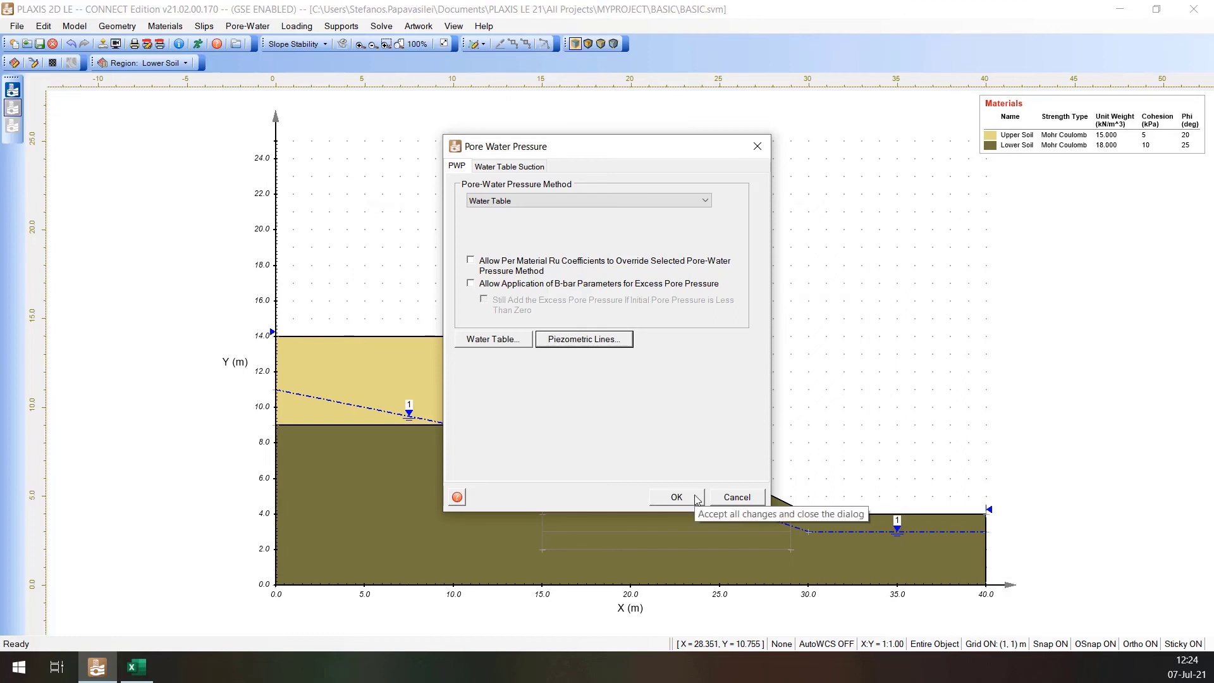
# Step: Accept the pore-water pressure settings, keeping the piezometric line across both layers
pyautogui.click(673, 496)
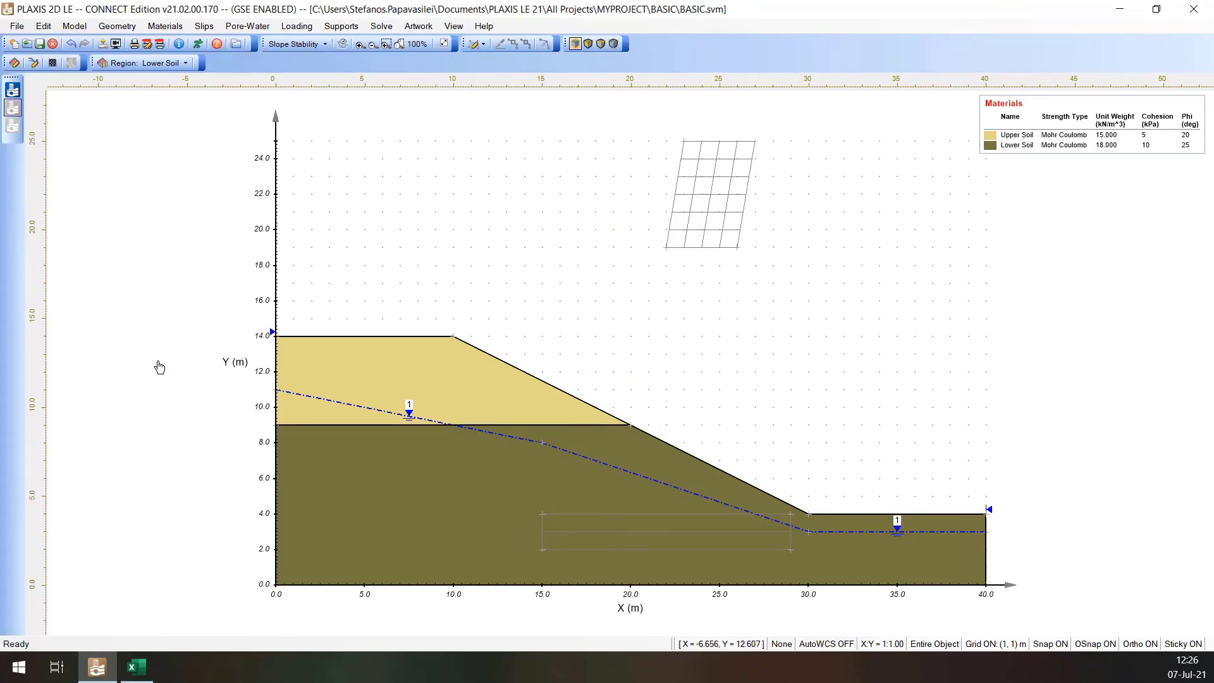
pyautogui.moveTo(187, 347)
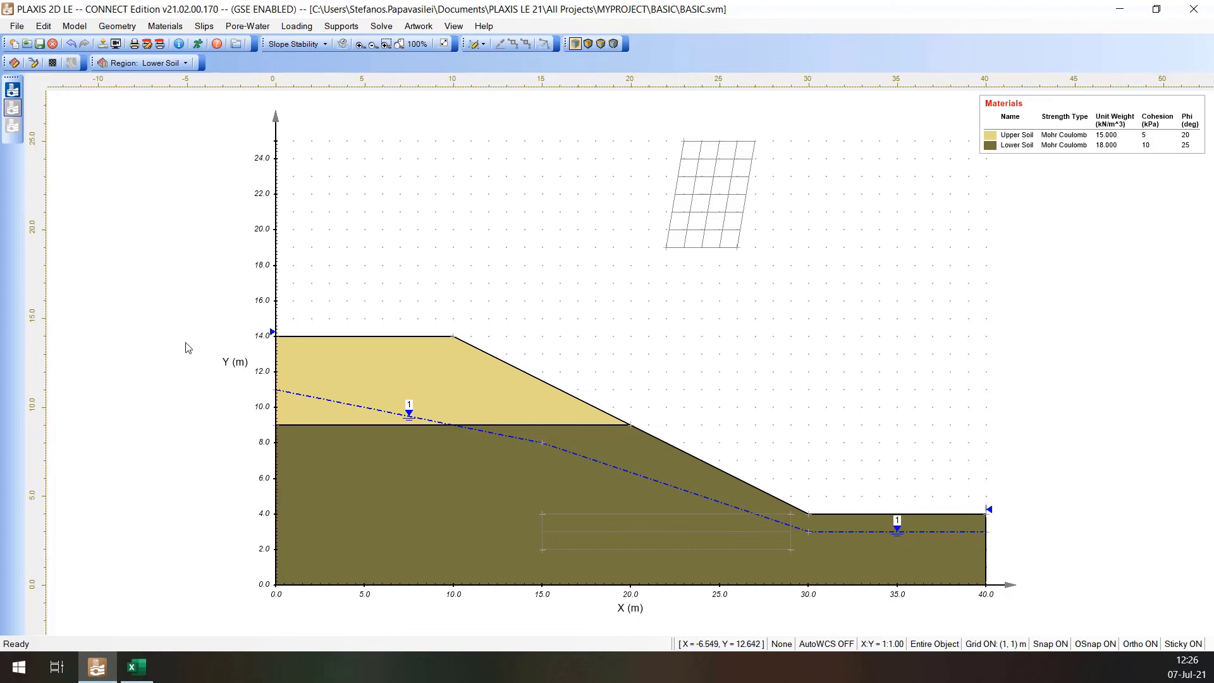
pyautogui.click(380, 25)
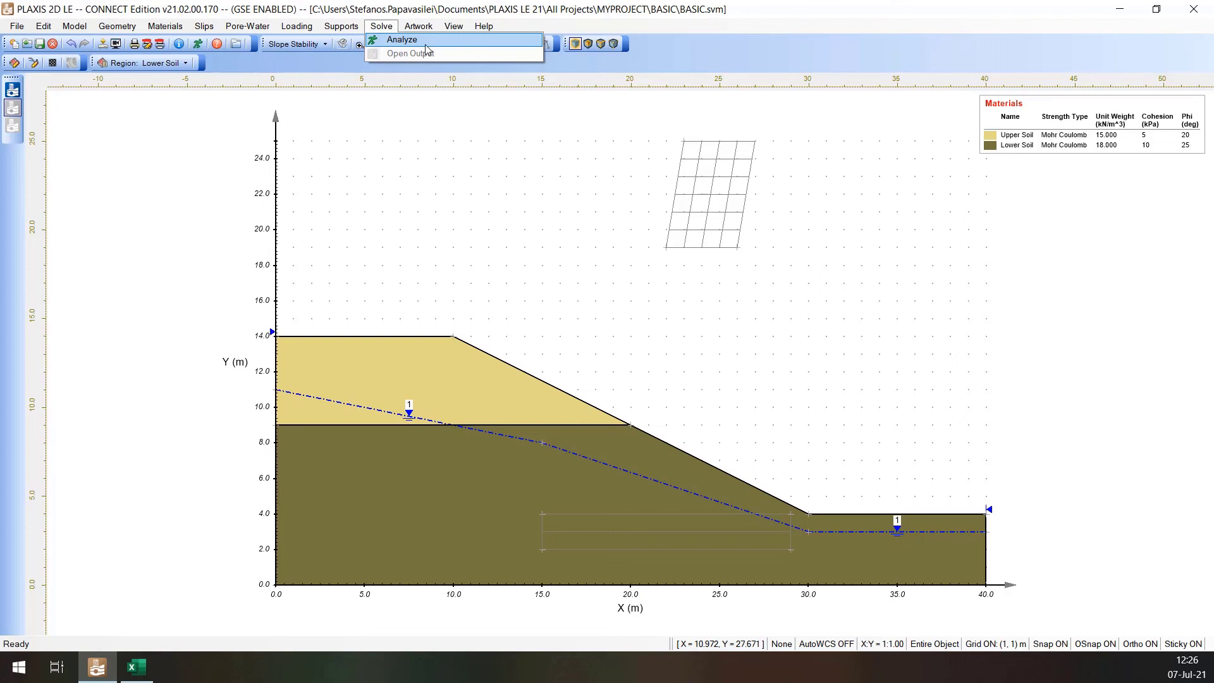
# Step: Analyze the saved BASIC model, yielding GLE FOS 1.468 (moment) and 1.467 (force)
pyautogui.click(381, 25)
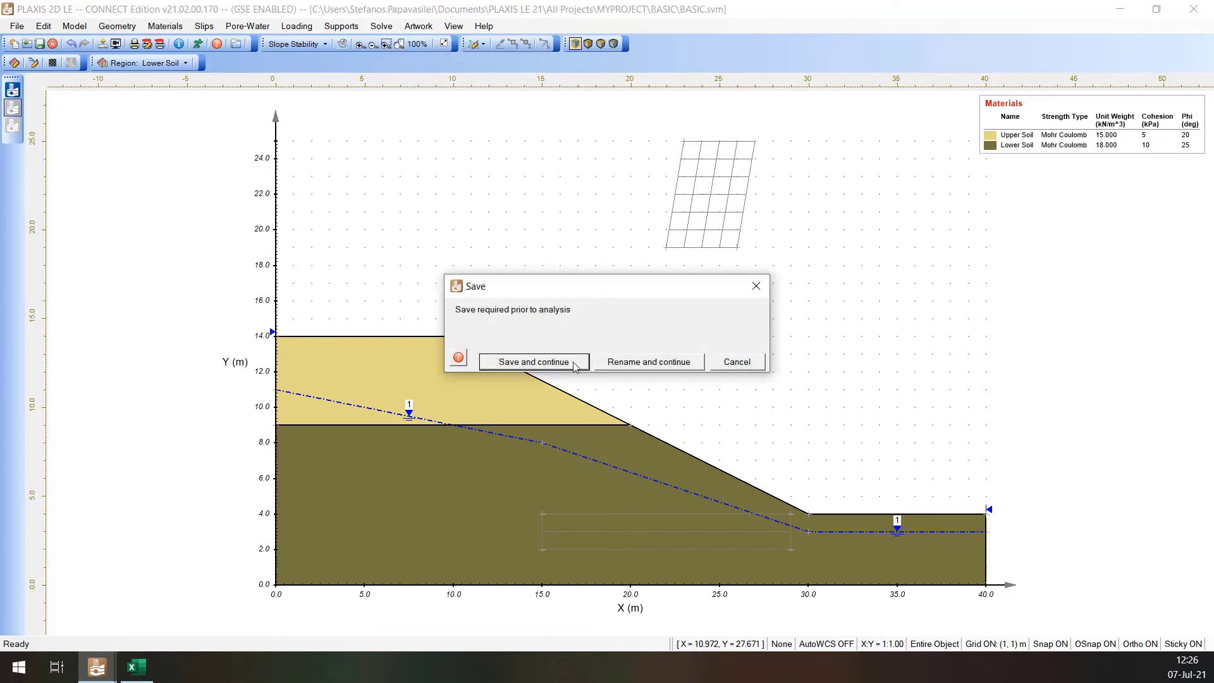
pyautogui.click(533, 361)
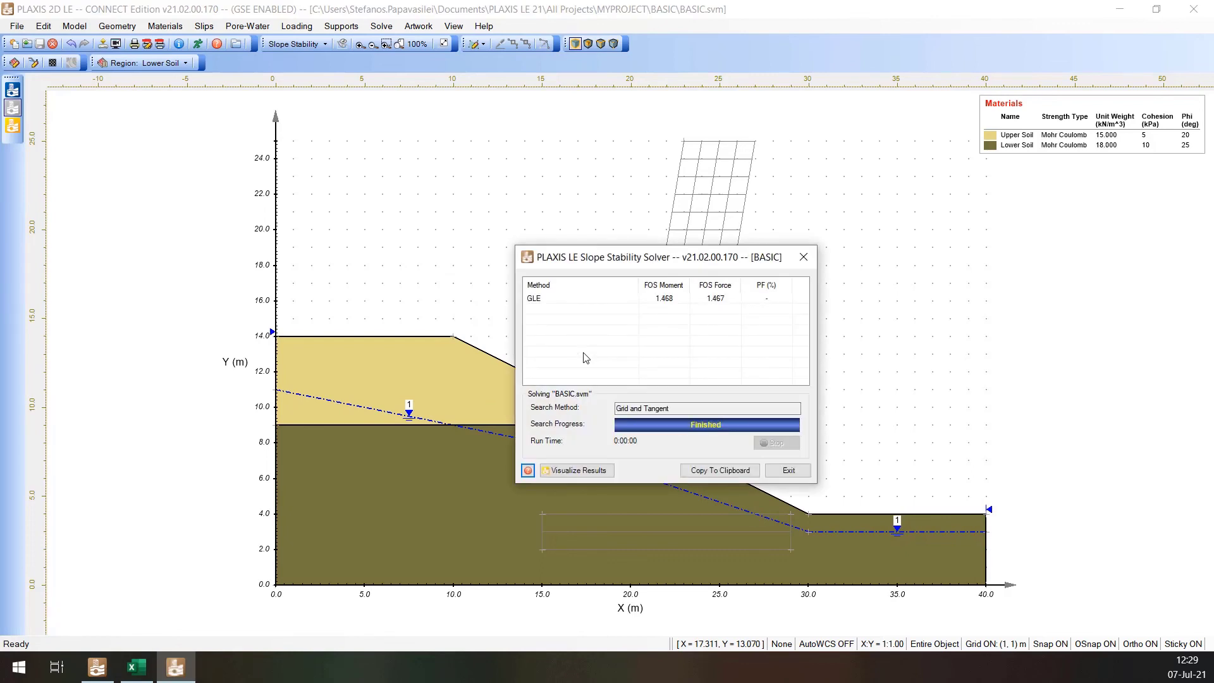
pyautogui.moveTo(577, 470)
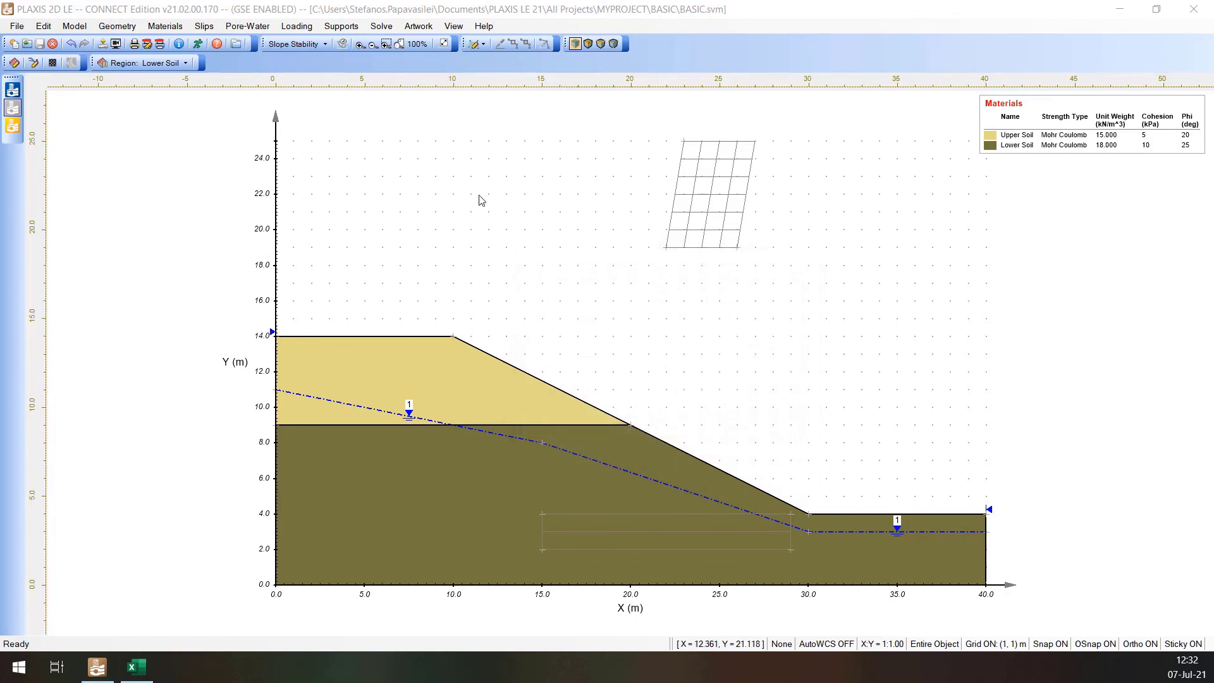
# Step: Launch PLAXIS LE Output showing BASIC's critical slip circle with FOS 1.468
pyautogui.click(381, 25)
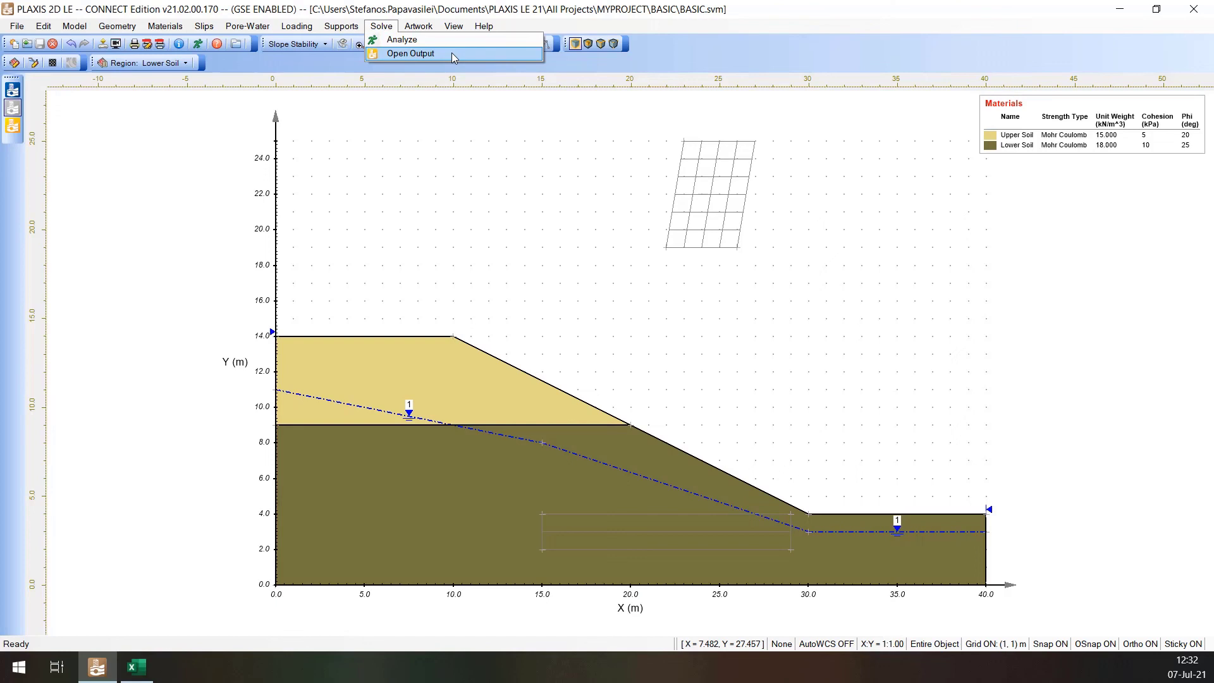
pyautogui.click(410, 53)
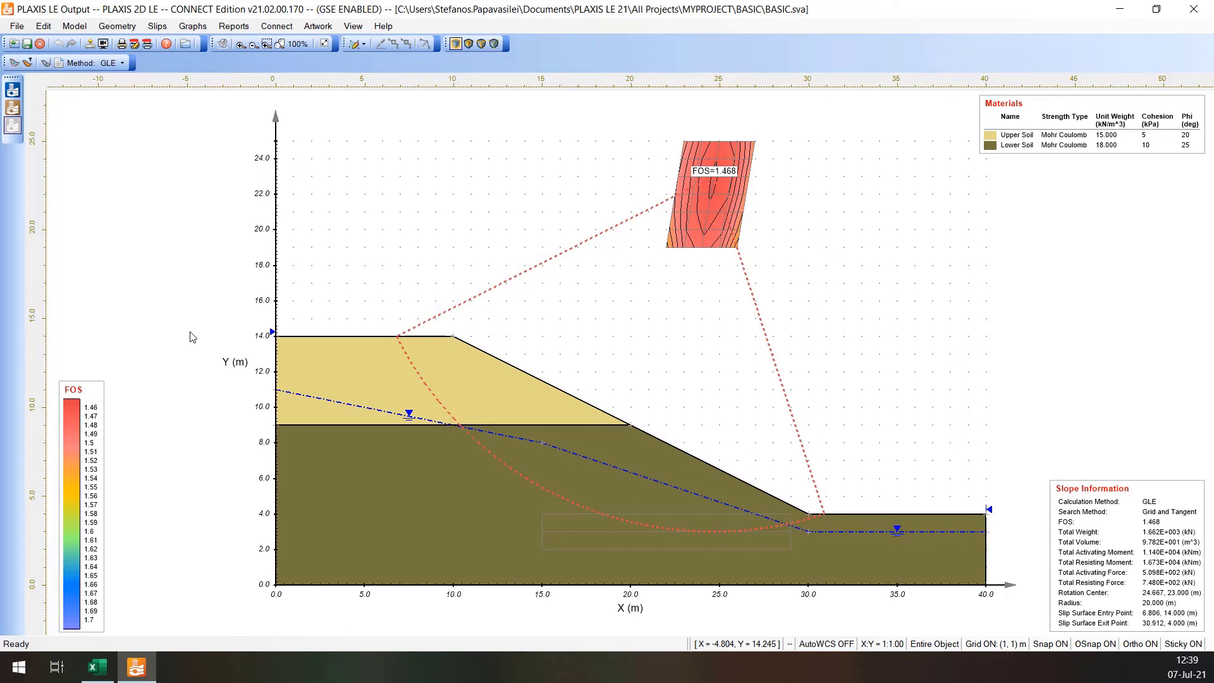
pyautogui.moveTo(192, 336)
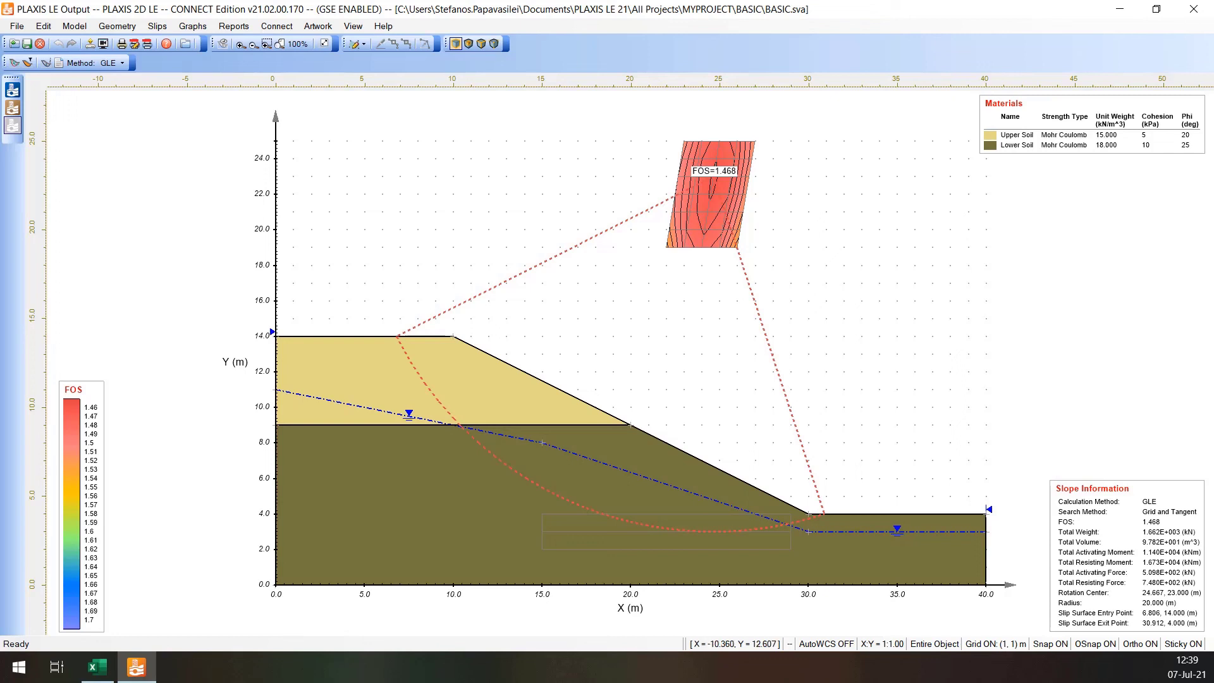
pyautogui.moveTo(223, 151)
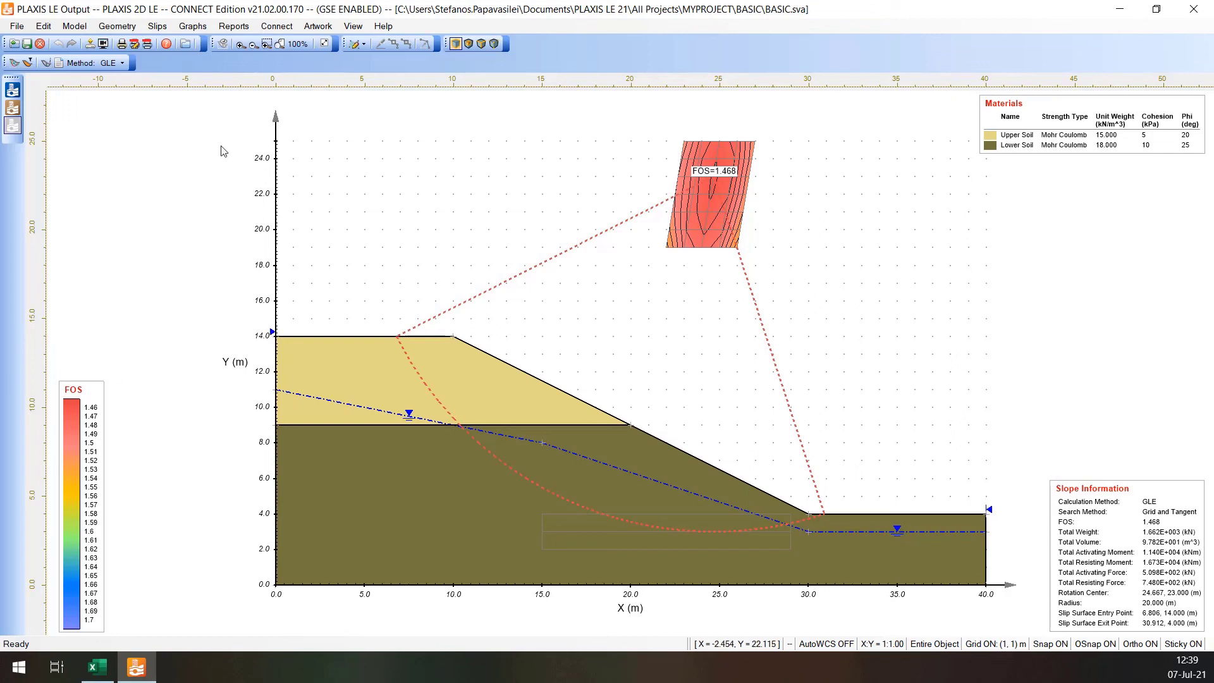
# Step: Show Trial Slip Surfaces with the 10 lowest FOS alongside the critical 1.468 circle
pyautogui.click(156, 25)
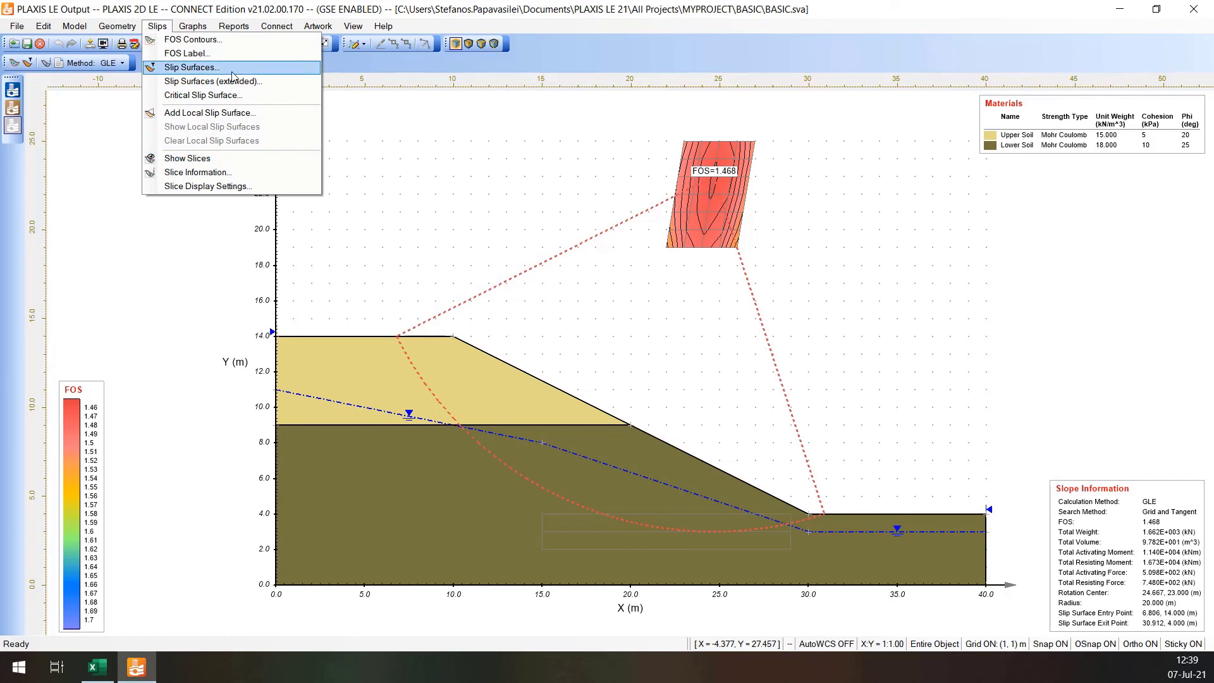
pyautogui.click(188, 68)
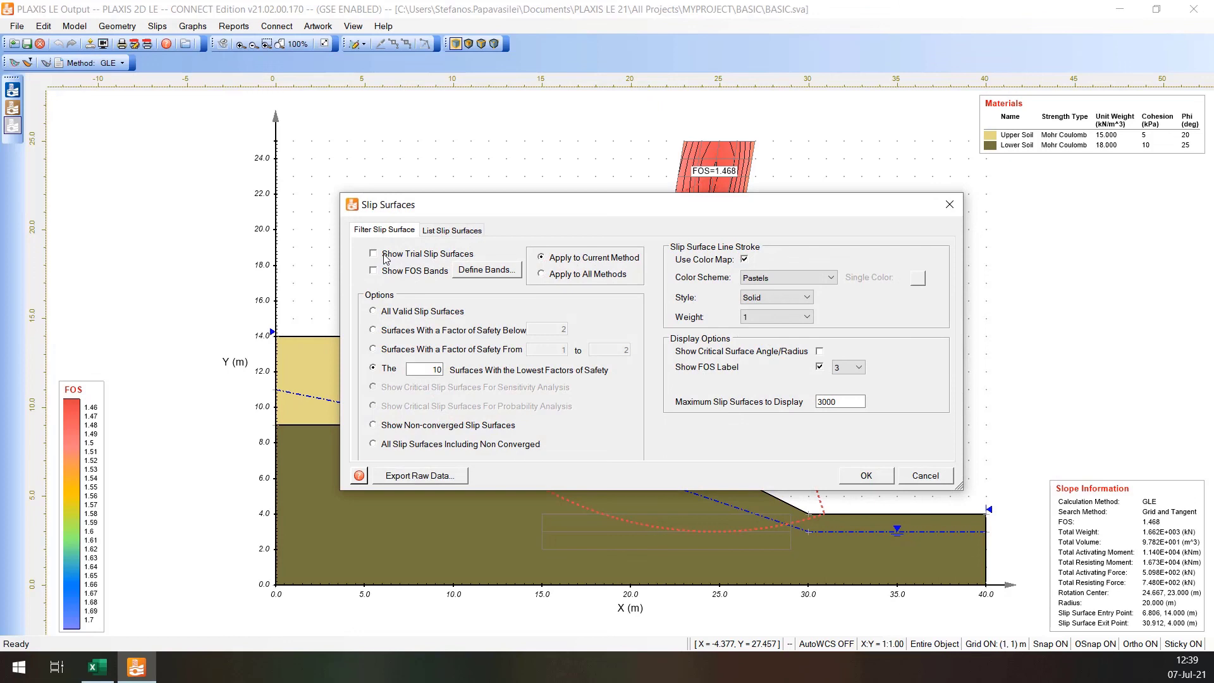
pyautogui.click(374, 254)
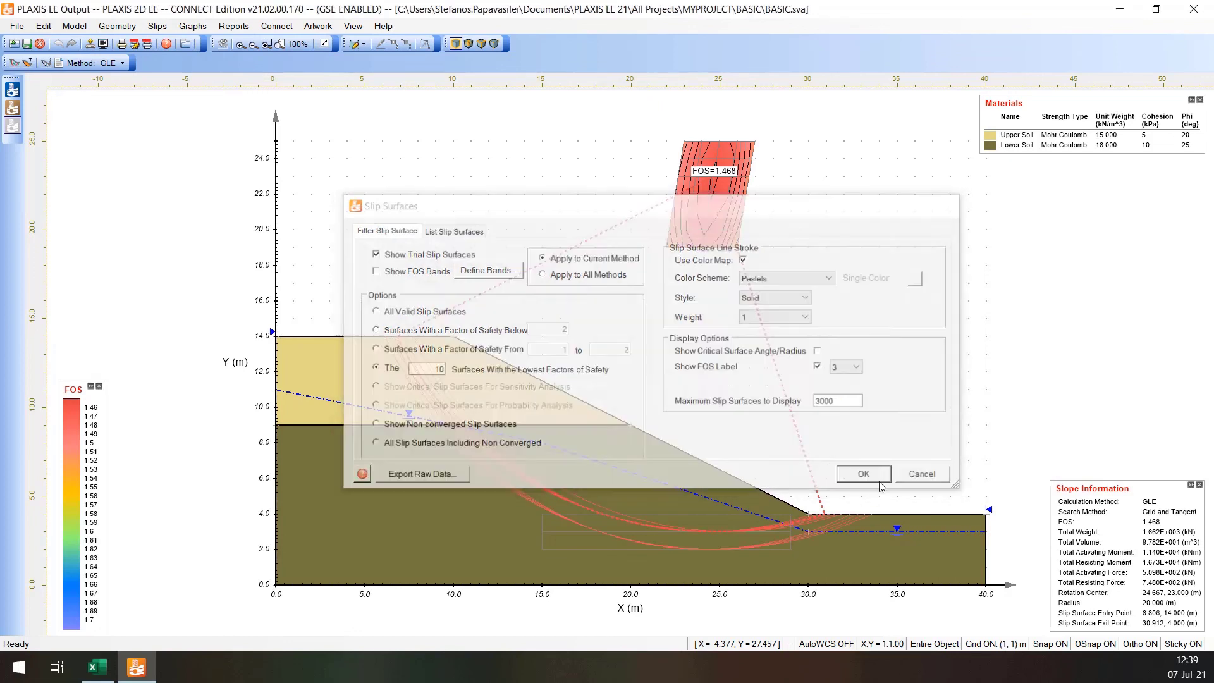
pyautogui.click(861, 473)
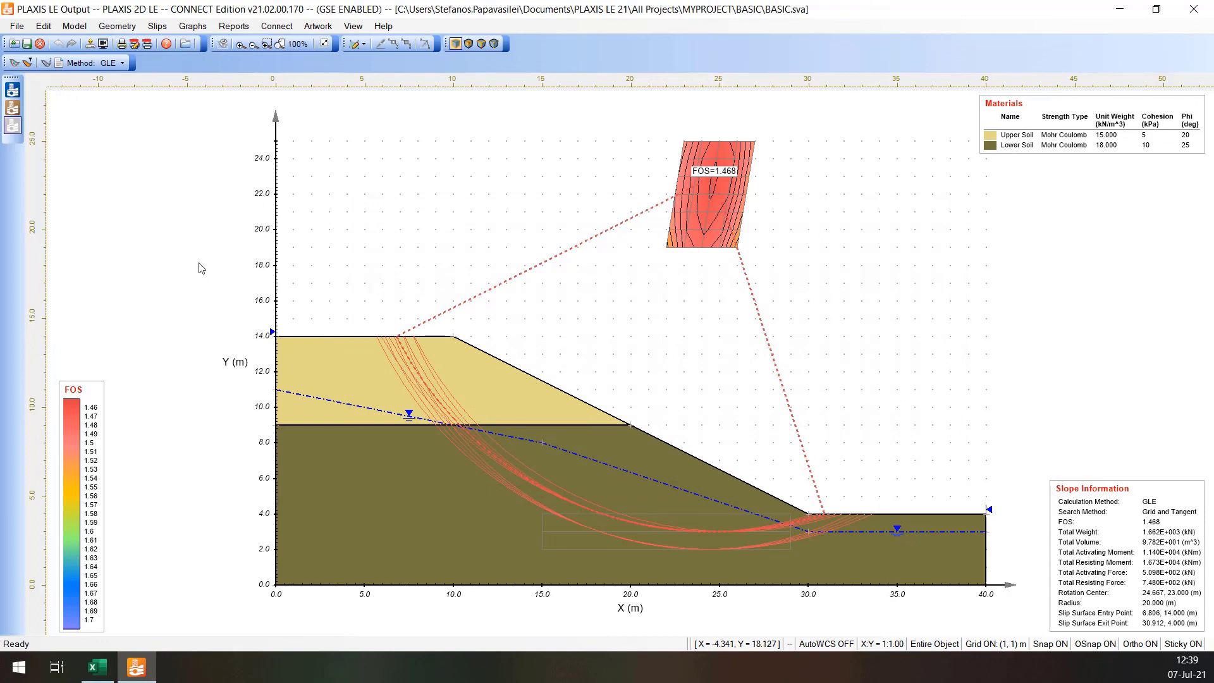
# Step: Review the Slice Information table and leave the critical surface drawn in slices
pyautogui.click(157, 26)
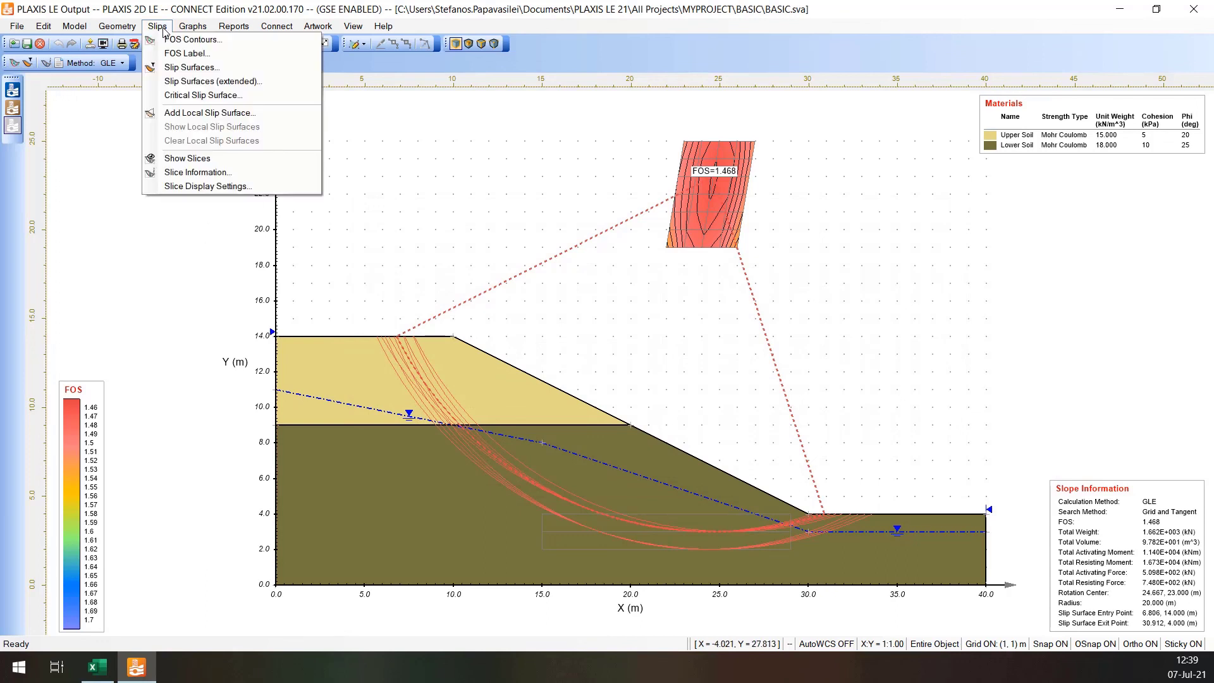
pyautogui.moveTo(198, 172)
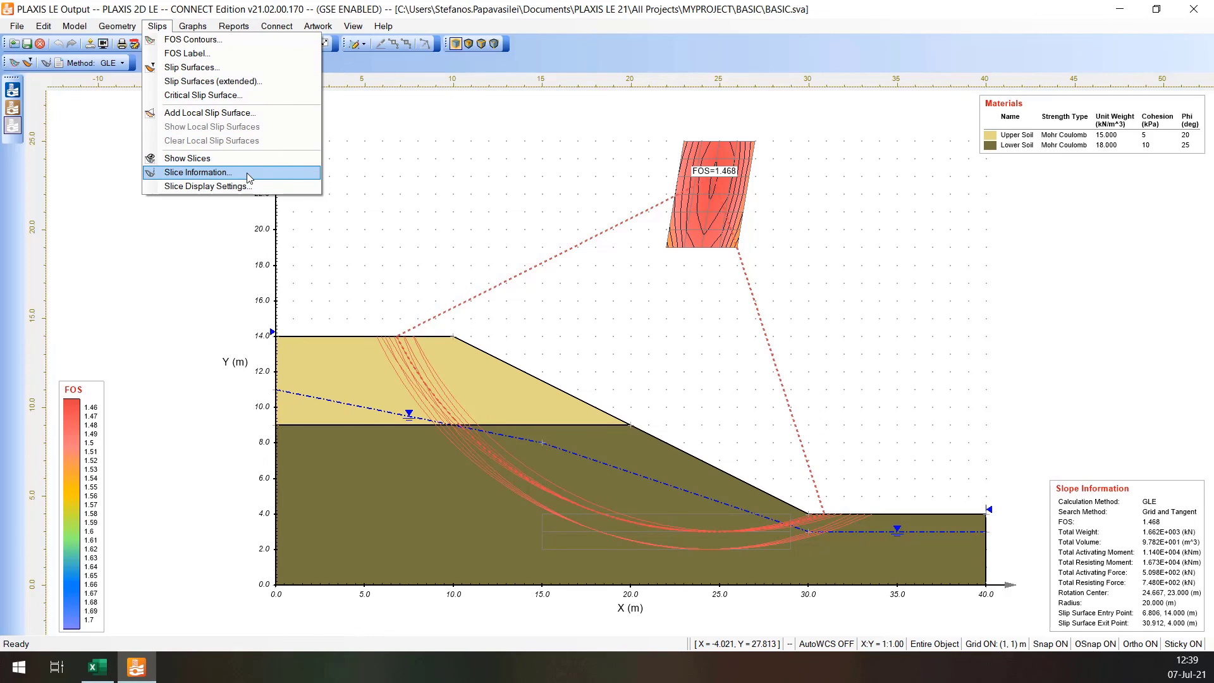
pyautogui.click(199, 172)
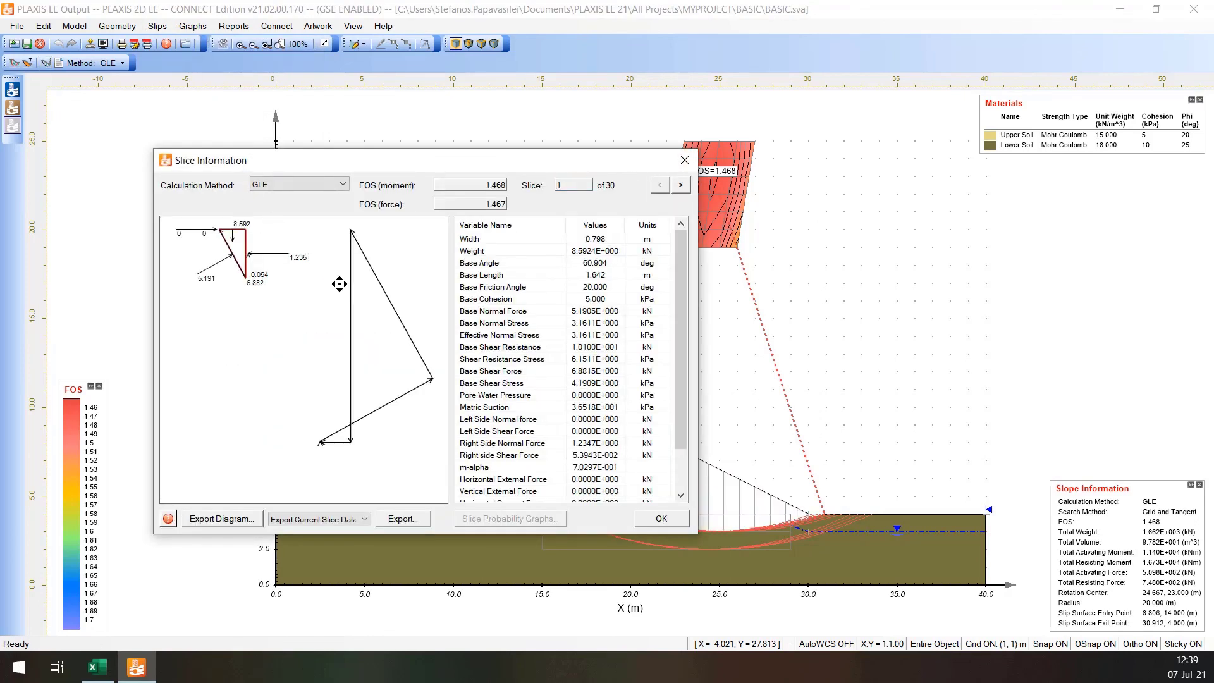
pyautogui.scroll(-3)
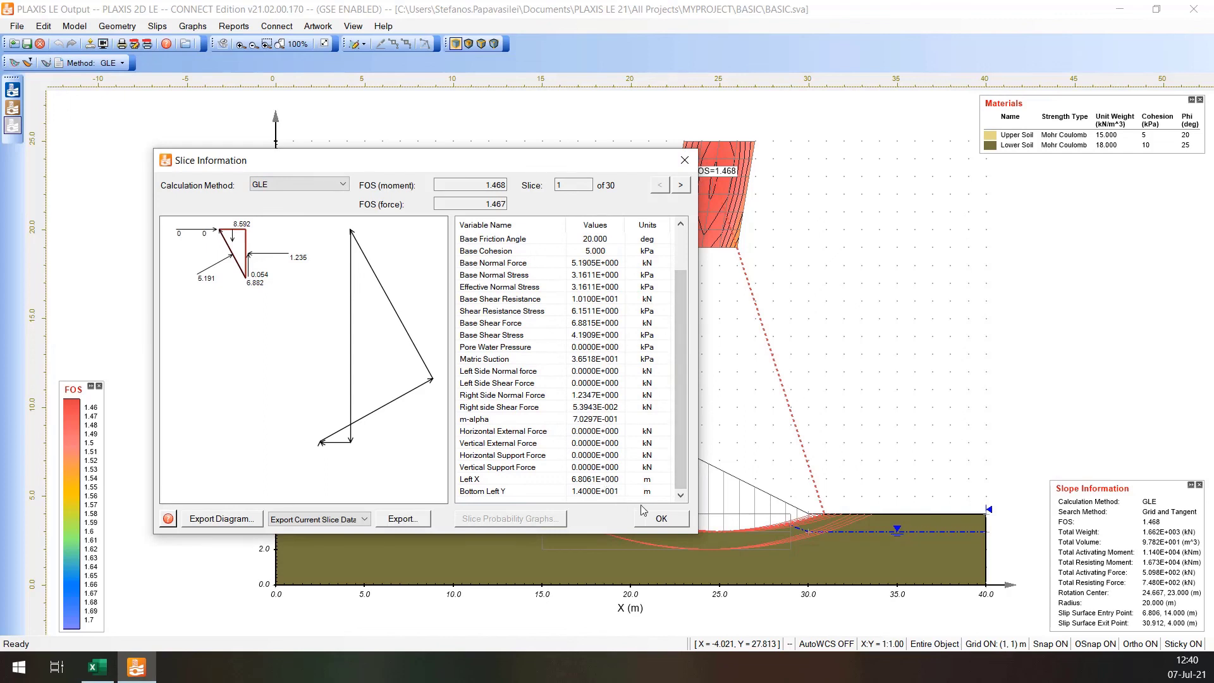
pyautogui.click(660, 518)
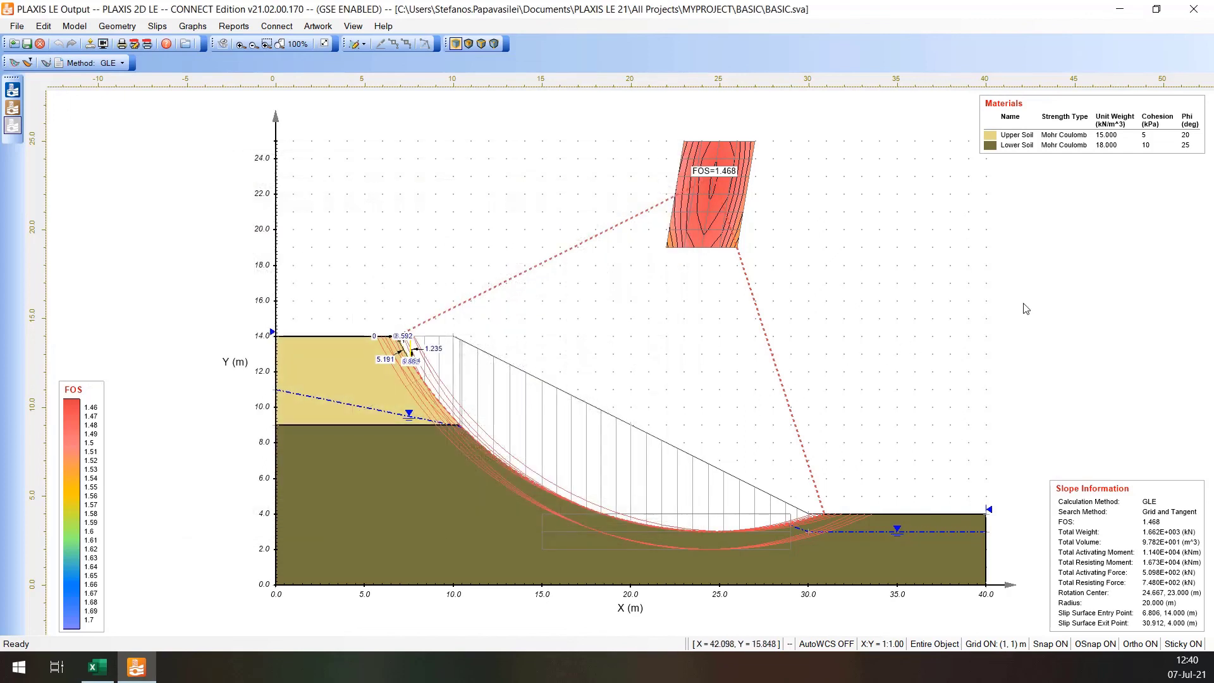